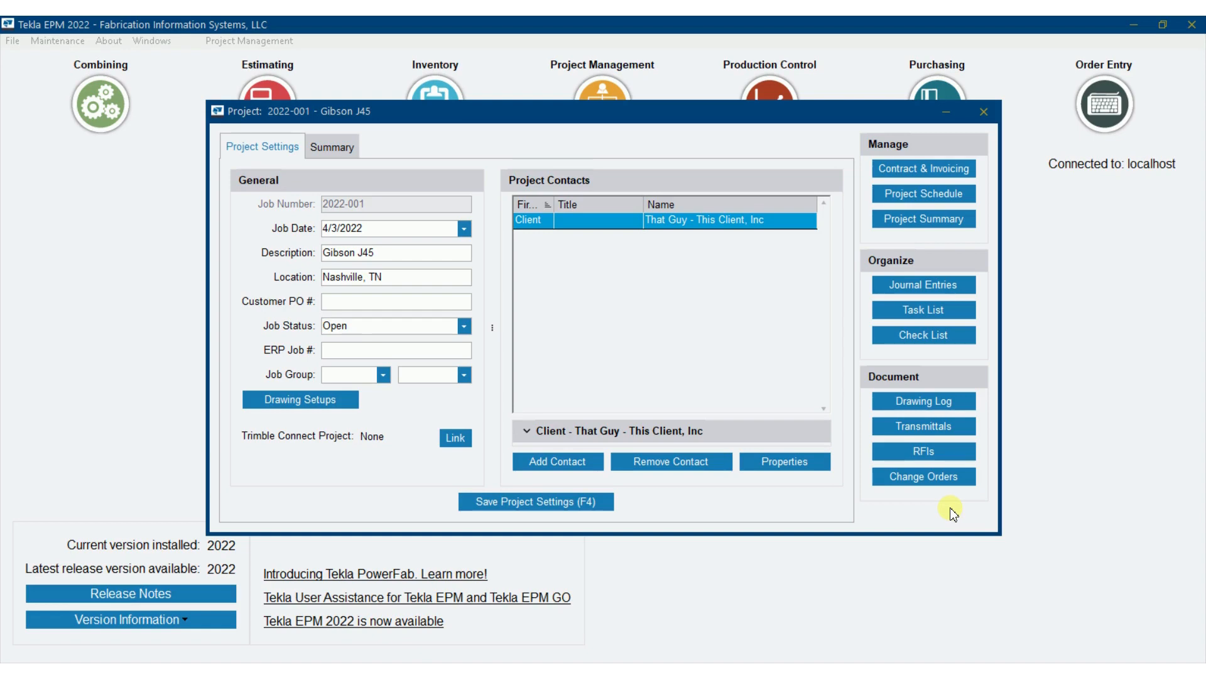
mouse_move(508, 335)
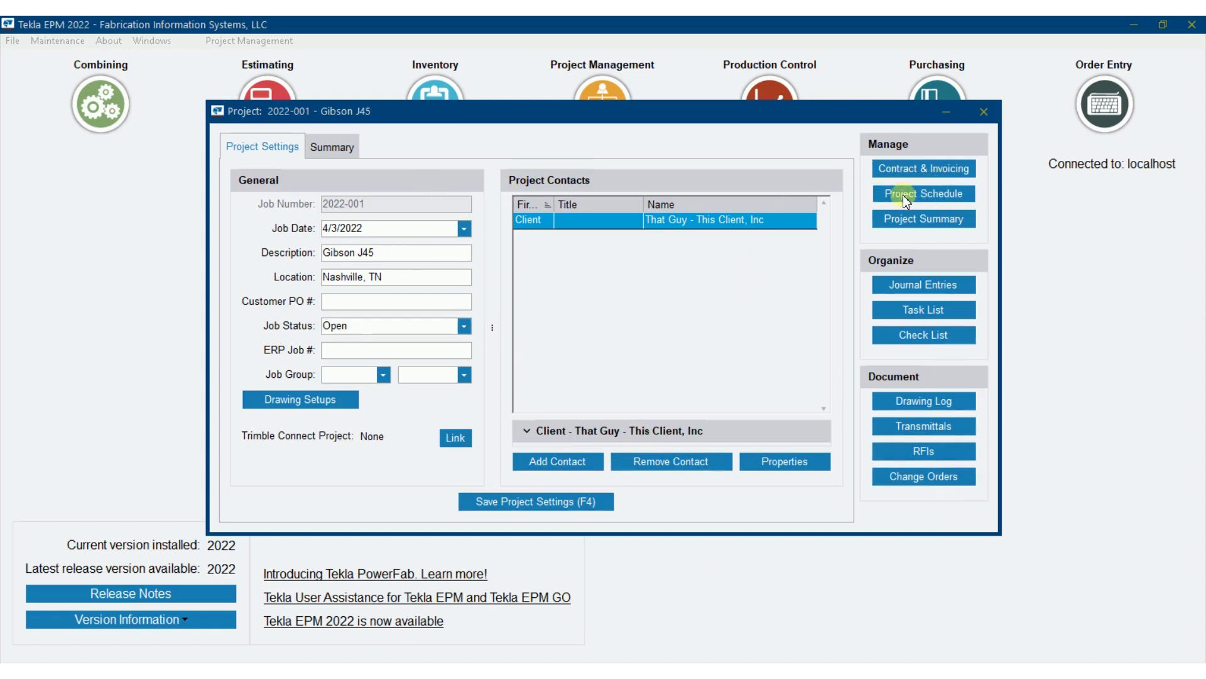
Open the project schedule for job 2022-001 and start a new schedule task
click(925, 193)
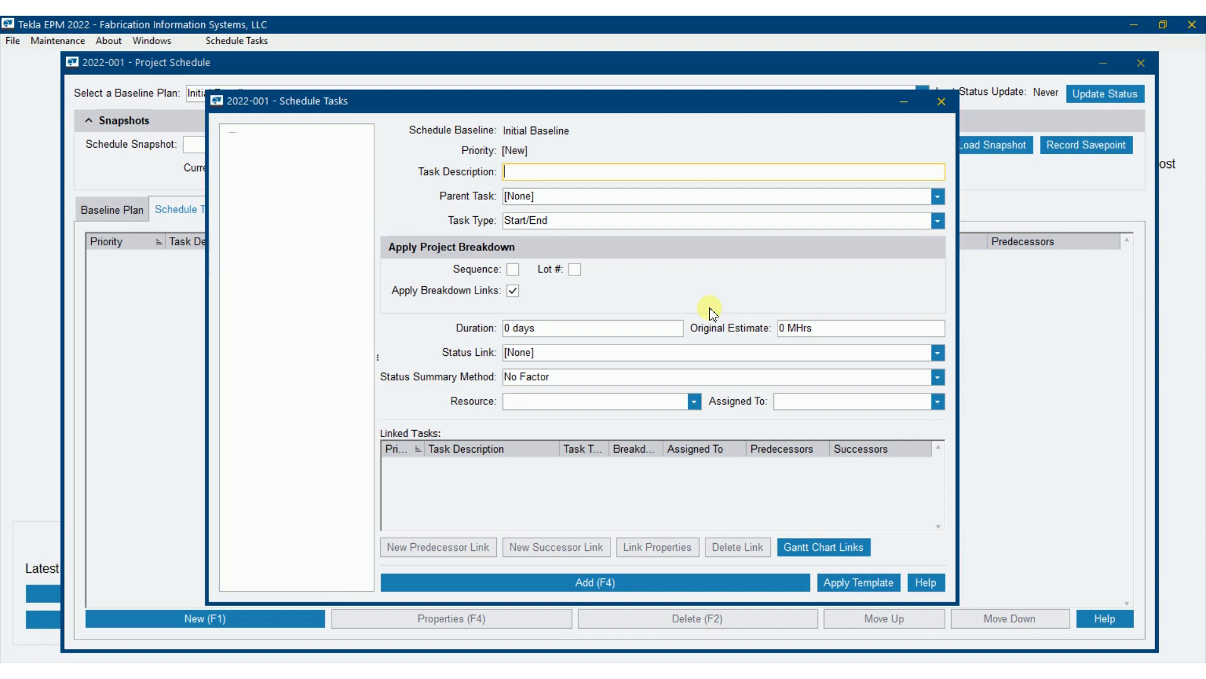
mouse_move(663, 274)
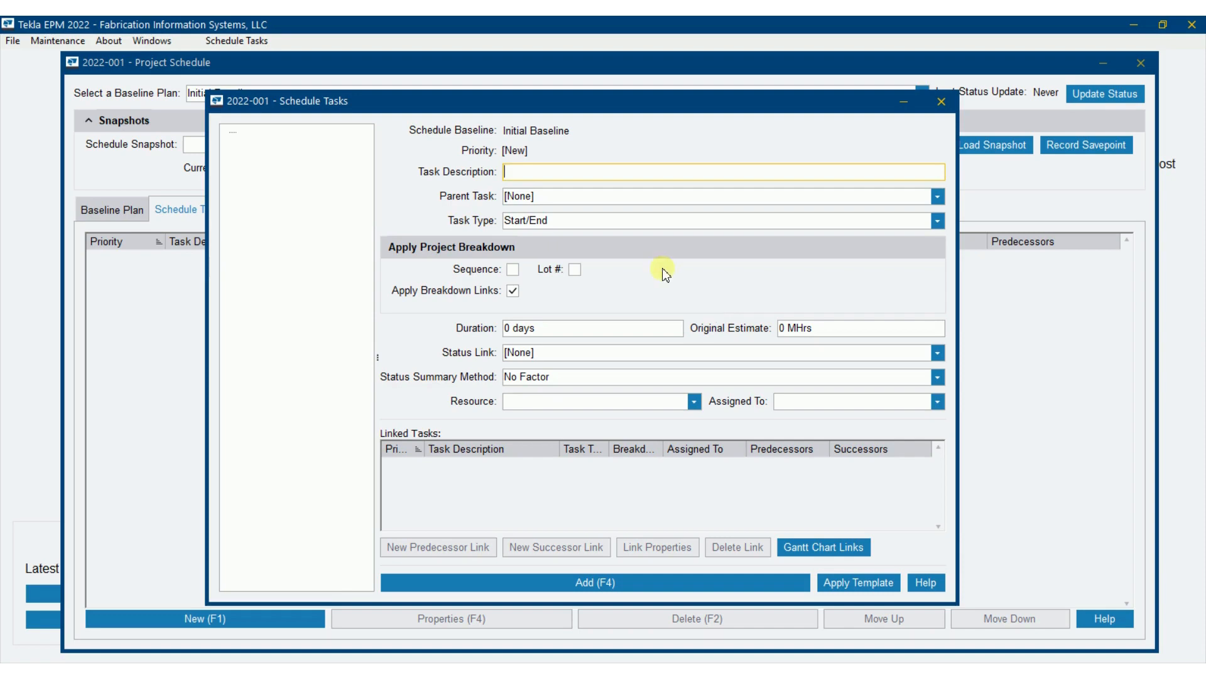
mouse_move(876, 590)
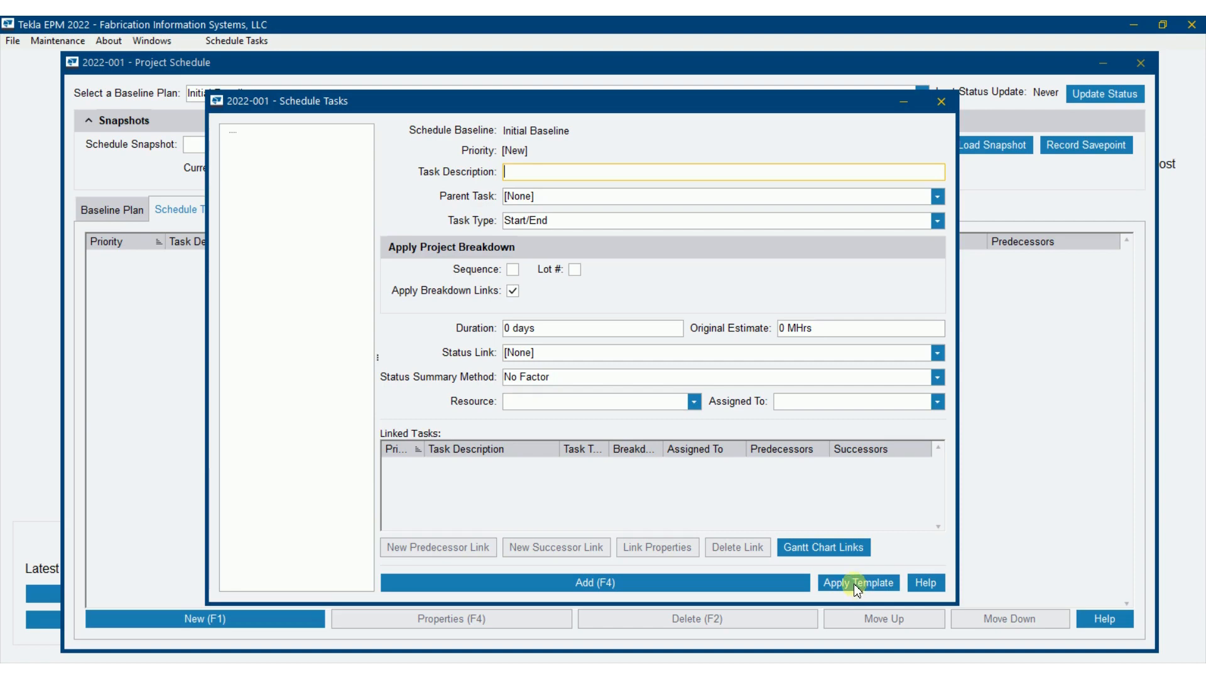
mouse_move(475, 171)
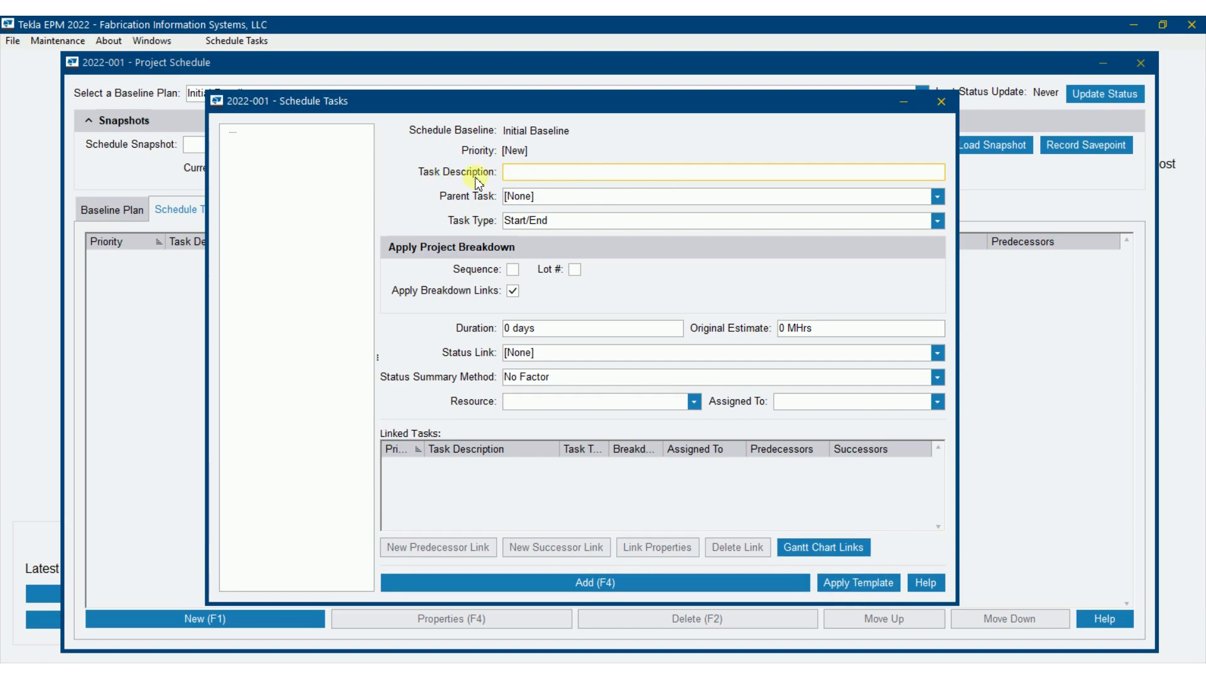
mouse_move(686, 191)
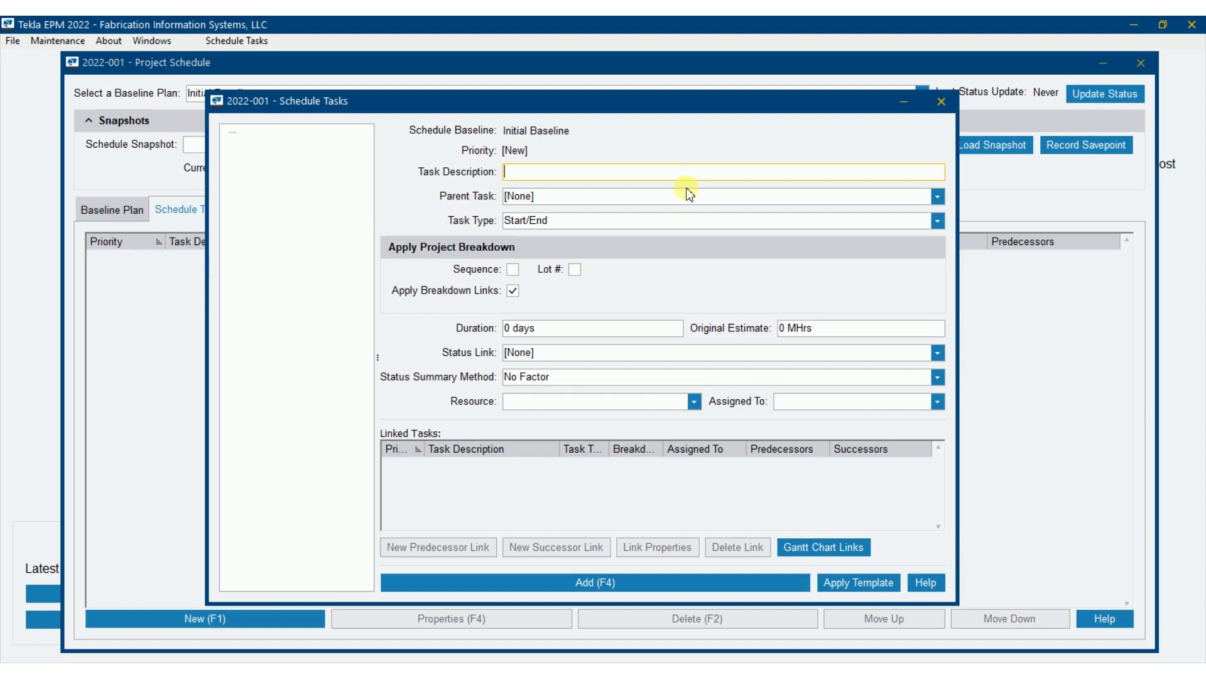
Describe the new task as 'Detailing' and keep its task type Start/End
text(Detail)
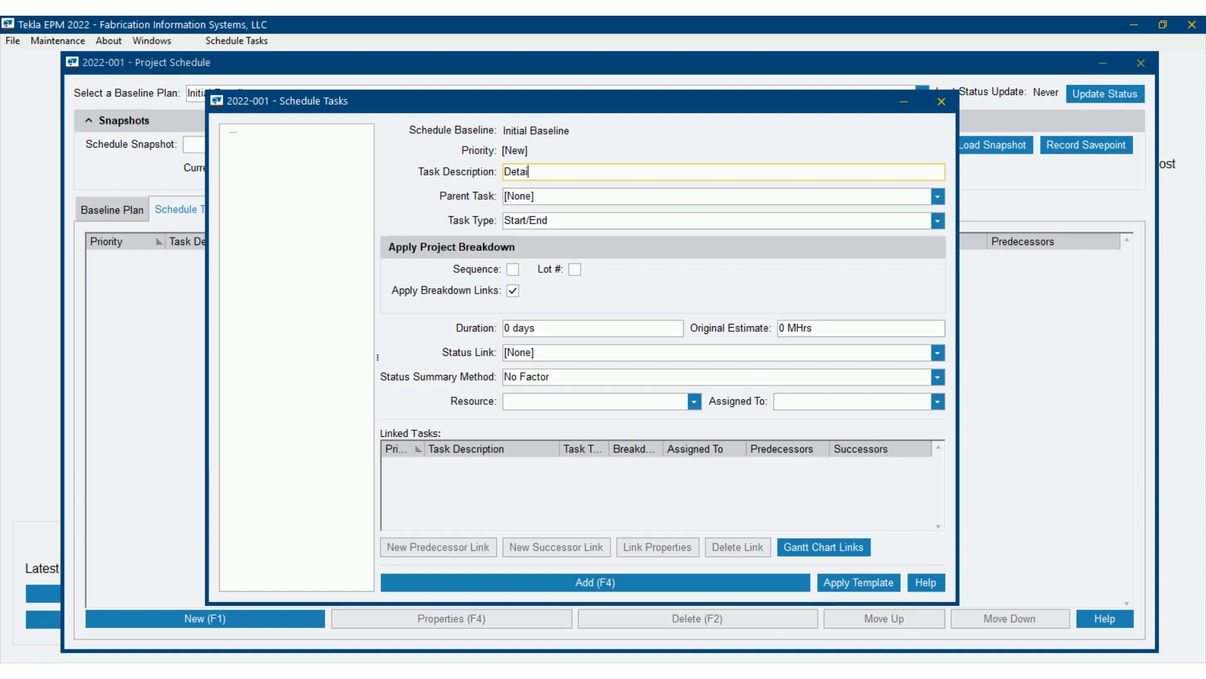
text(ling)
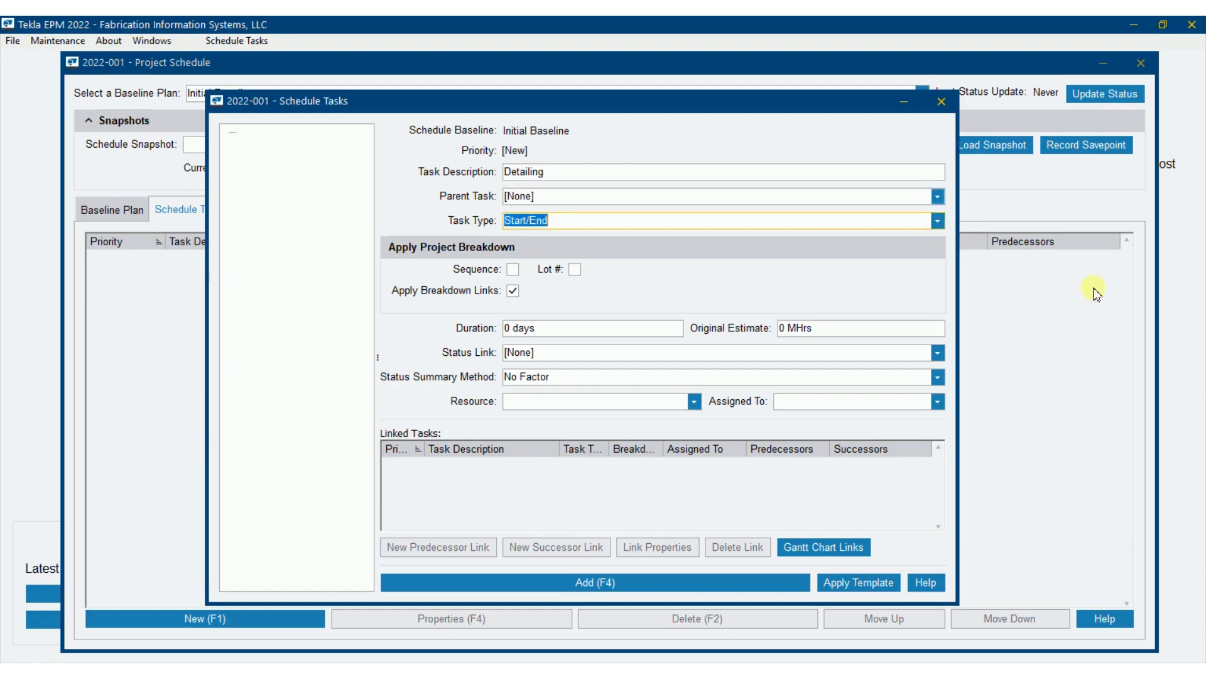
click(936, 224)
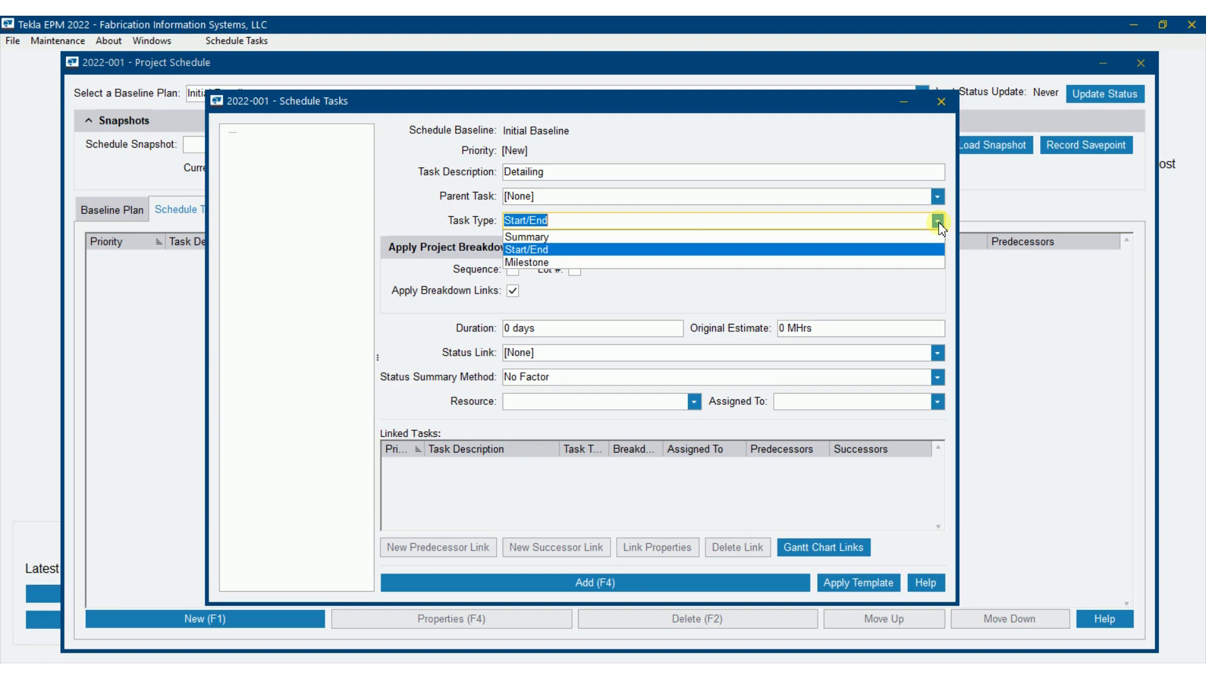
click(525, 249)
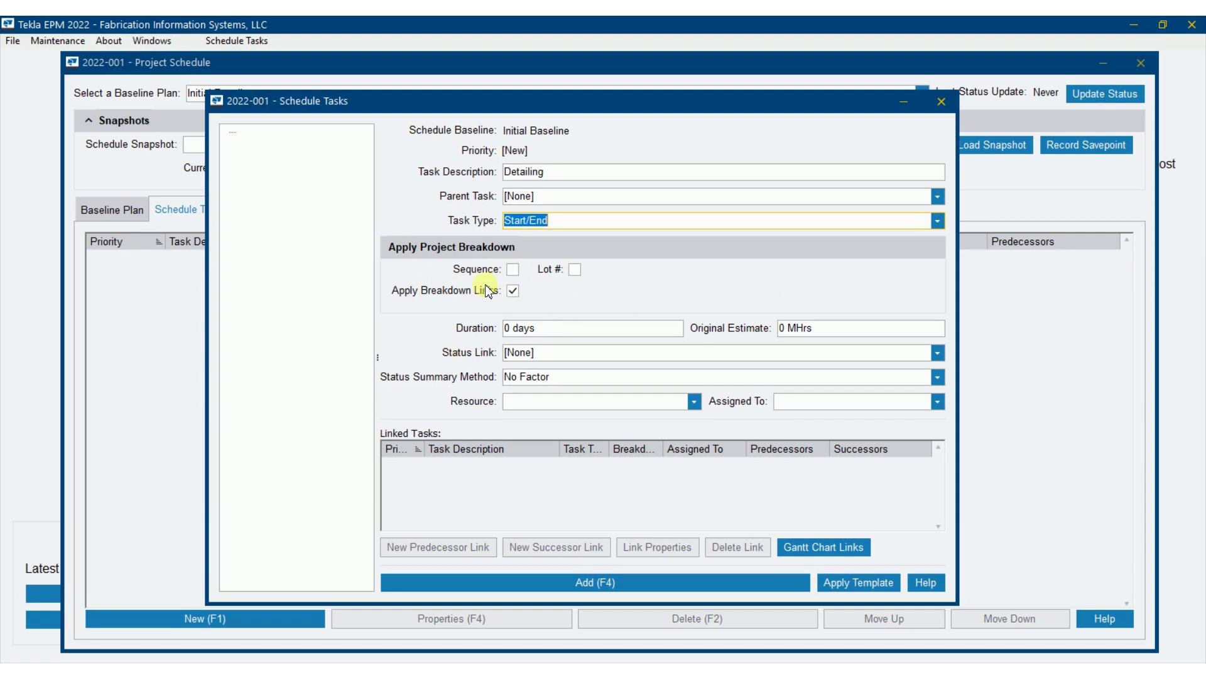
mouse_move(478, 274)
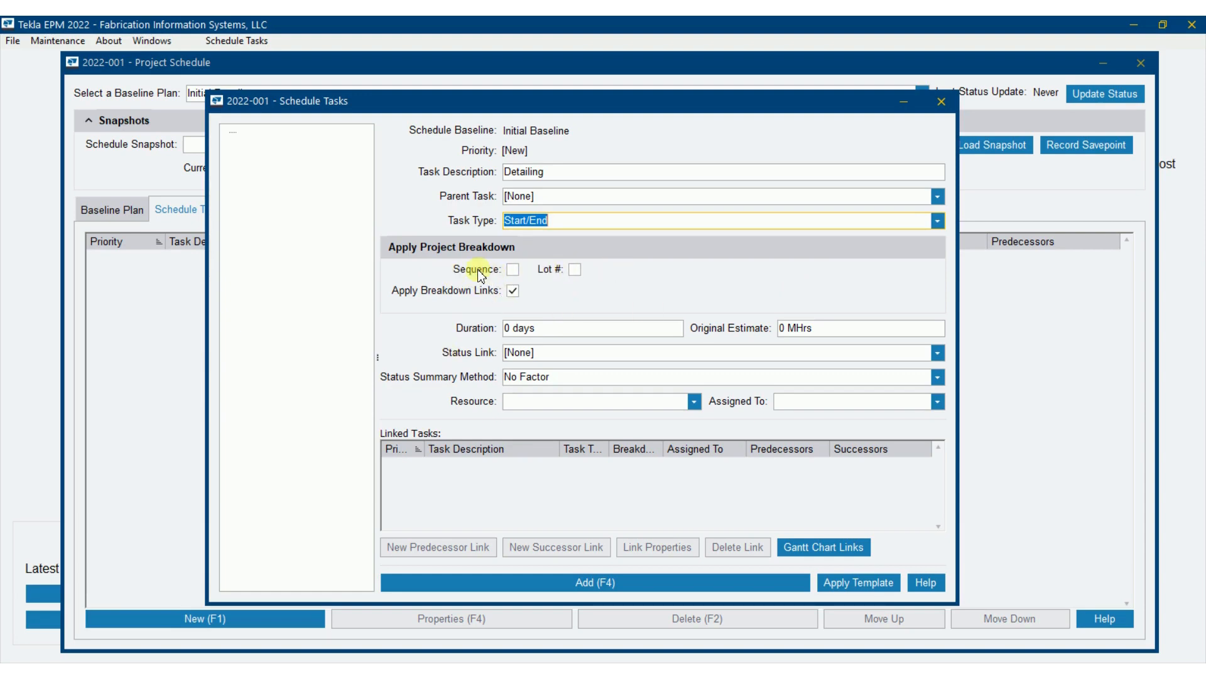
mouse_move(565, 279)
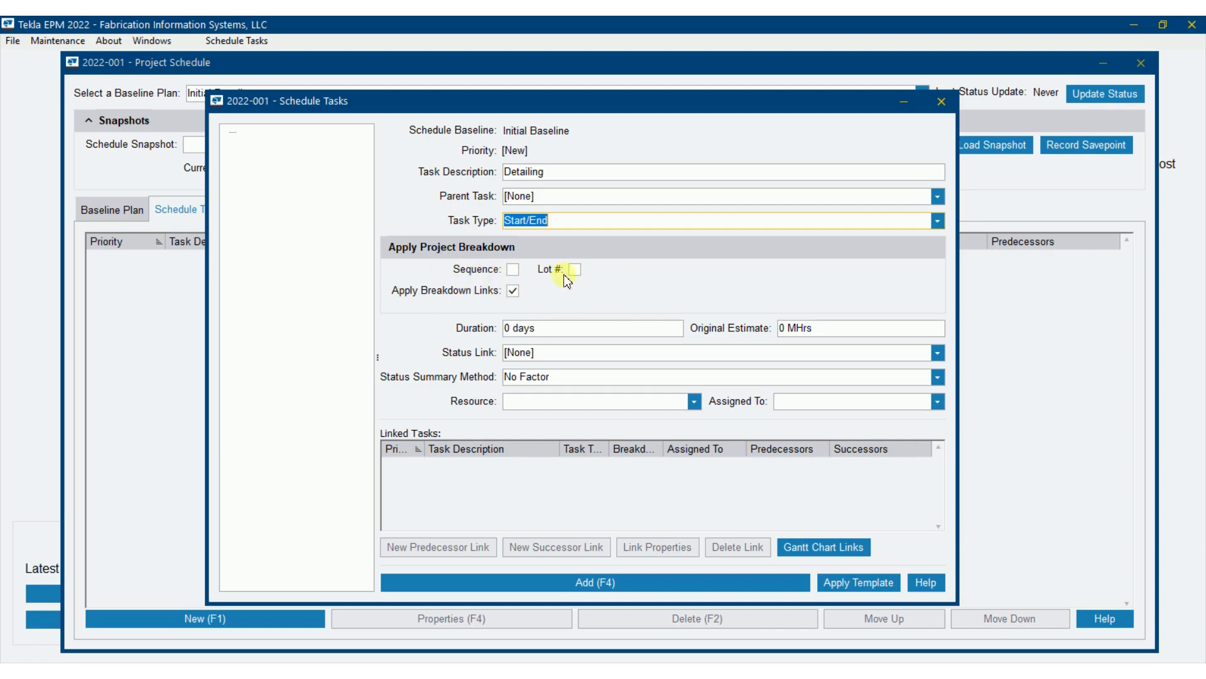
mouse_move(579, 289)
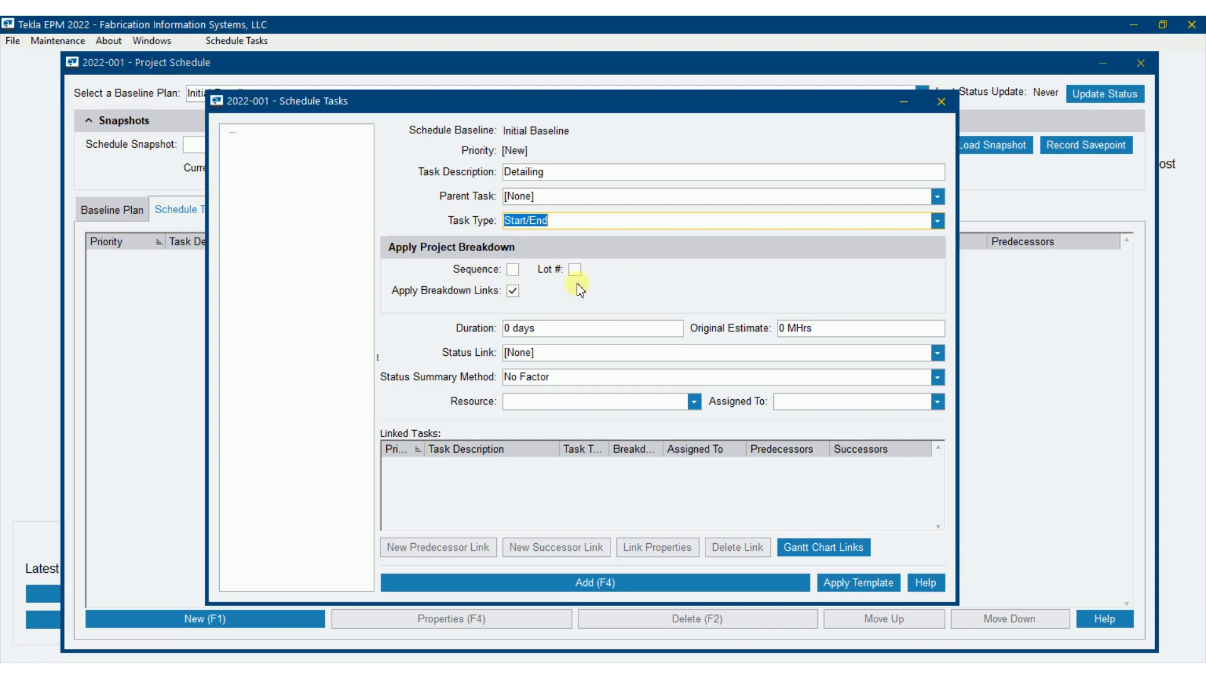
View the Schedule Settings project breakdown defaults Sequence and Lot # via Maintenance > Project Management
click(66, 40)
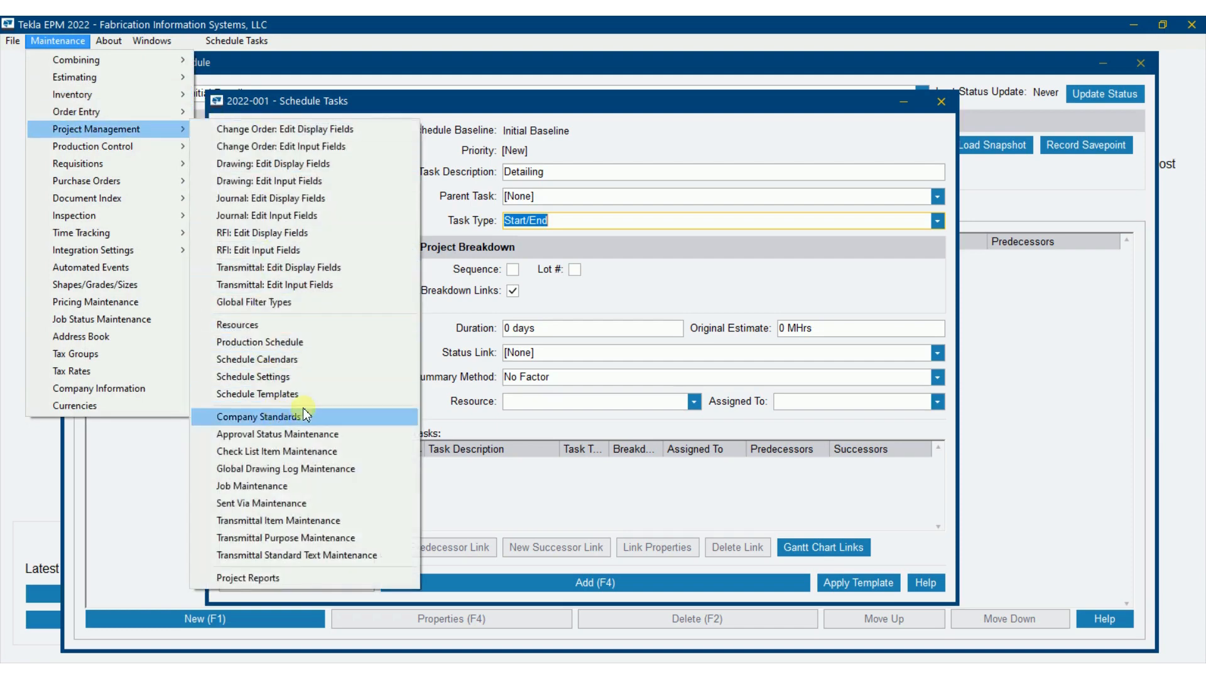
mouse_move(317, 394)
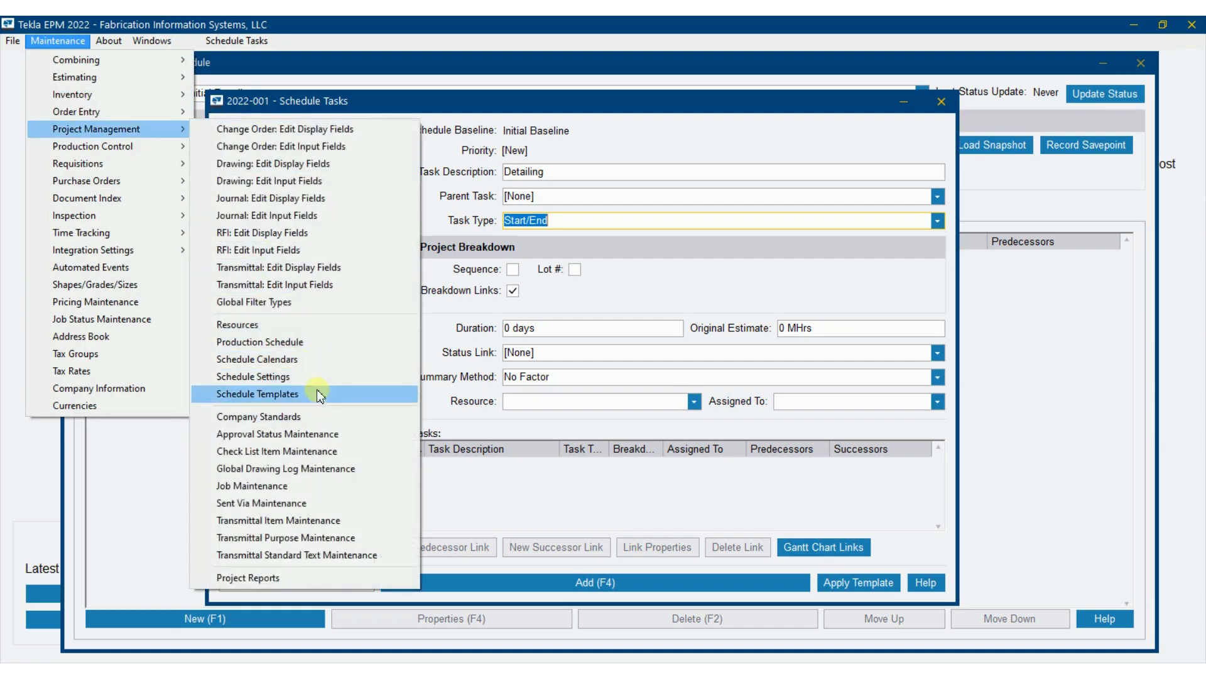
click(254, 377)
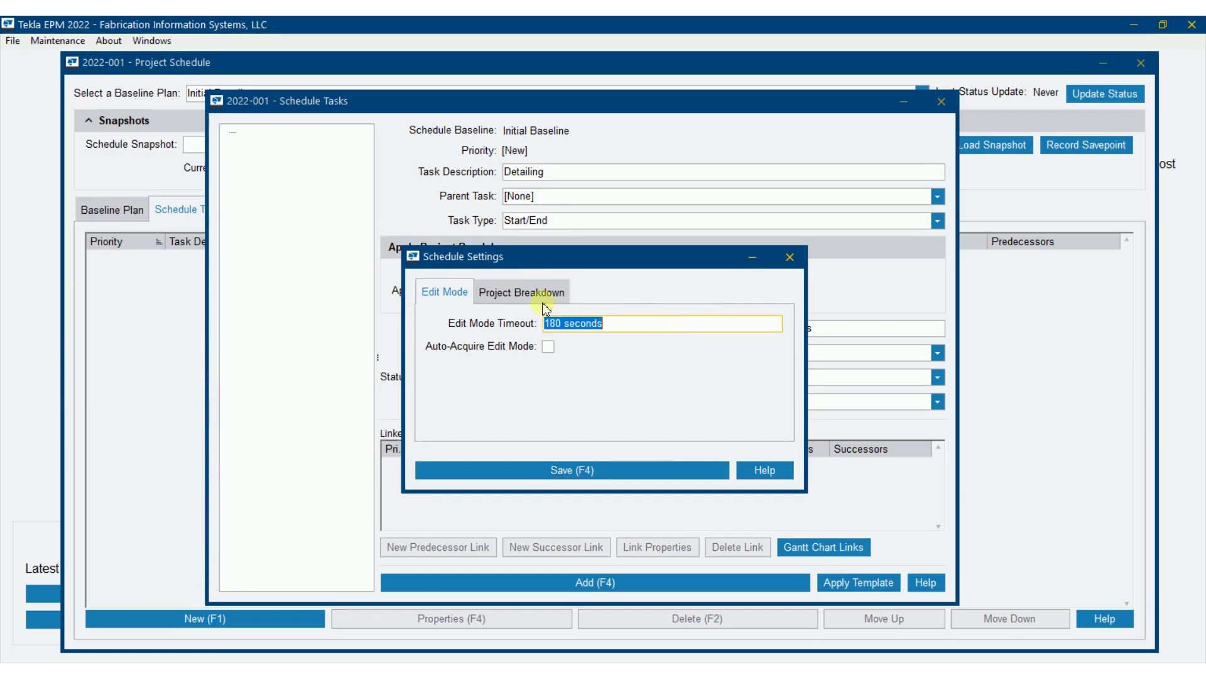
click(521, 292)
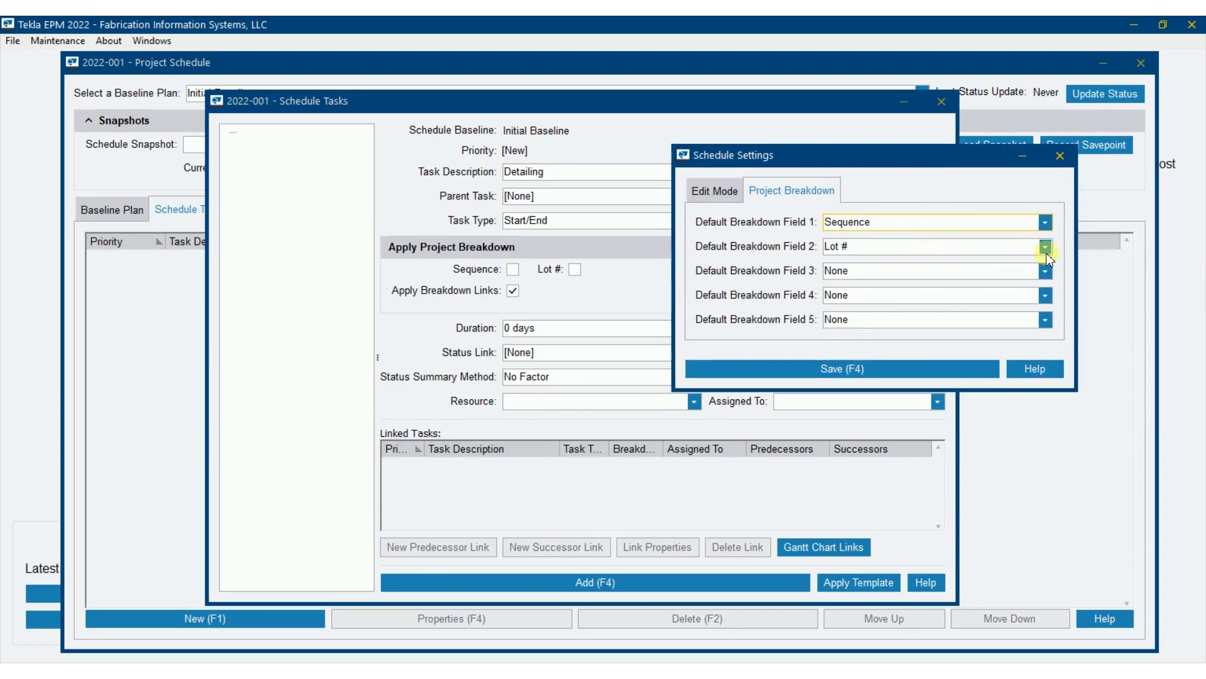
click(1045, 271)
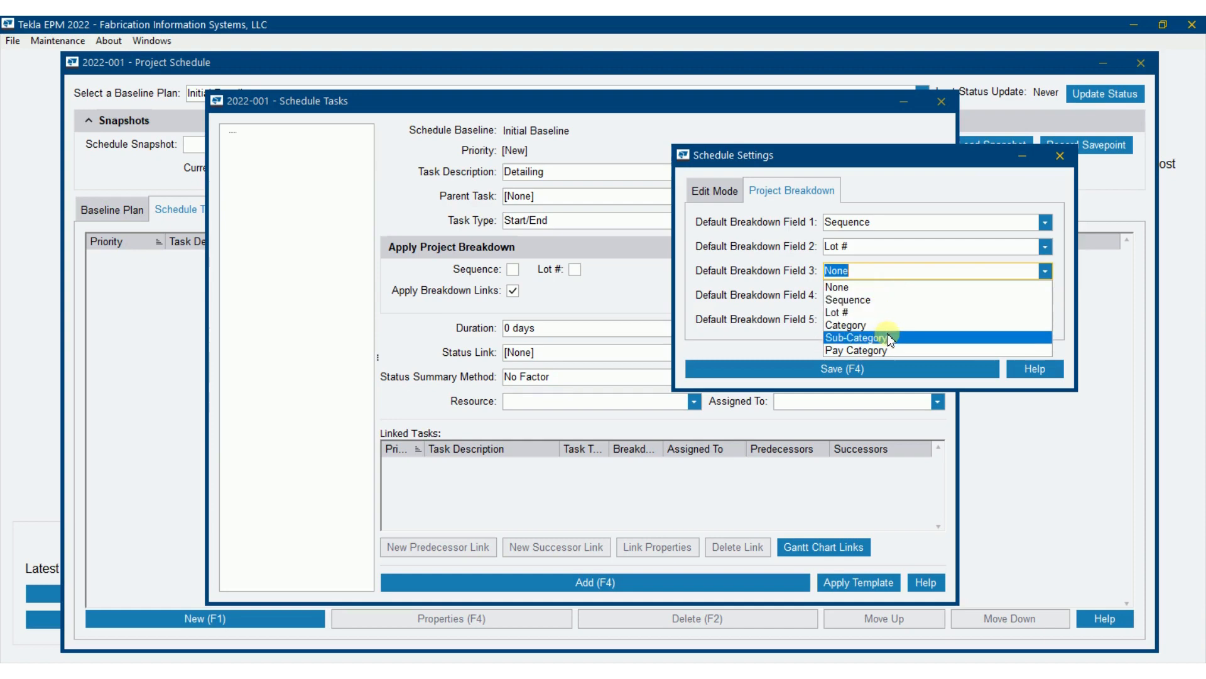
mouse_move(907, 353)
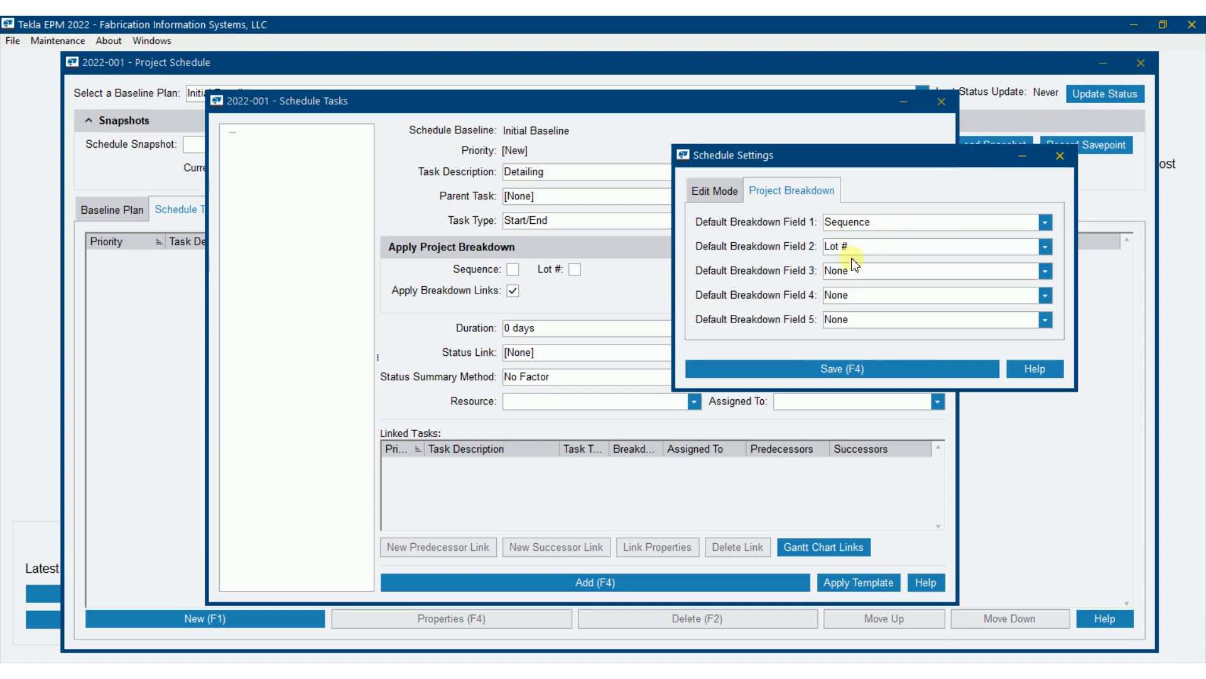
mouse_move(1058, 174)
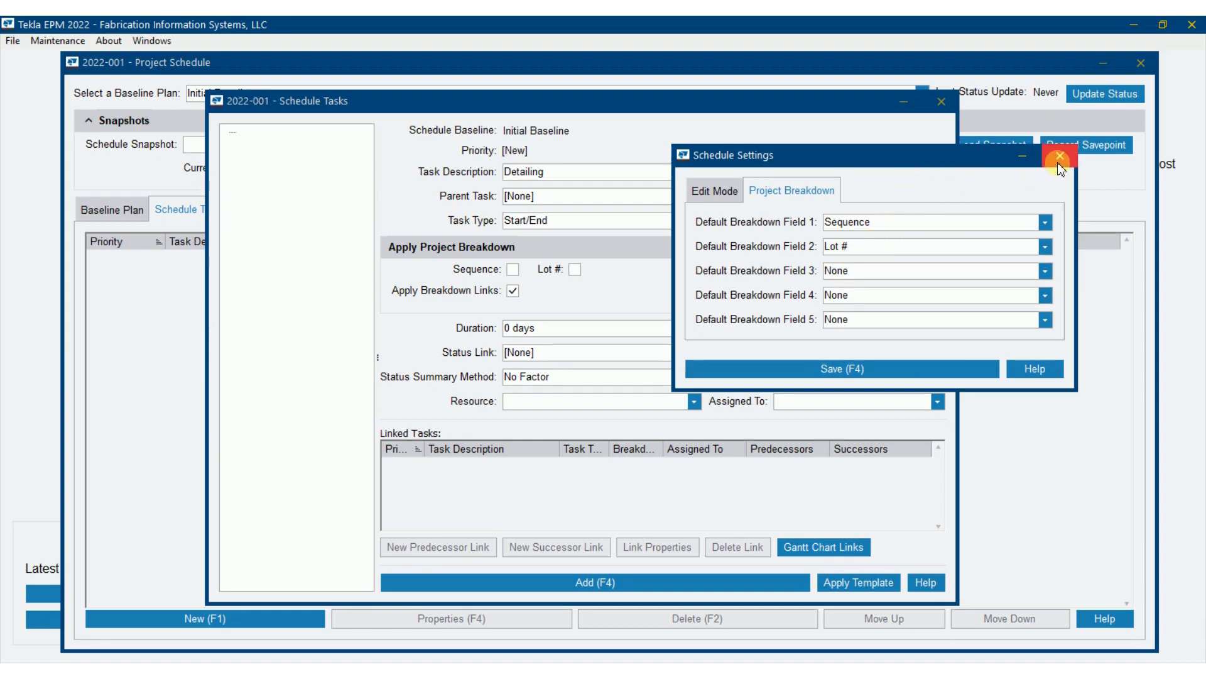
Close Schedule Settings and tick the Sequence and Lot # breakdowns on the Detailing task
click(1057, 155)
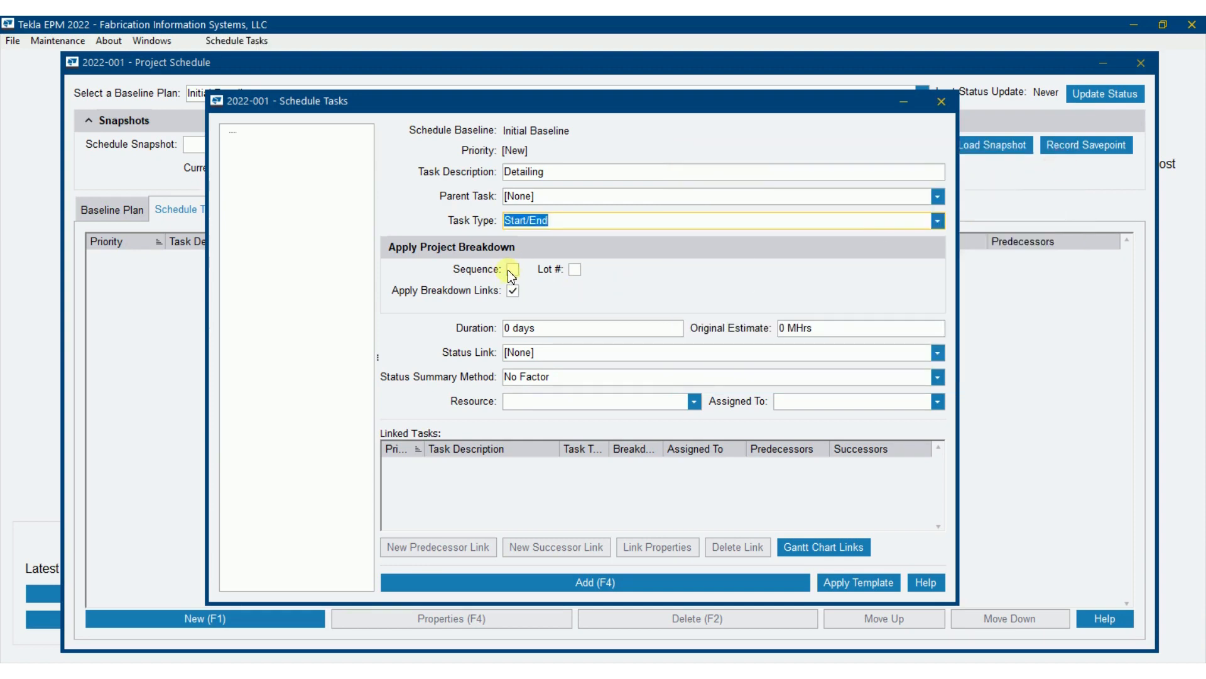
click(512, 269)
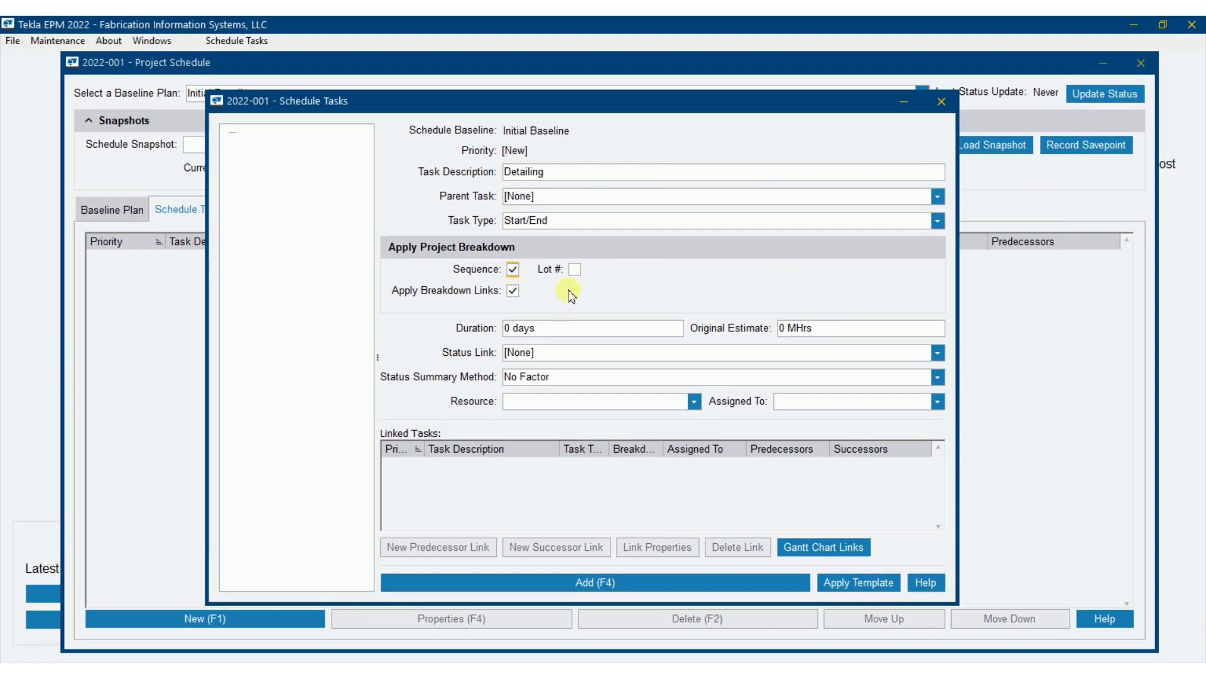
click(575, 269)
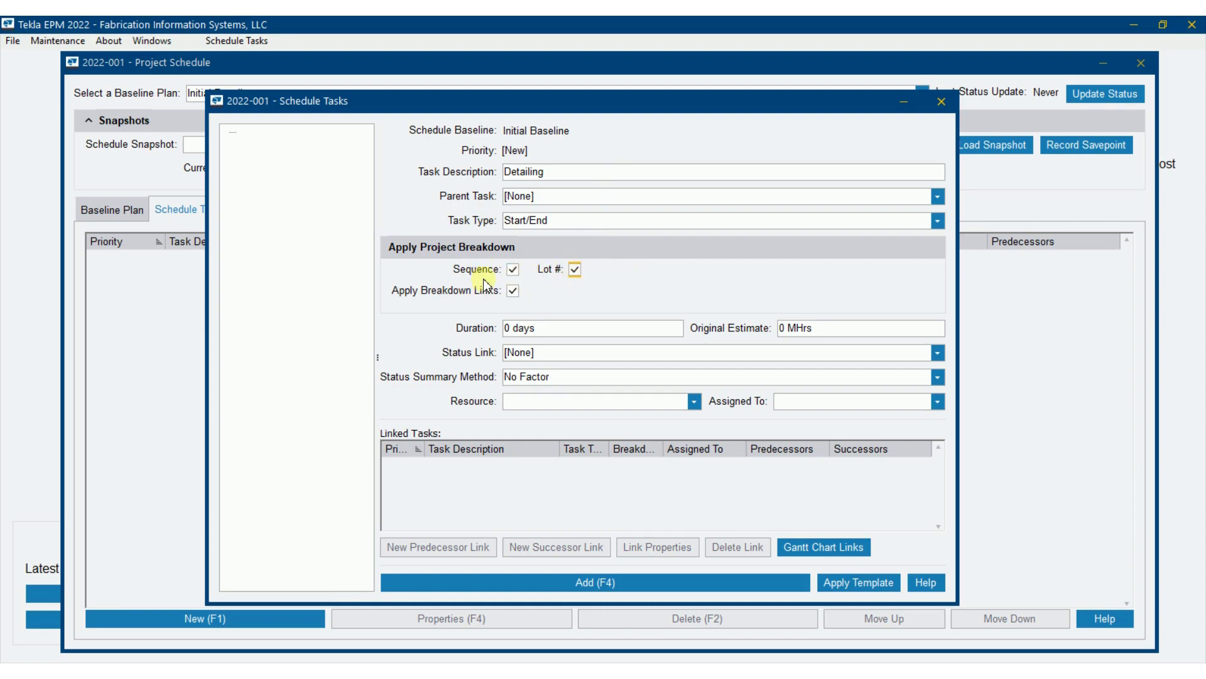
mouse_move(621, 286)
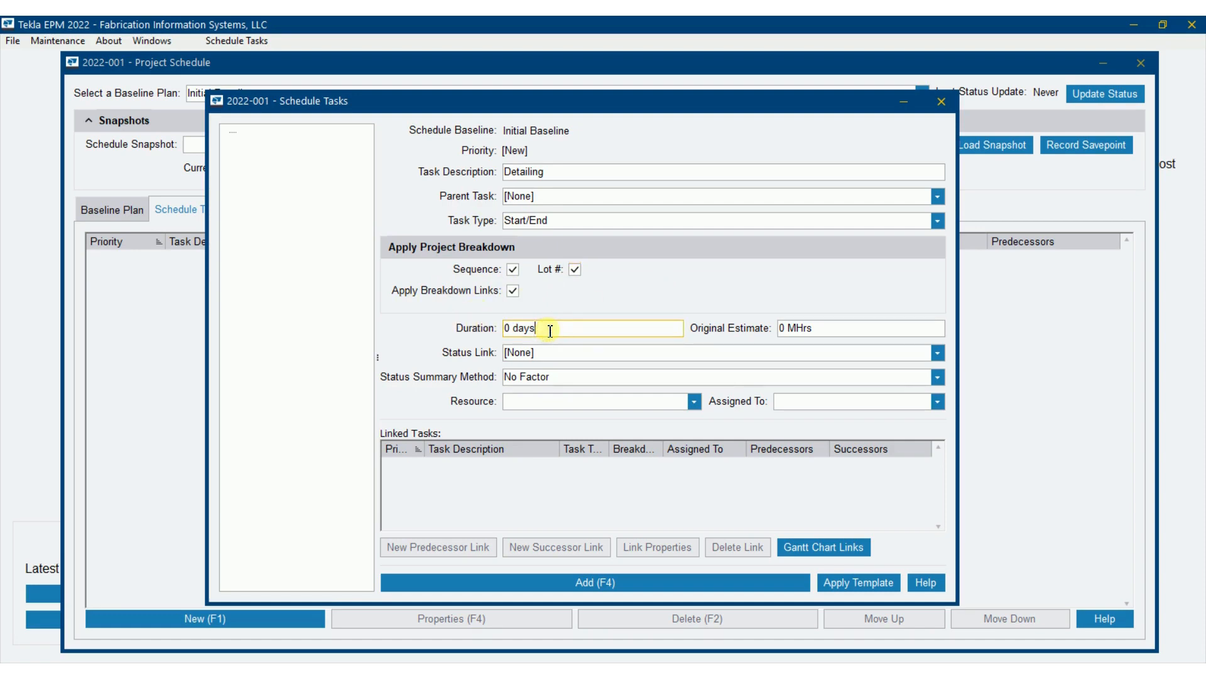
click(827, 328)
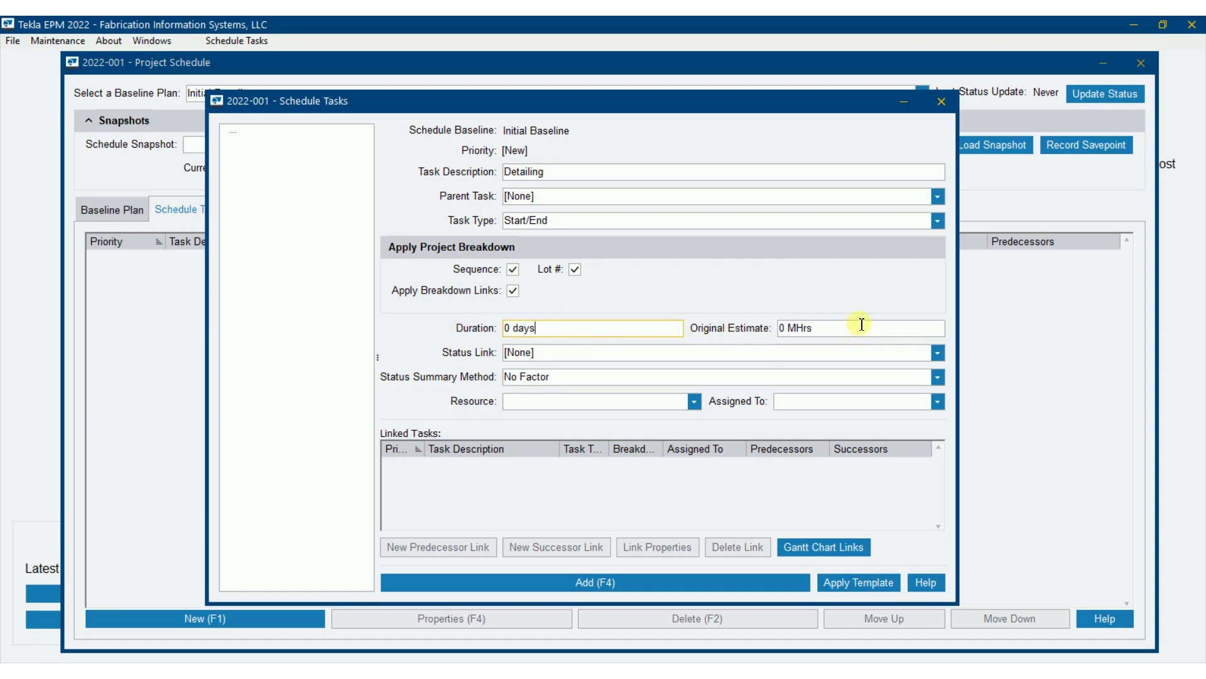
click(861, 328)
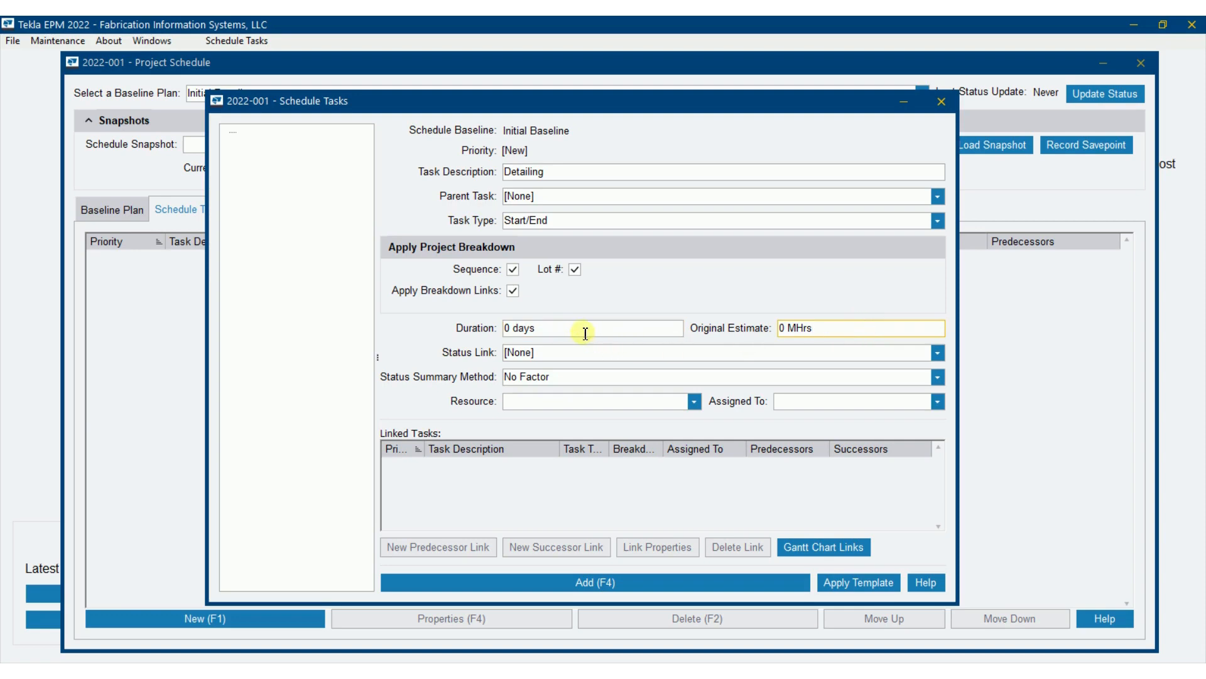
click(837, 328)
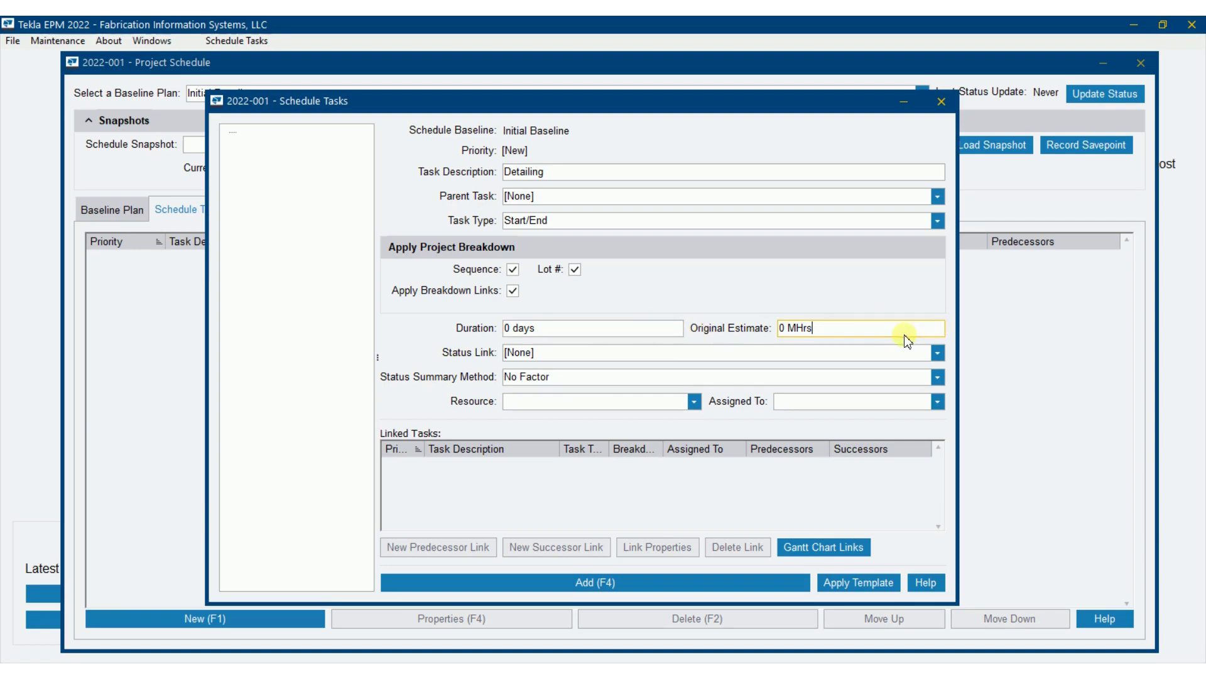
mouse_move(445, 359)
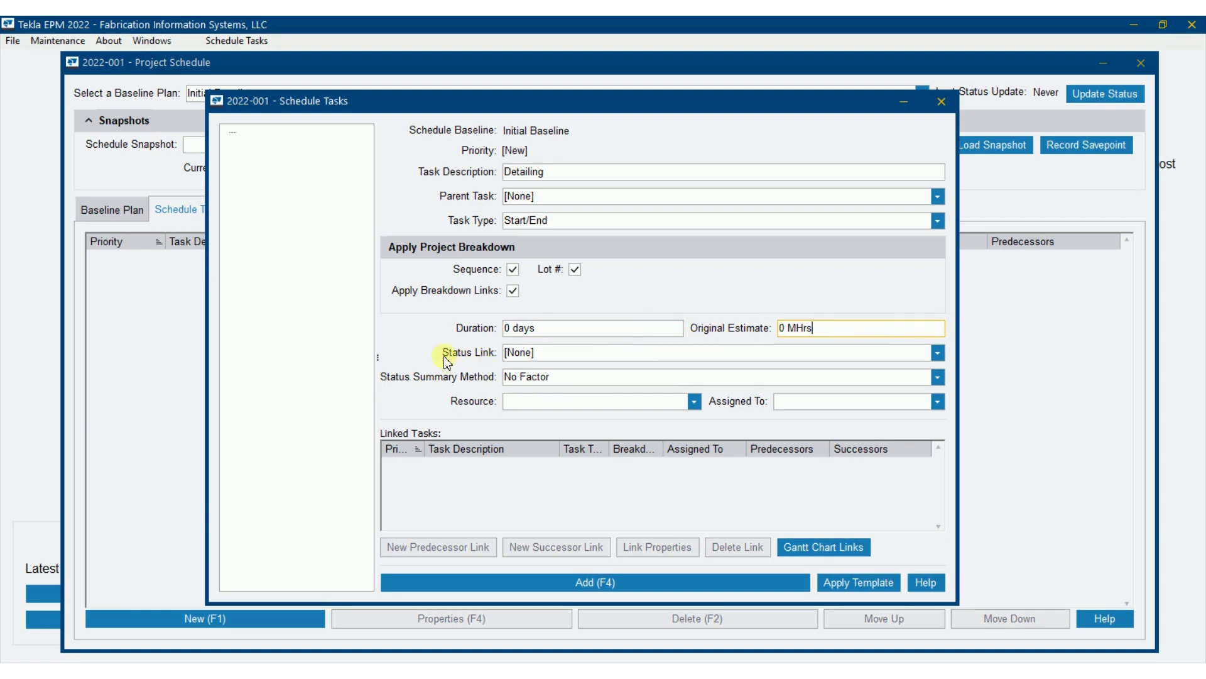
Set the task's Status Link to Drawings Approved and Status Summary Method to By Quantity
click(937, 355)
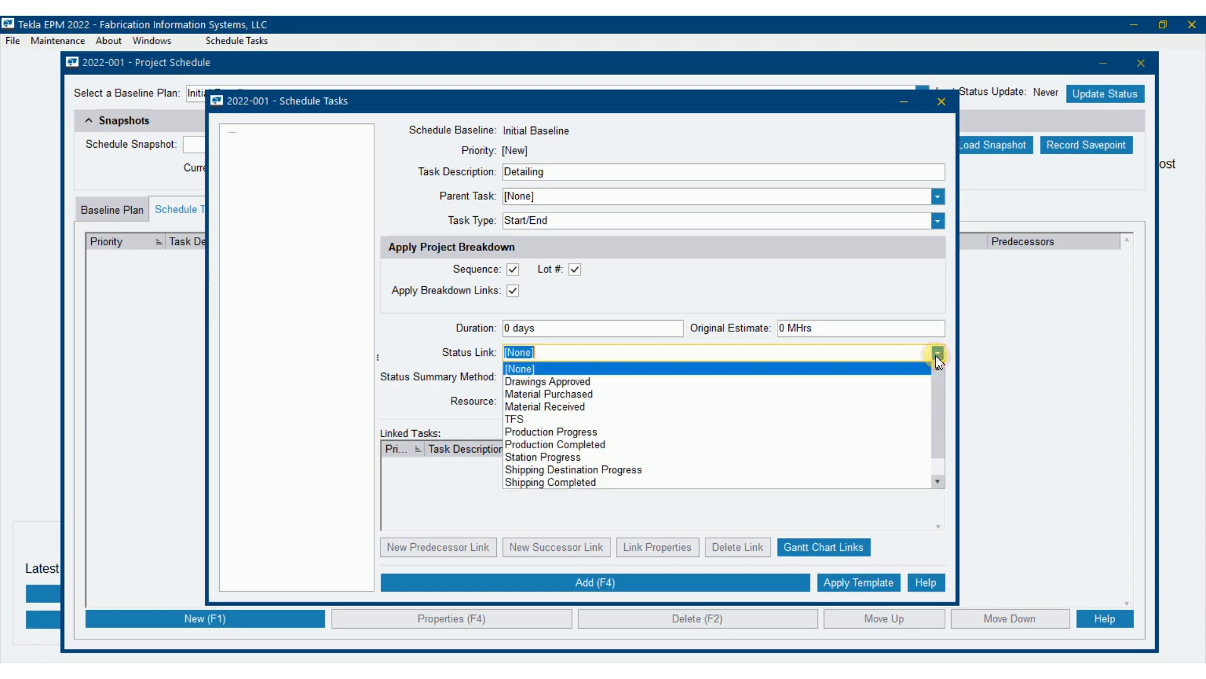
mouse_move(941, 396)
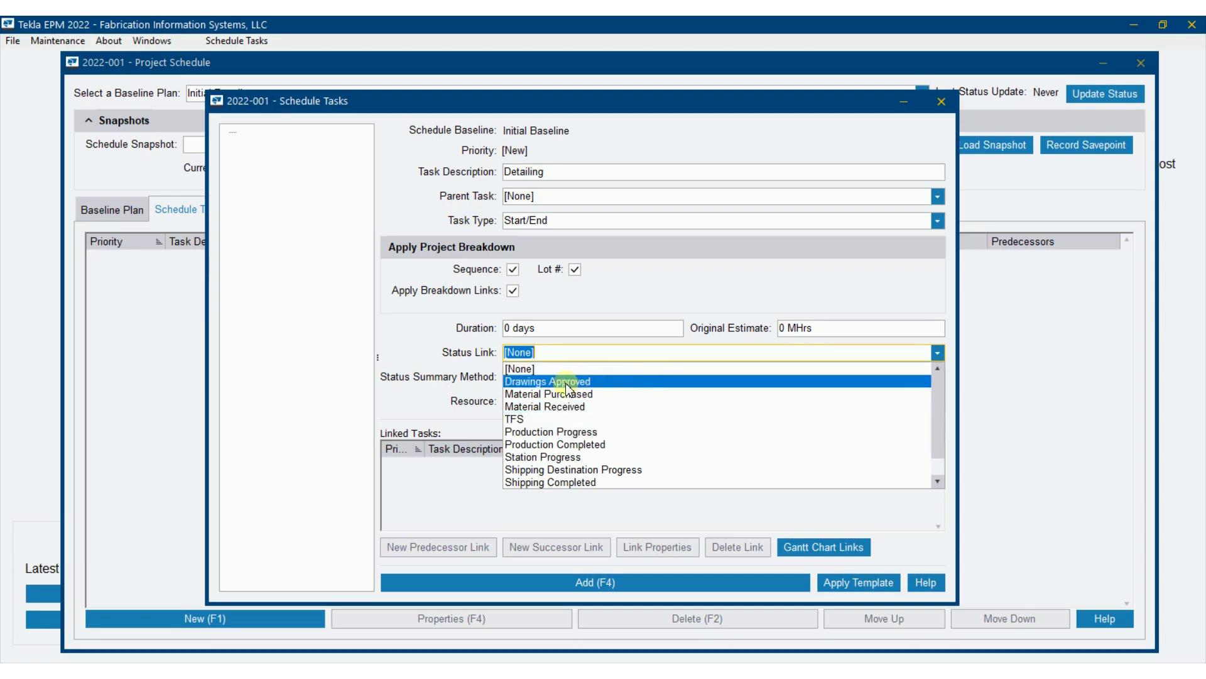
mouse_move(513, 392)
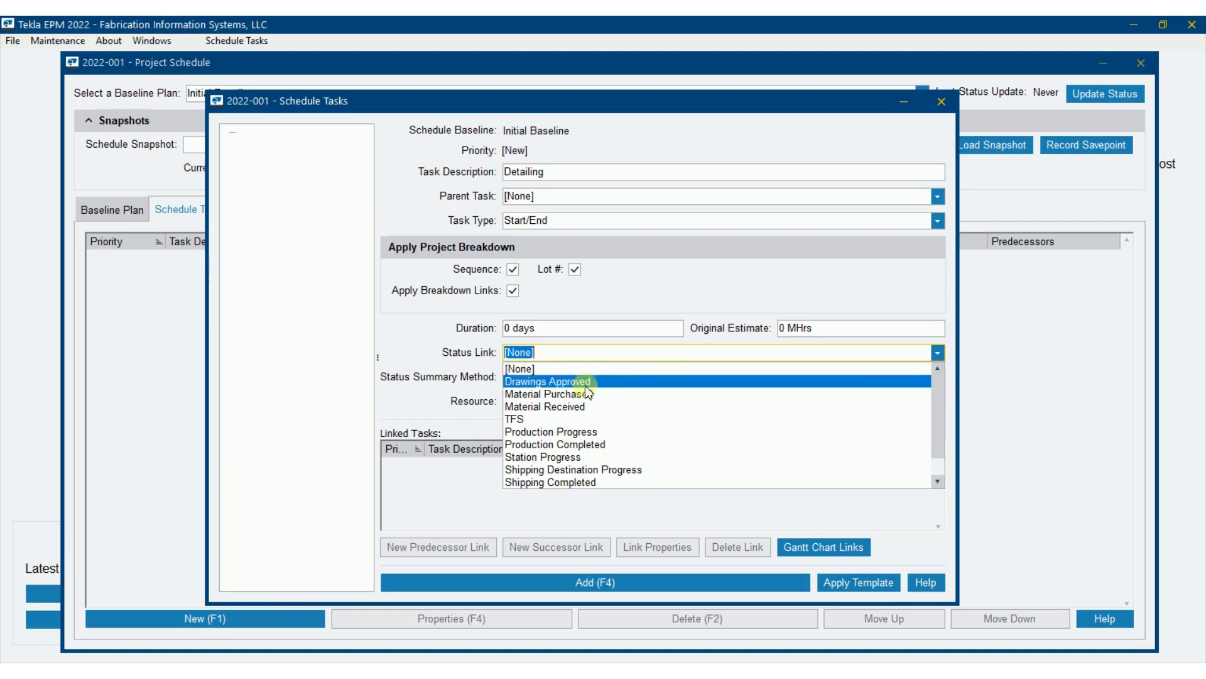
mouse_move(604, 385)
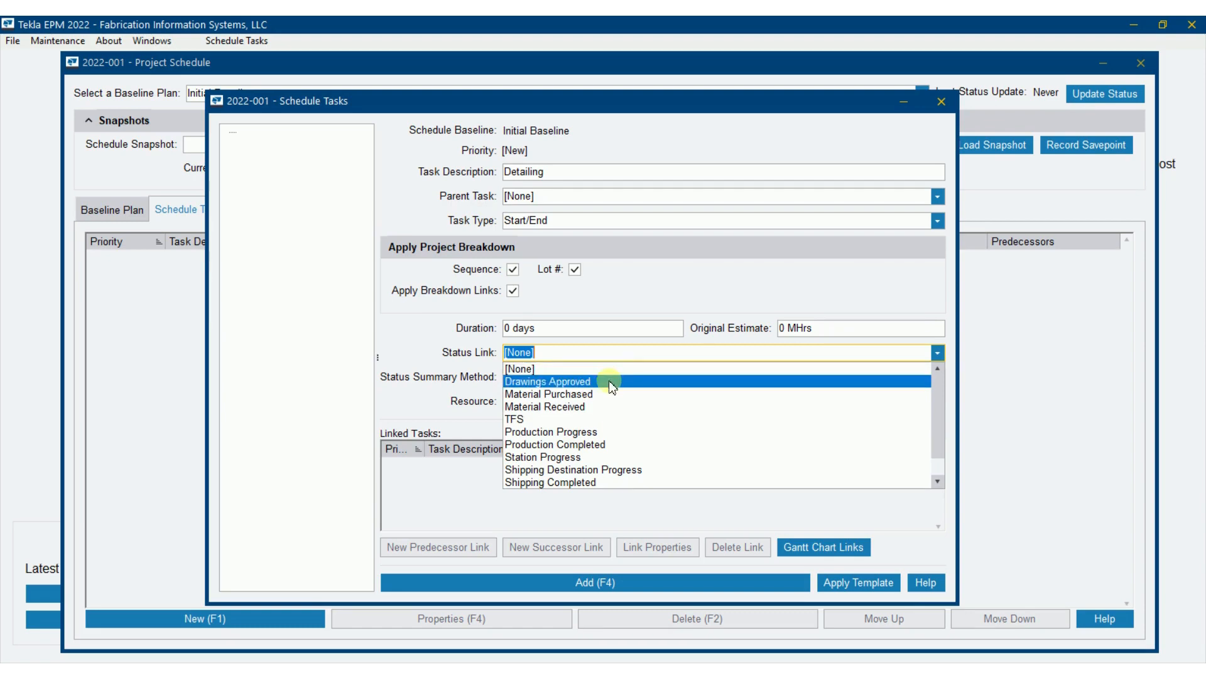
click(548, 380)
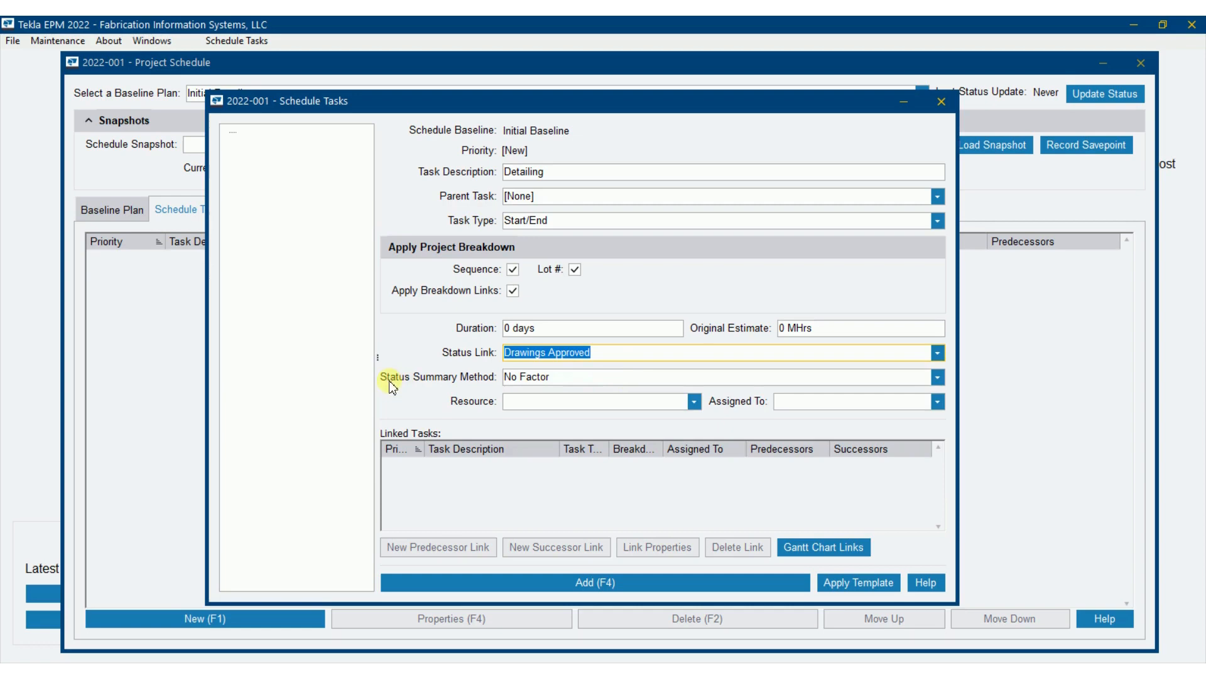
click(936, 377)
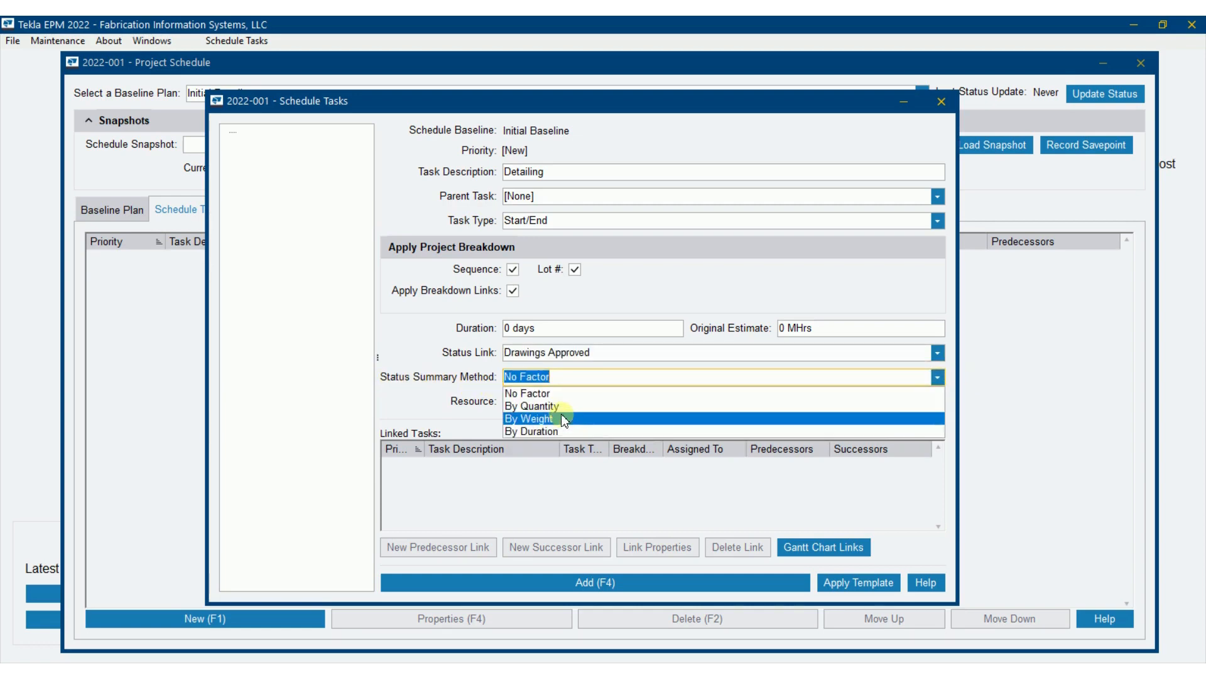
click(530, 405)
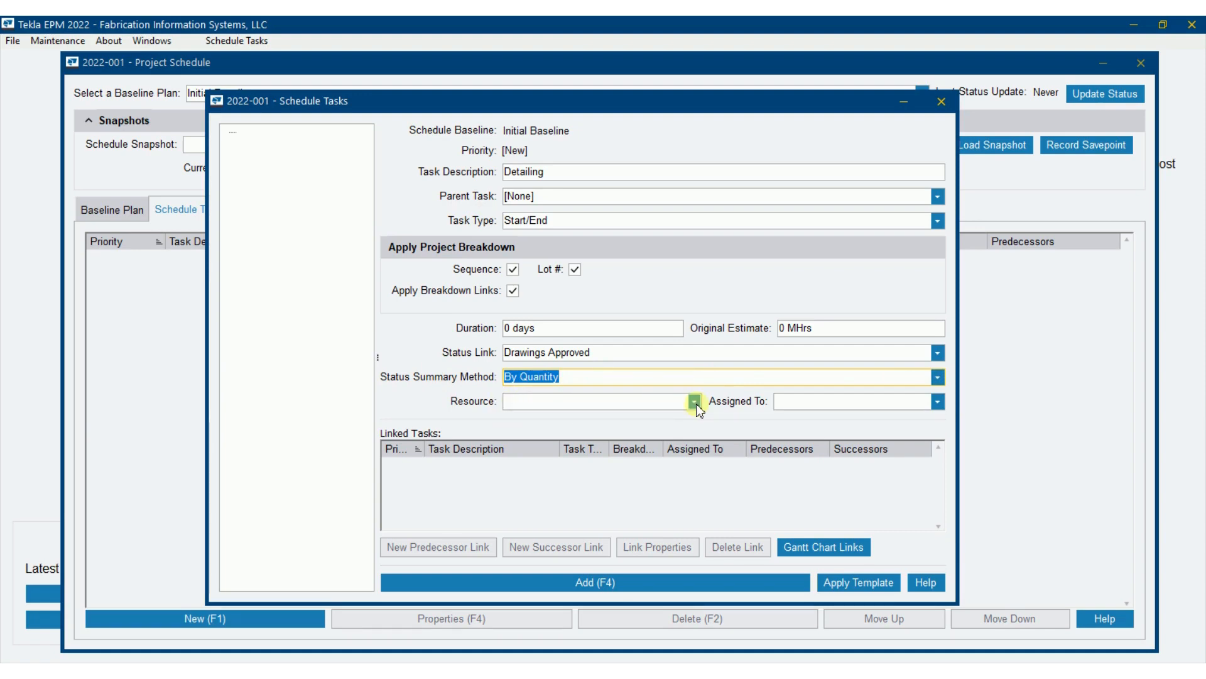
Review the Detailing, Fabrication and Shipping resource choices, then browse the Maintenance menu
click(694, 401)
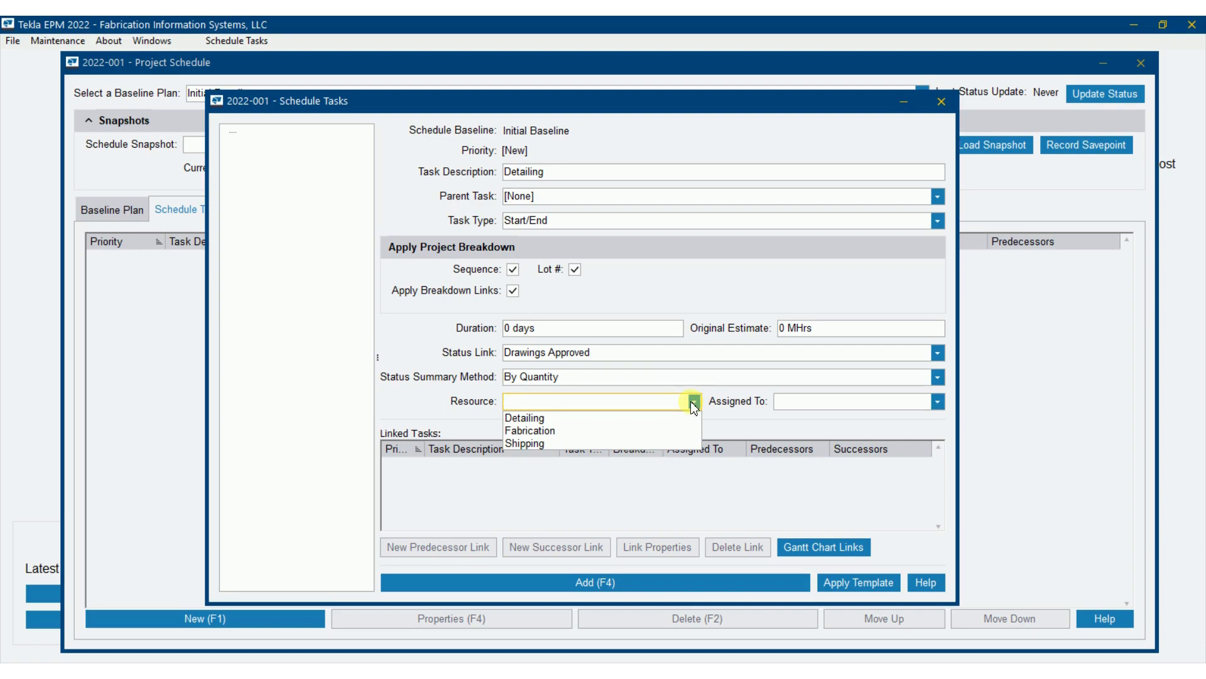
mouse_move(684, 402)
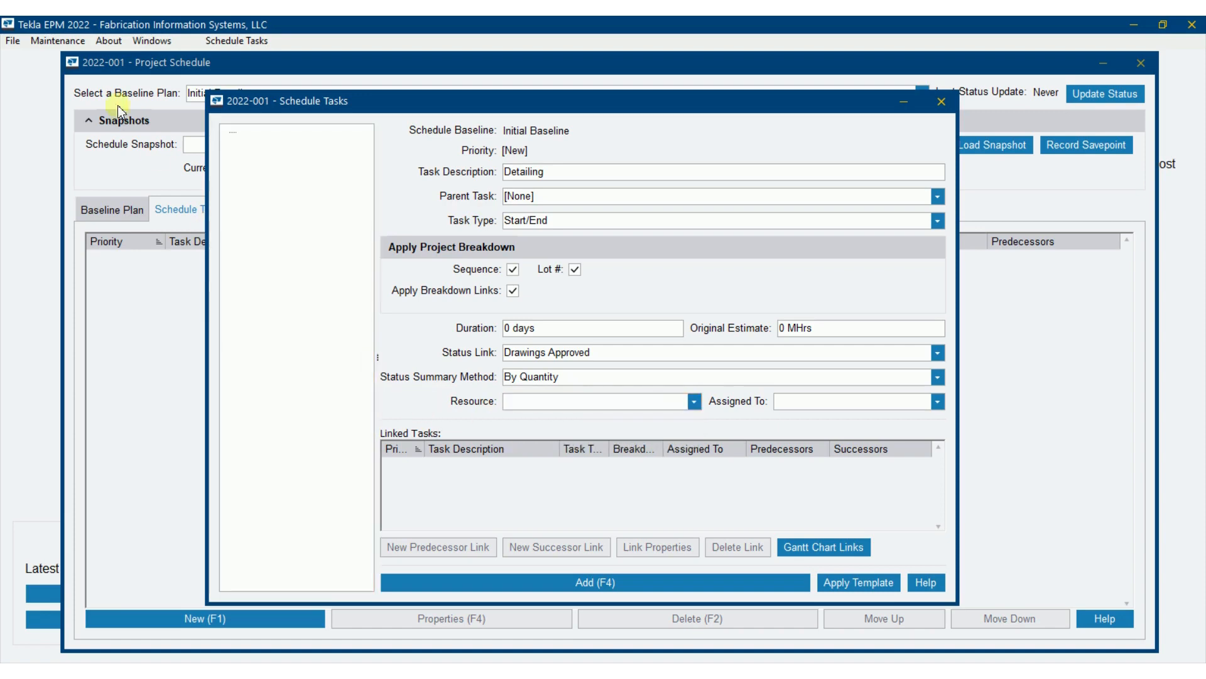
click(59, 41)
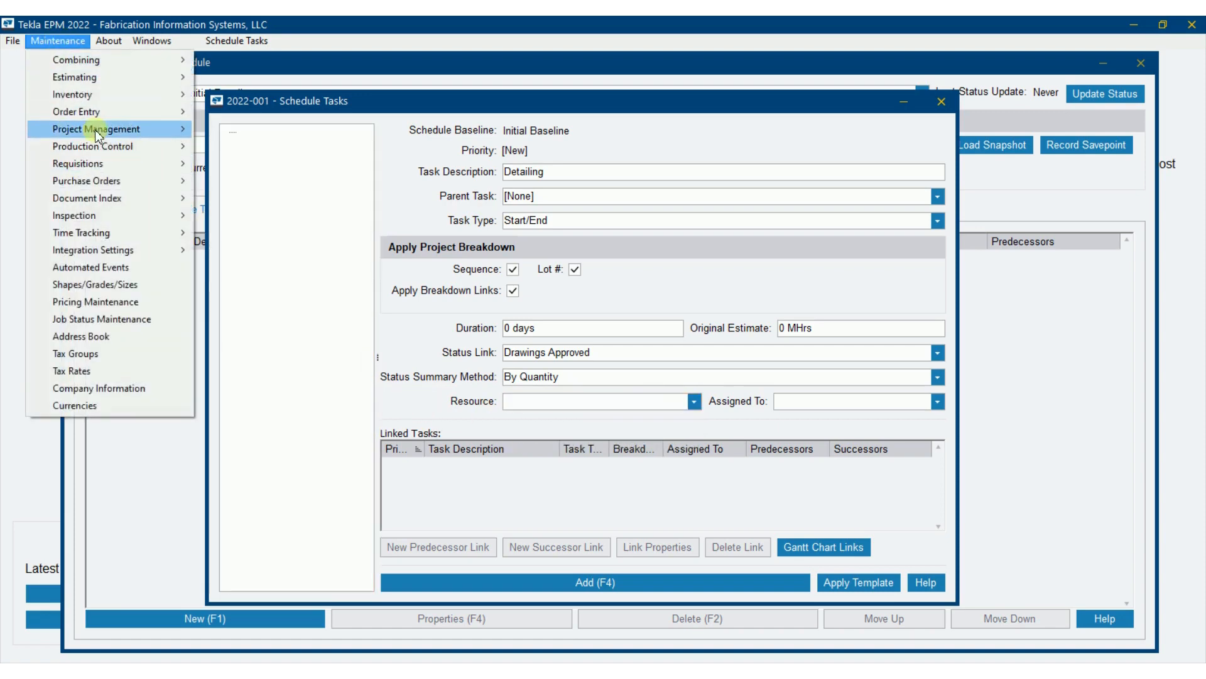
Open Resources maintenance, inspect the Fabrication resource and start a new resource entry
click(95, 128)
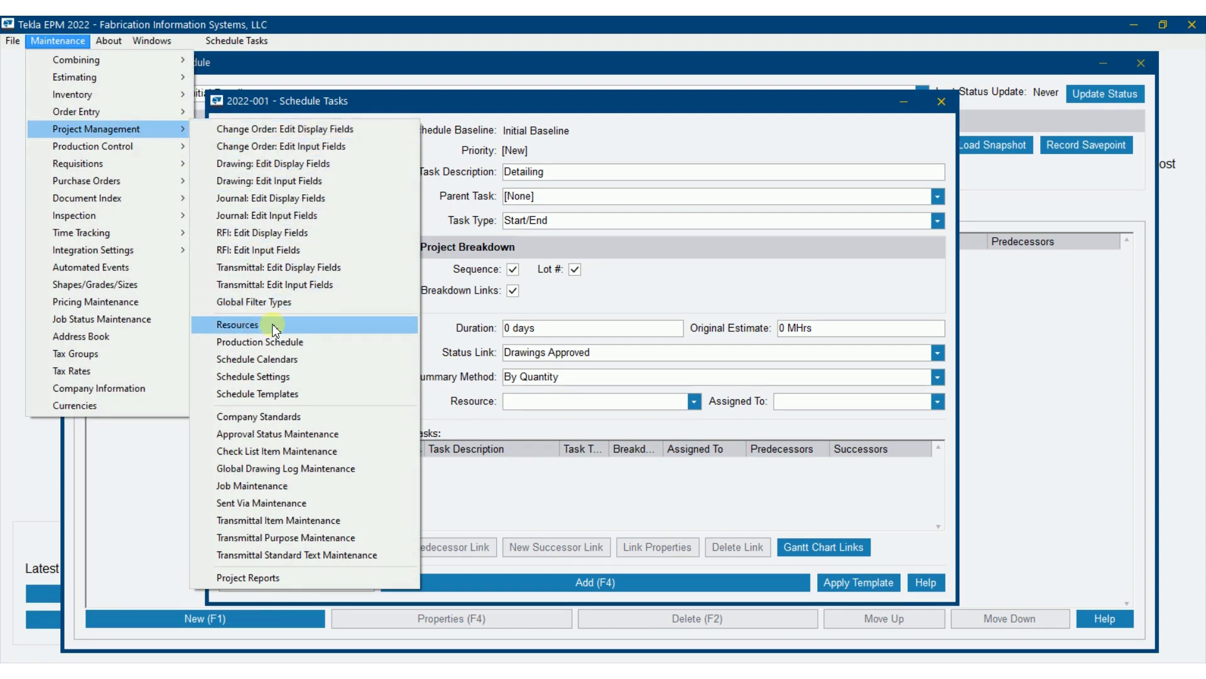
click(238, 324)
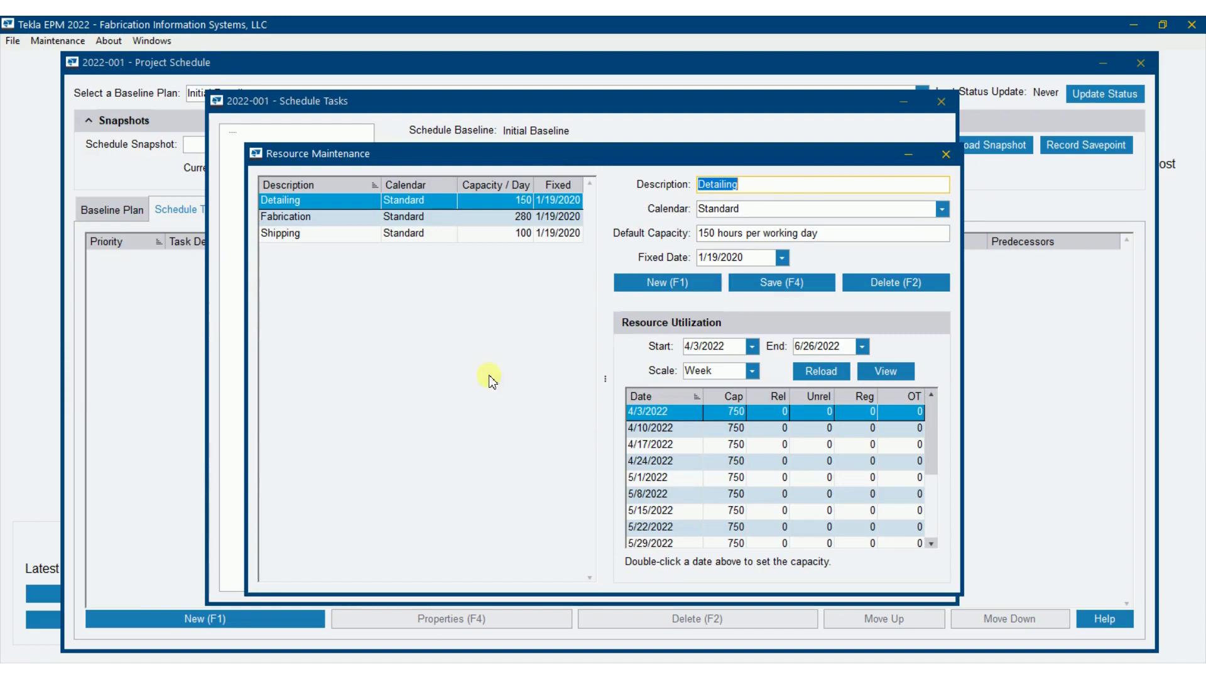
mouse_move(714, 327)
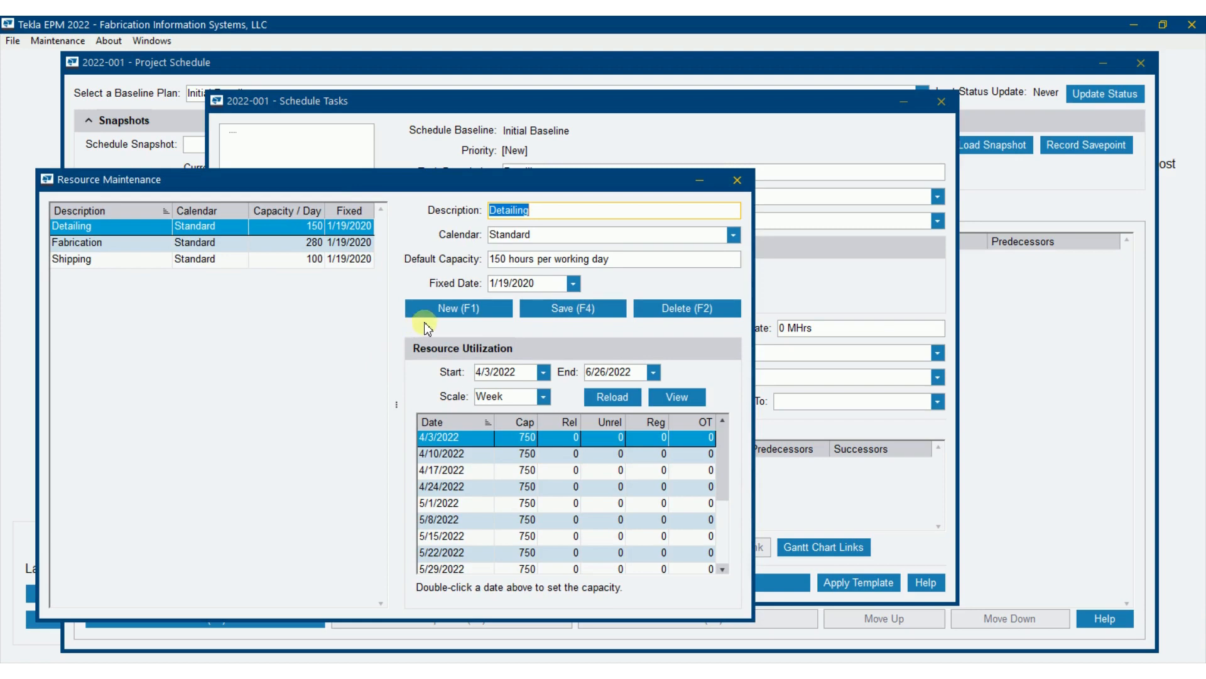
mouse_move(213, 243)
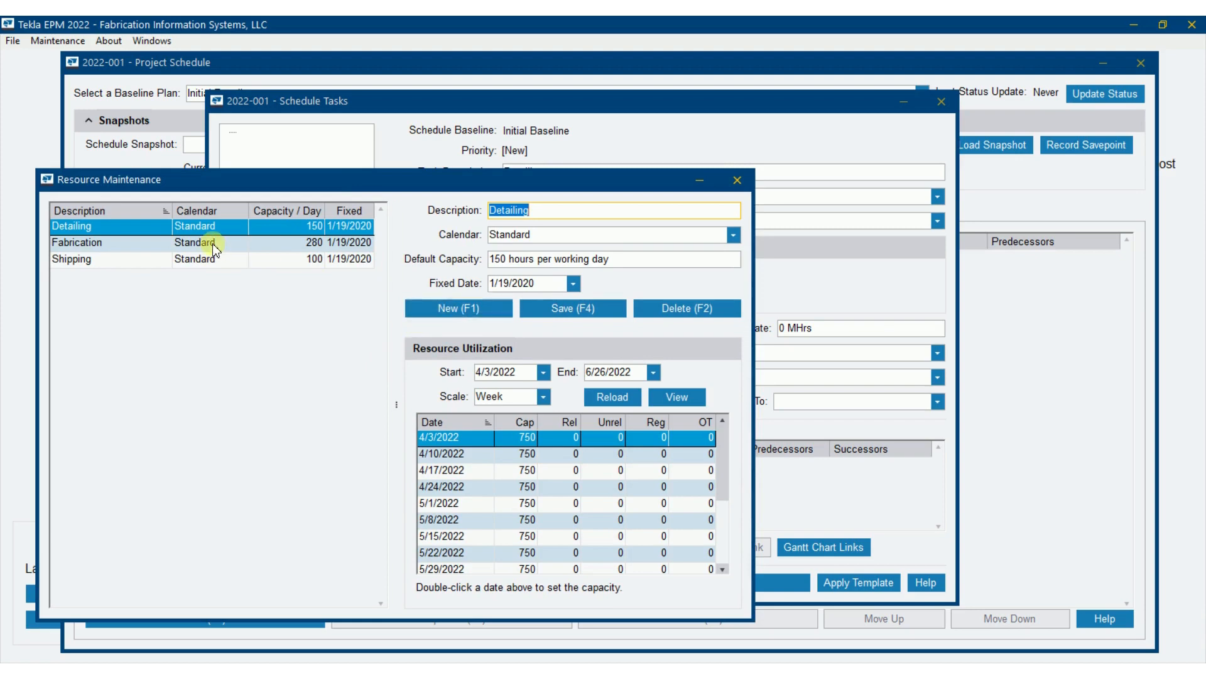
click(77, 243)
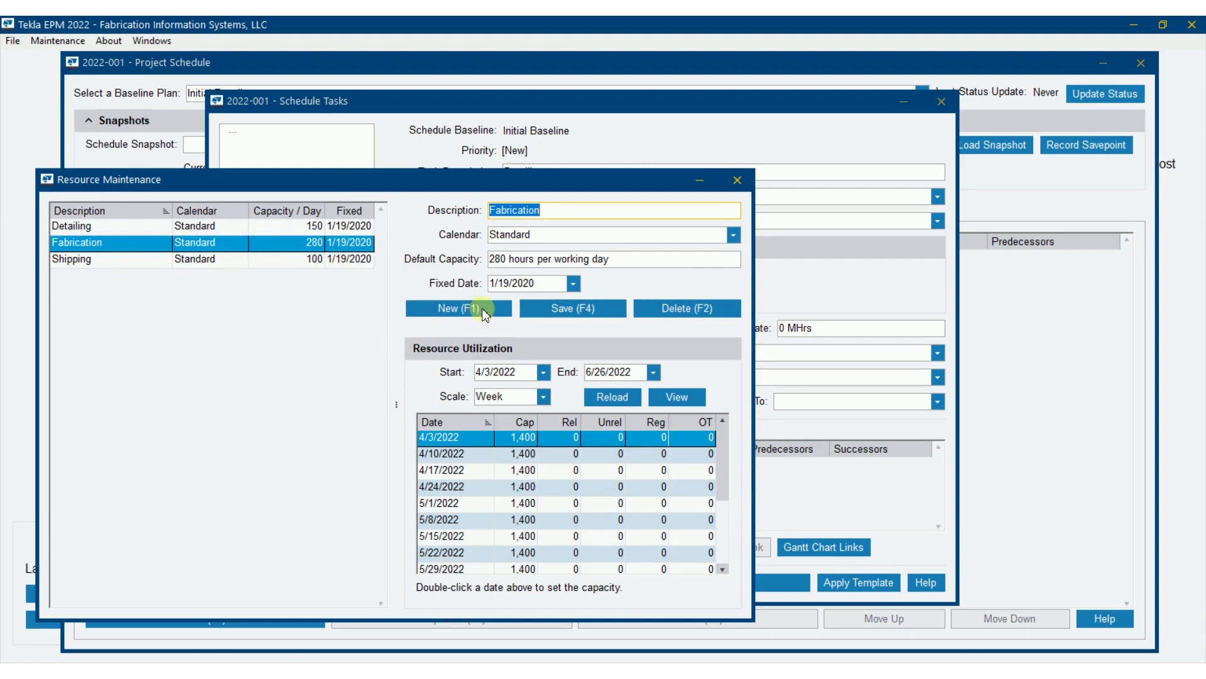
click(457, 308)
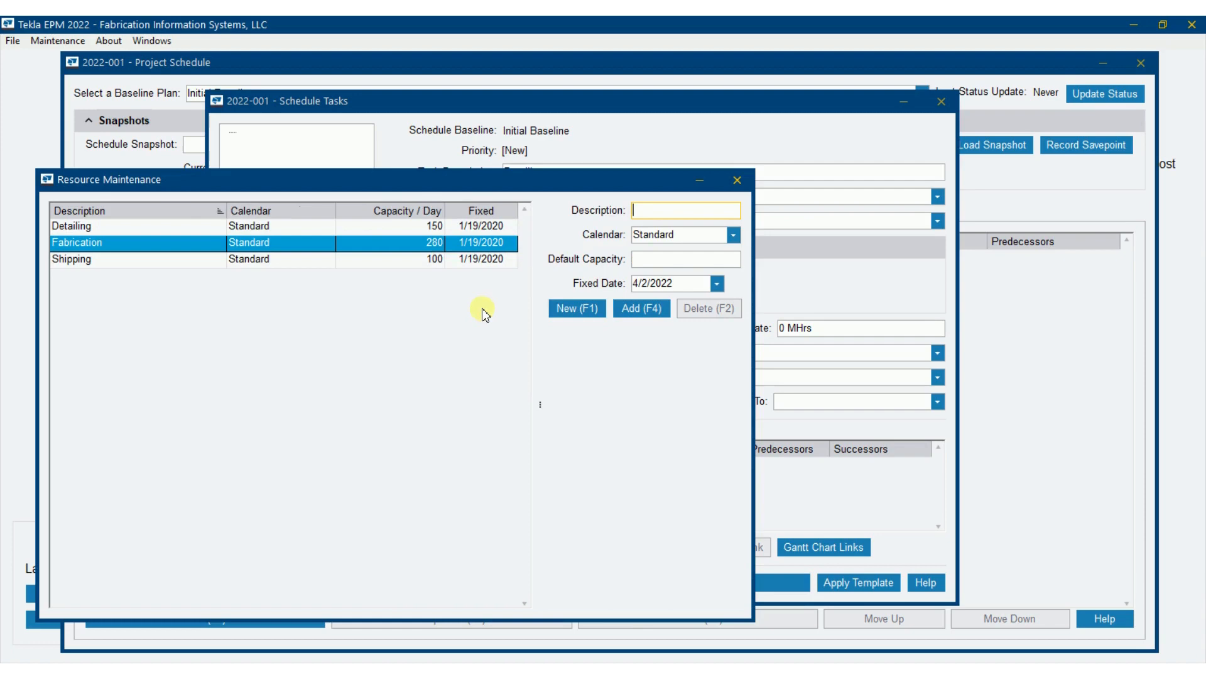
Add a Misc. Fabrication resource with Standard calendar and 100 hours per day, then delete it
text(Misc. Fabricatio)
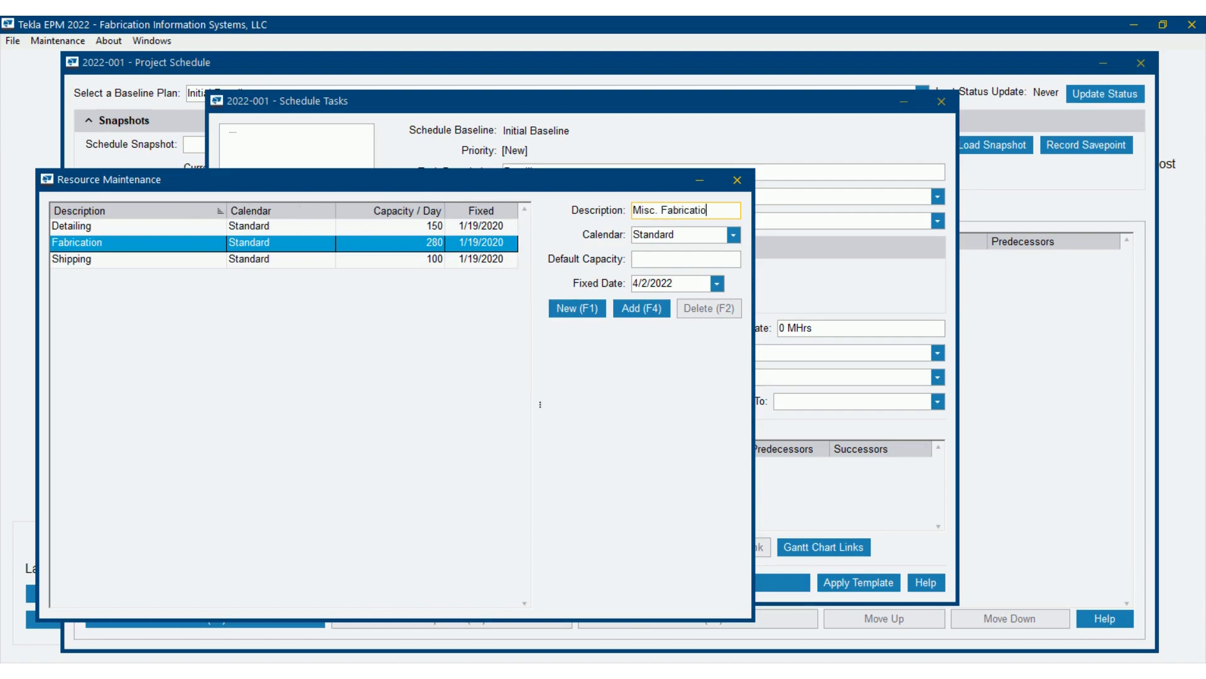
click(734, 234)
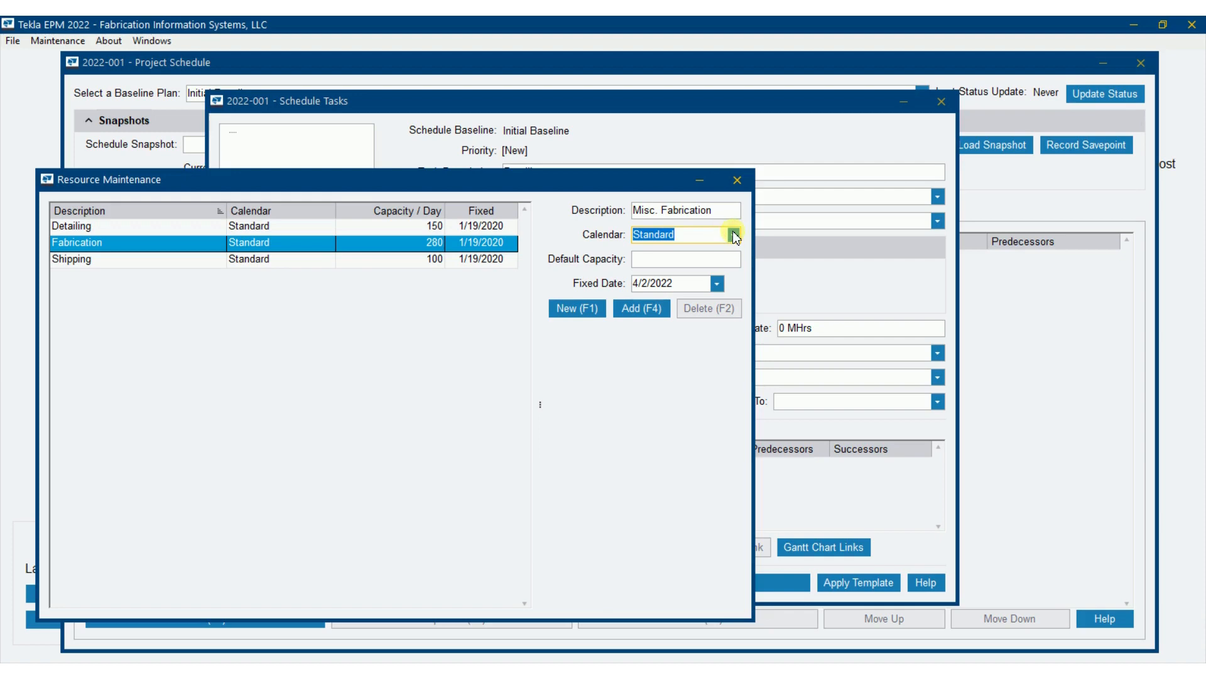
mouse_move(715, 264)
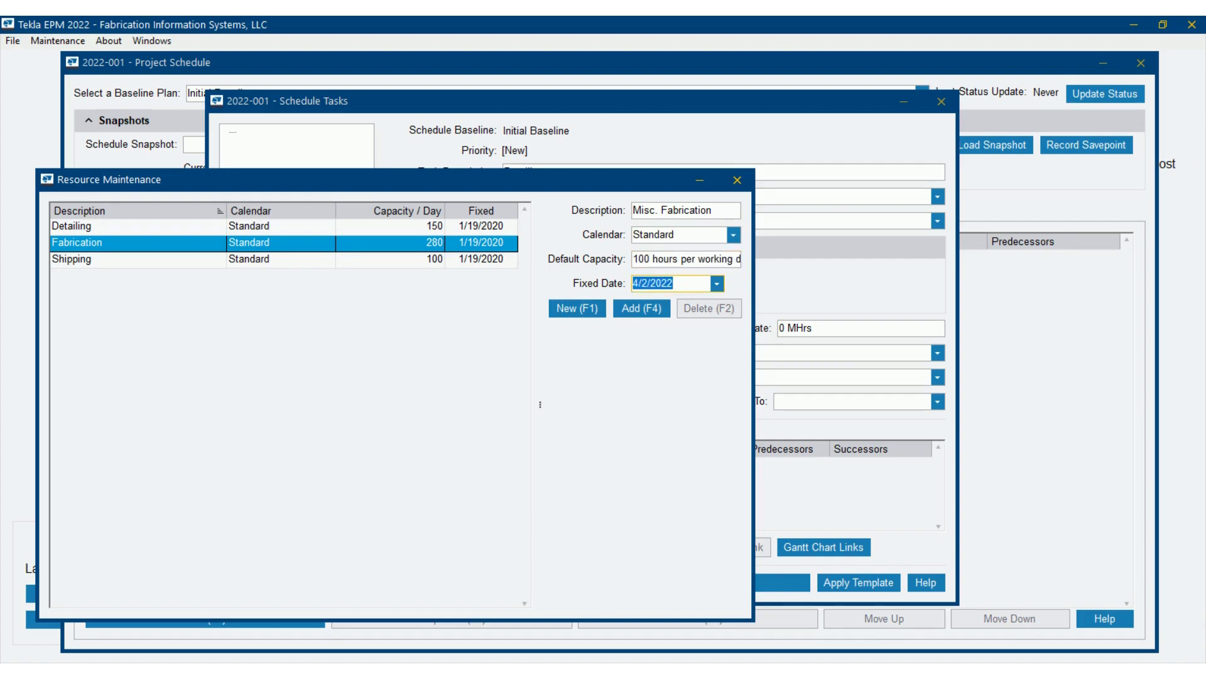
click(641, 308)
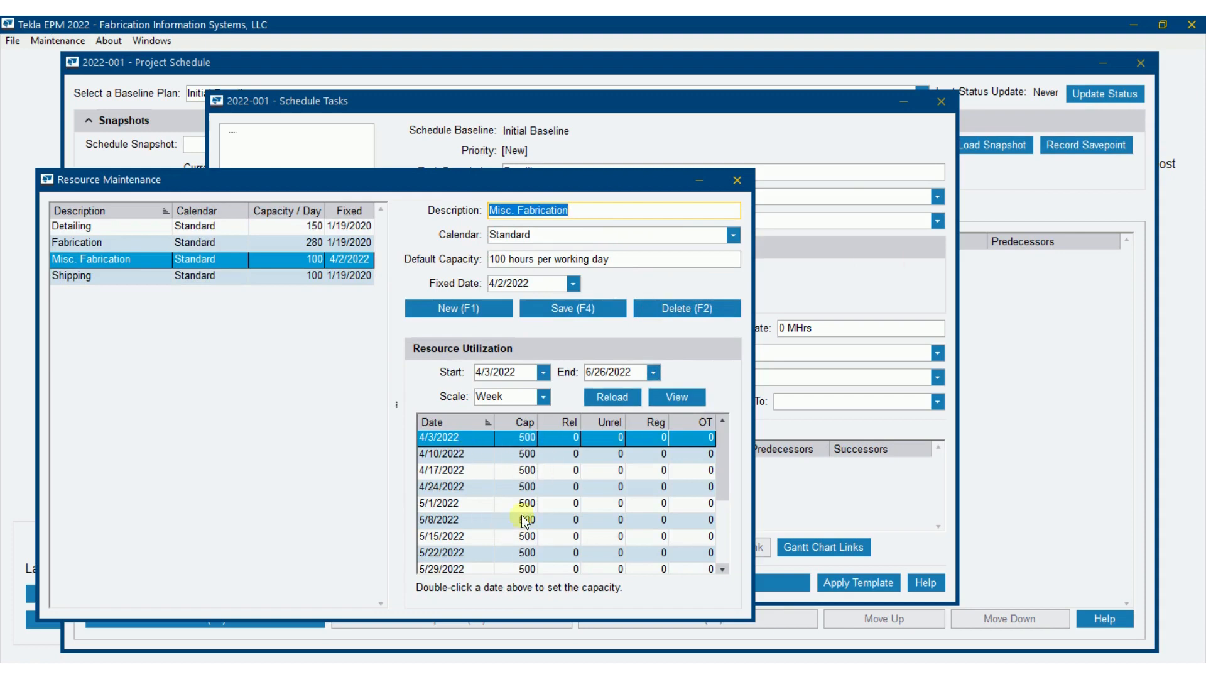
mouse_move(544, 521)
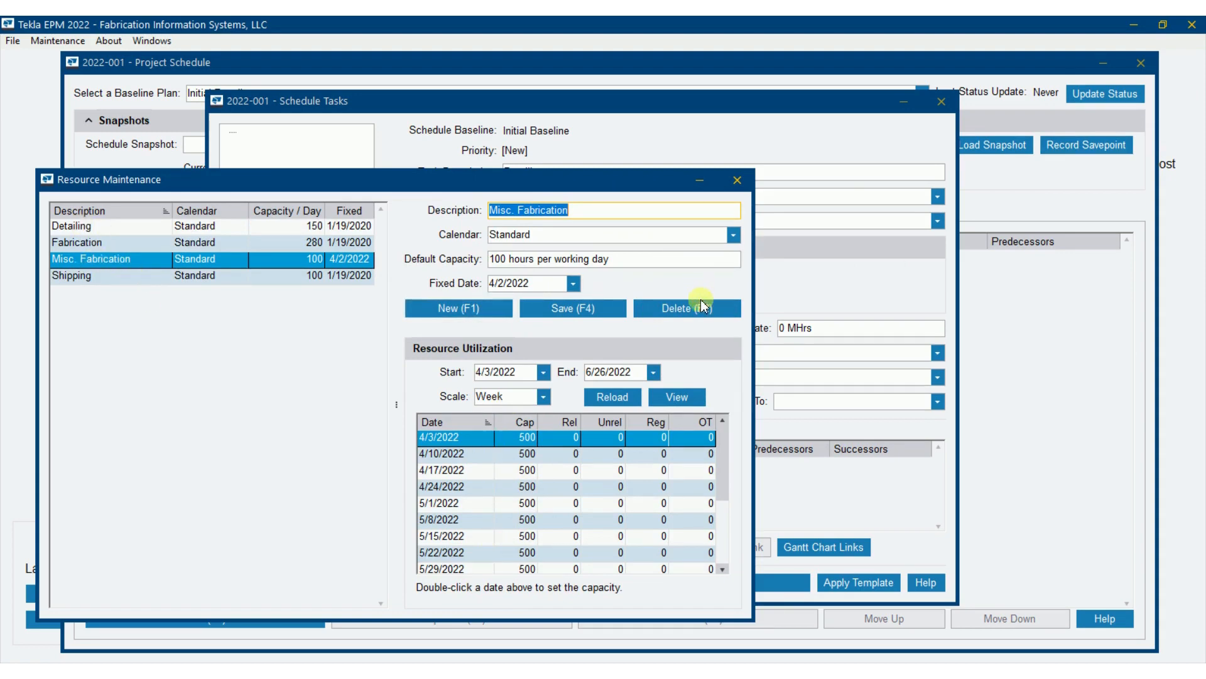
click(687, 308)
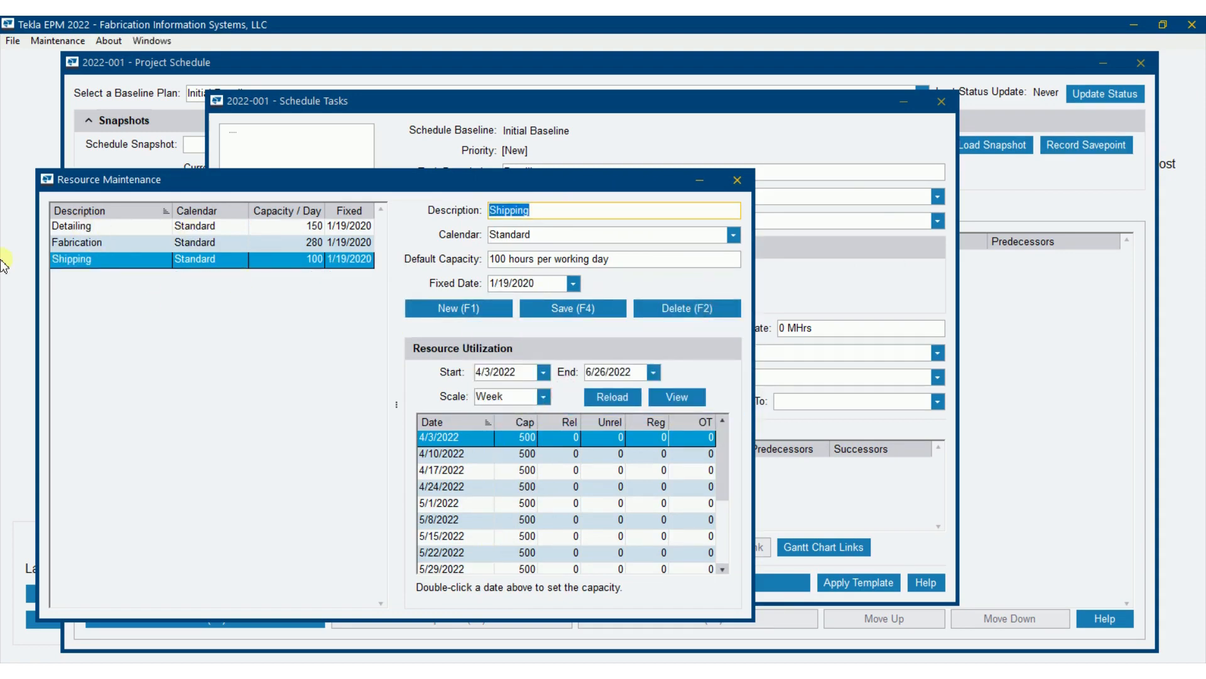
mouse_move(737, 181)
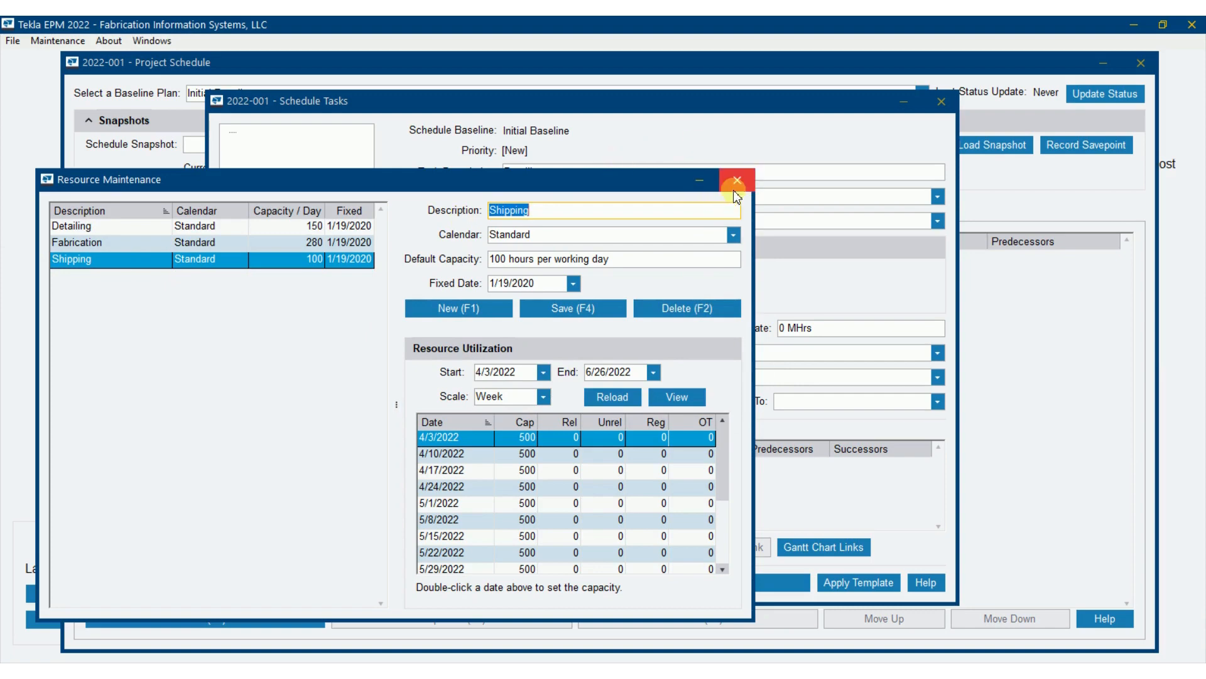
Assign the Detailing resource to the task and add it to the schedule, entering edit mode
click(734, 178)
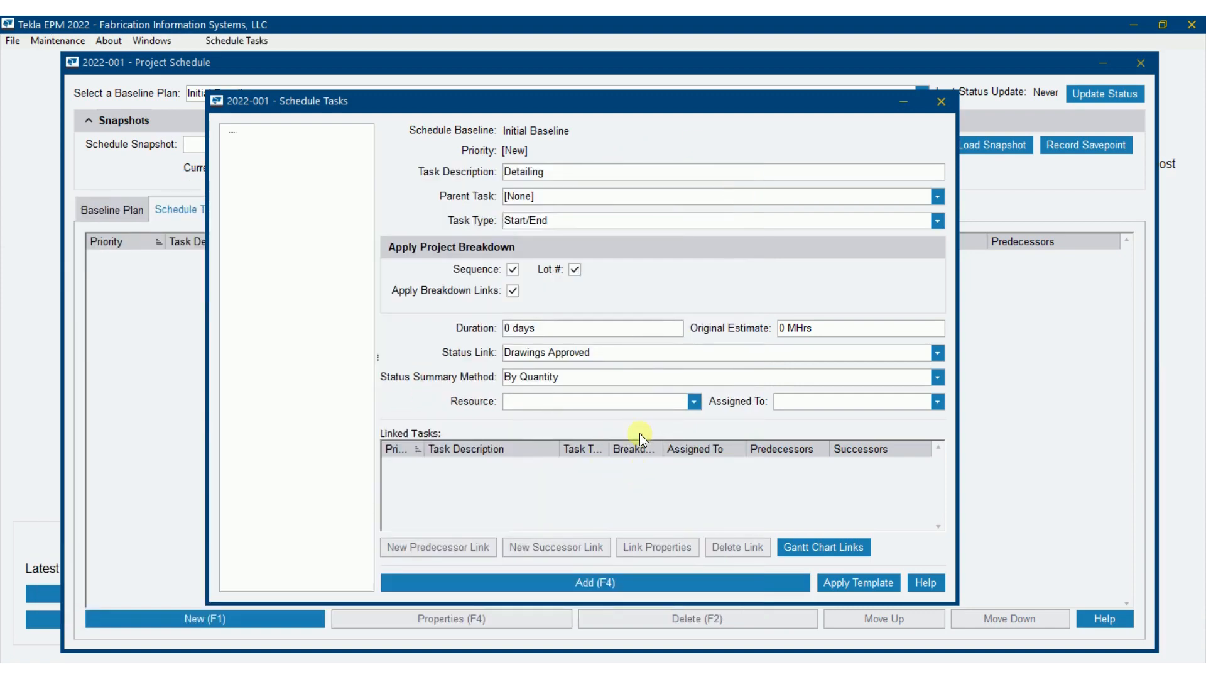
click(694, 401)
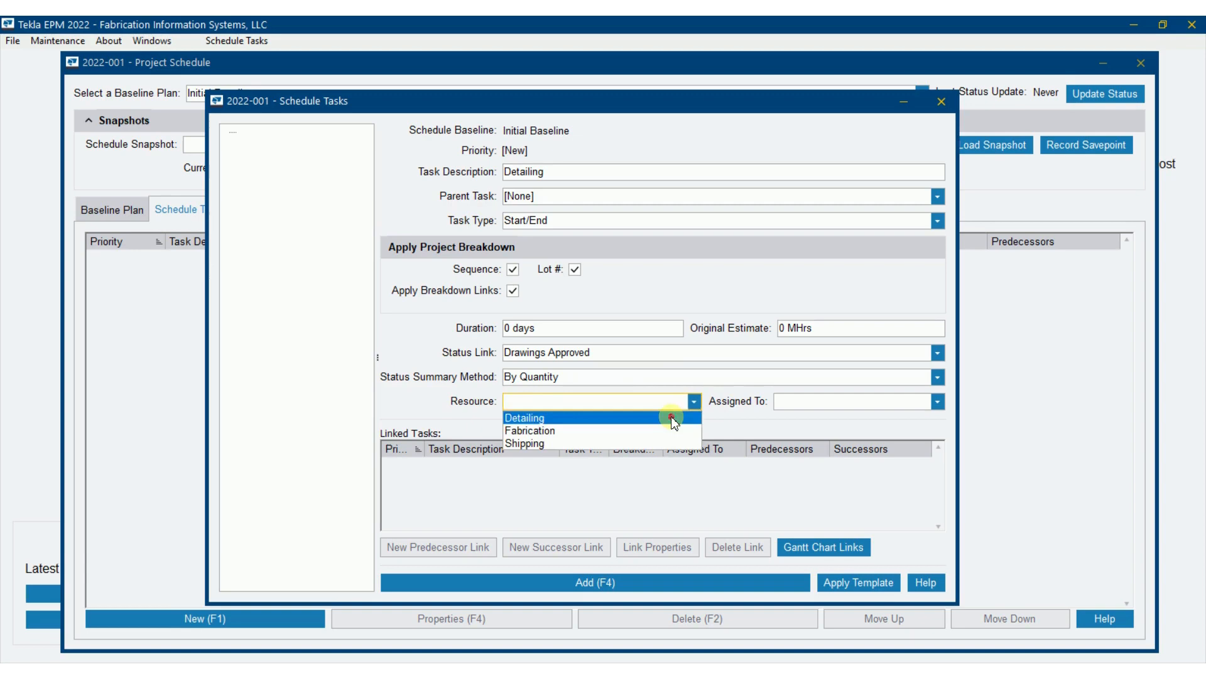
click(524, 417)
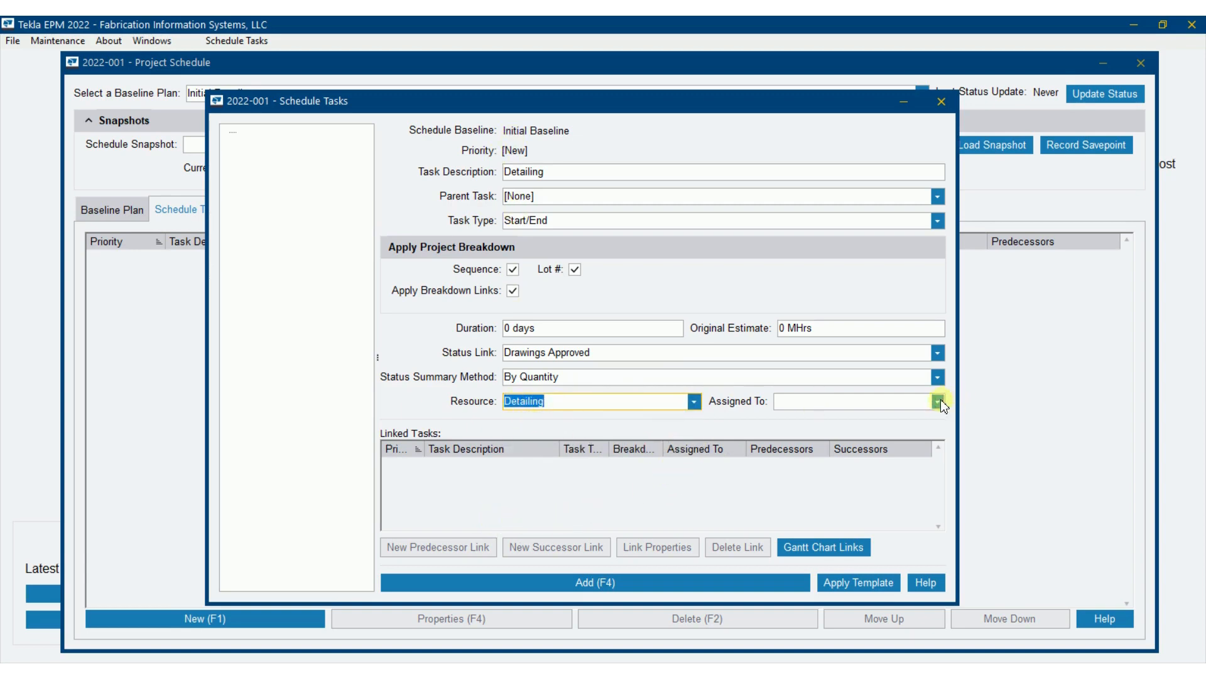
click(938, 400)
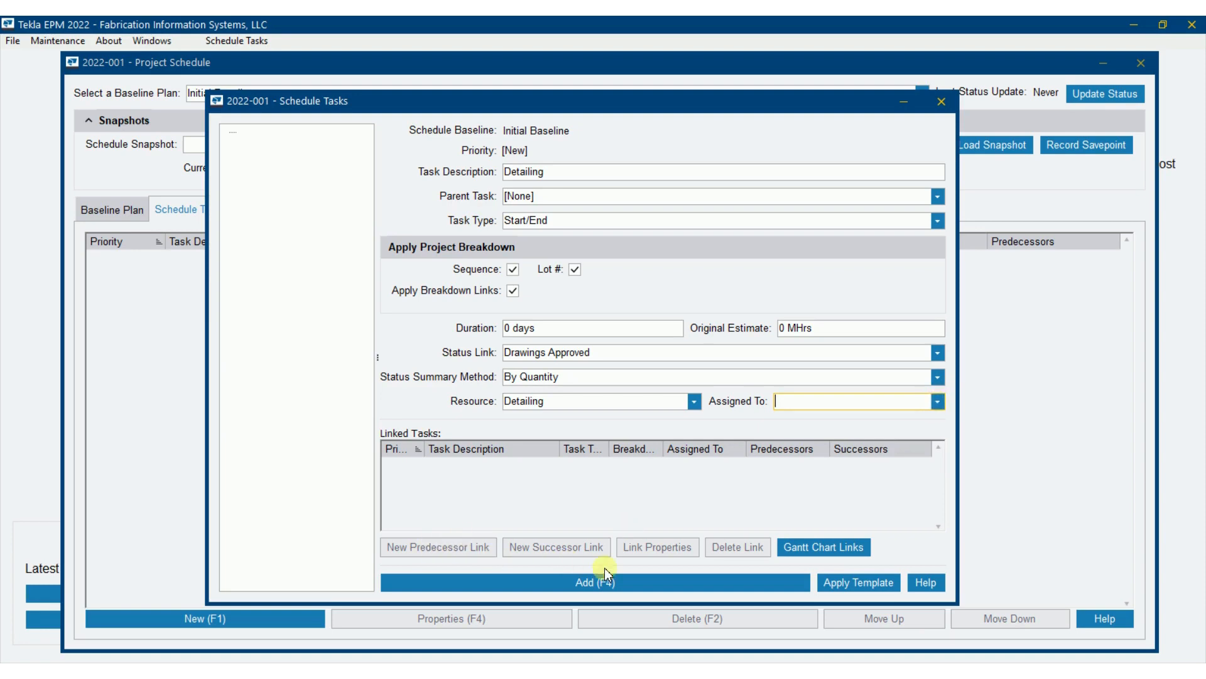
click(598, 582)
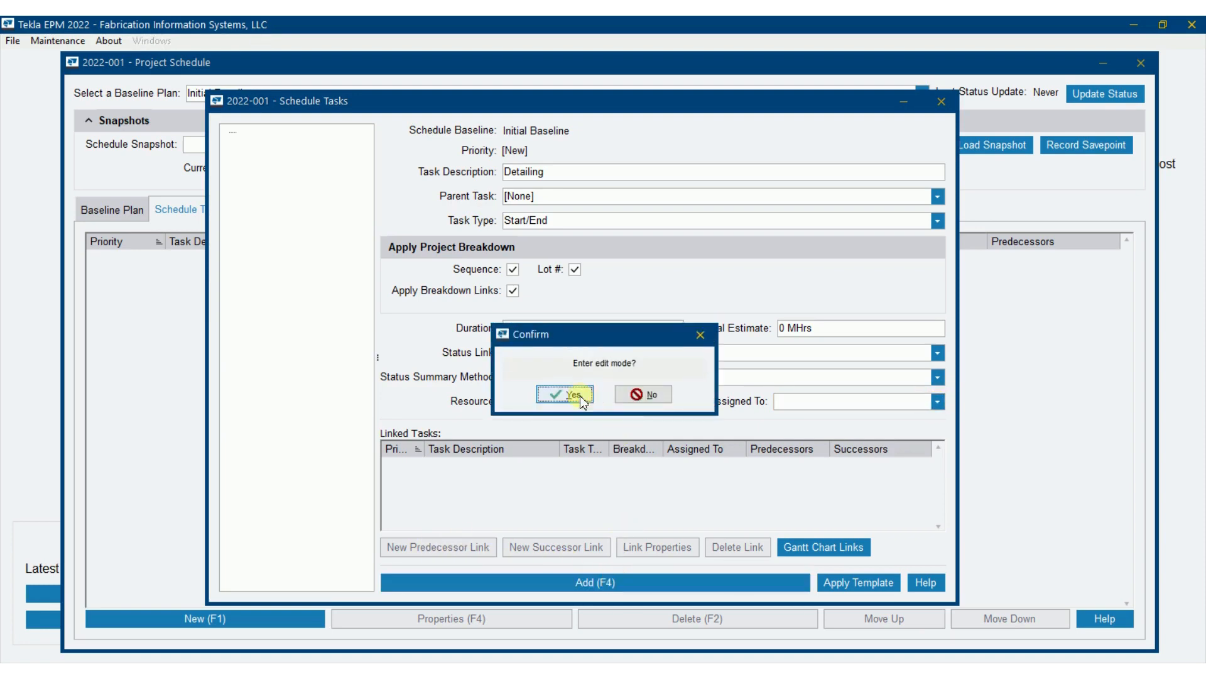
click(566, 393)
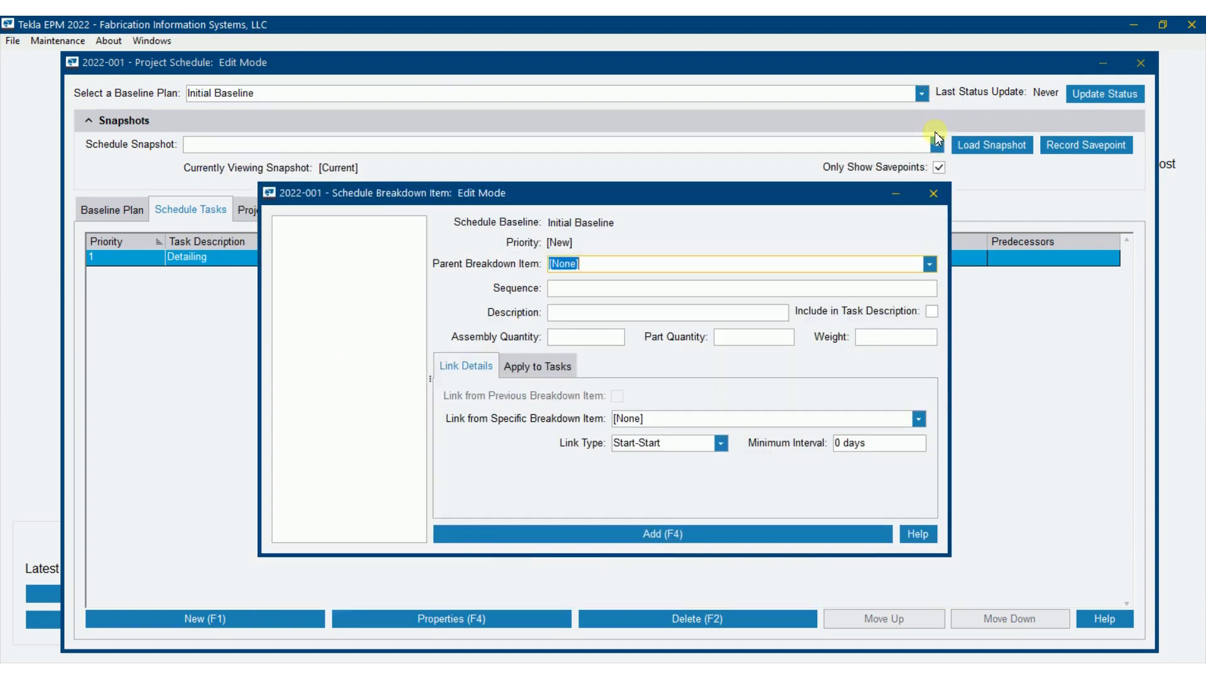
Dismiss the breakdown item window and return to the Schedule Tasks list showing Detailing
click(932, 192)
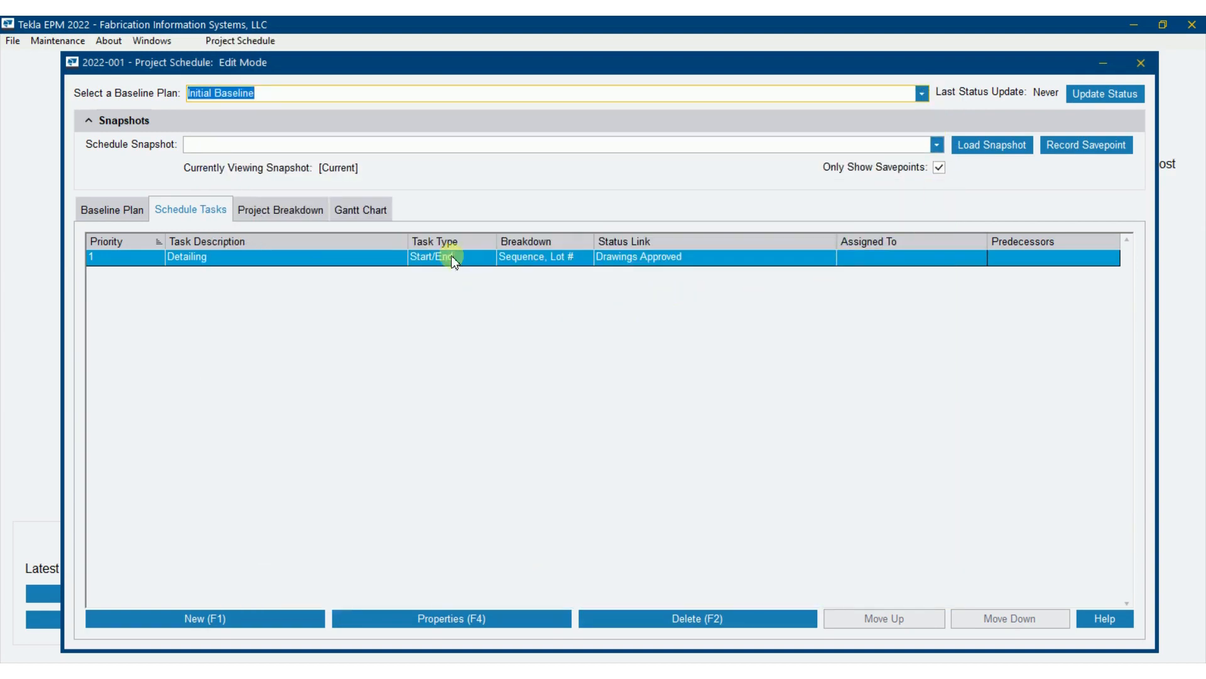
mouse_move(140, 266)
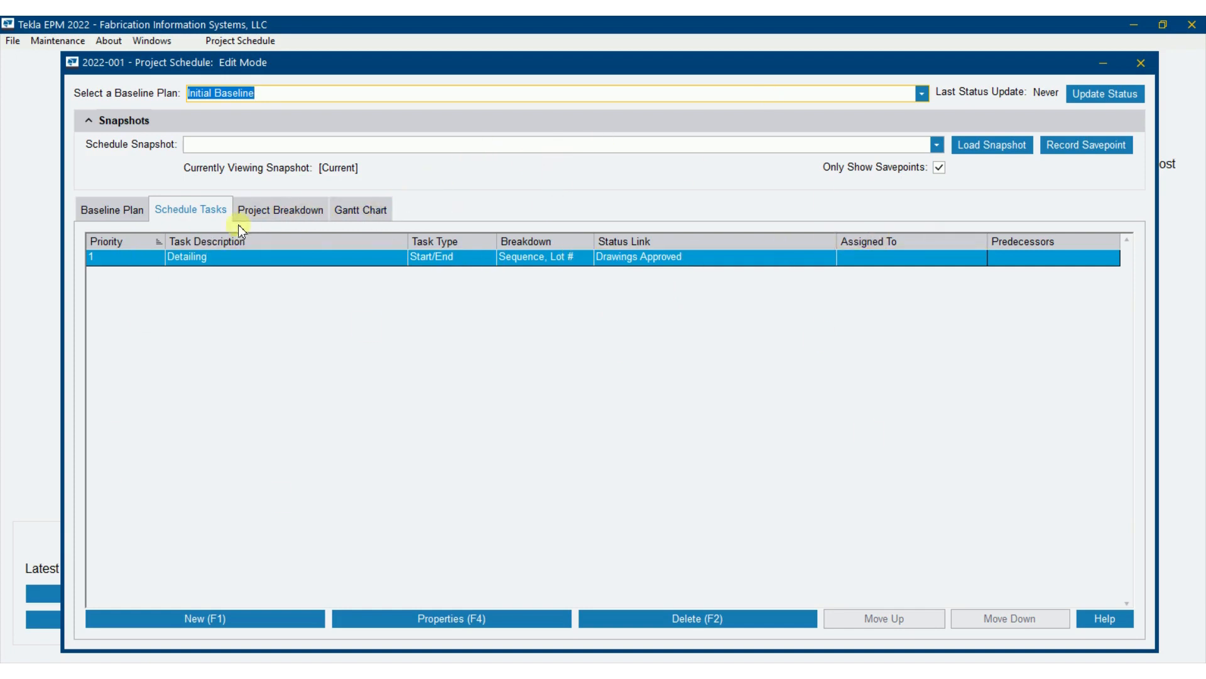
click(359, 208)
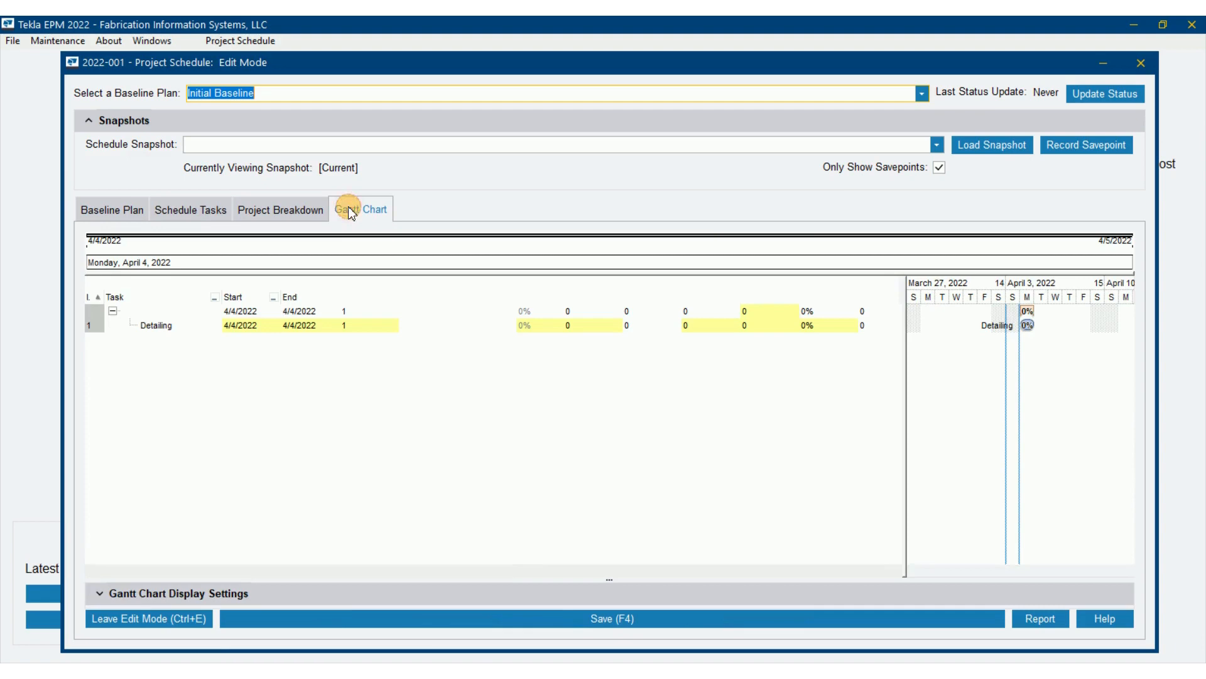
click(361, 209)
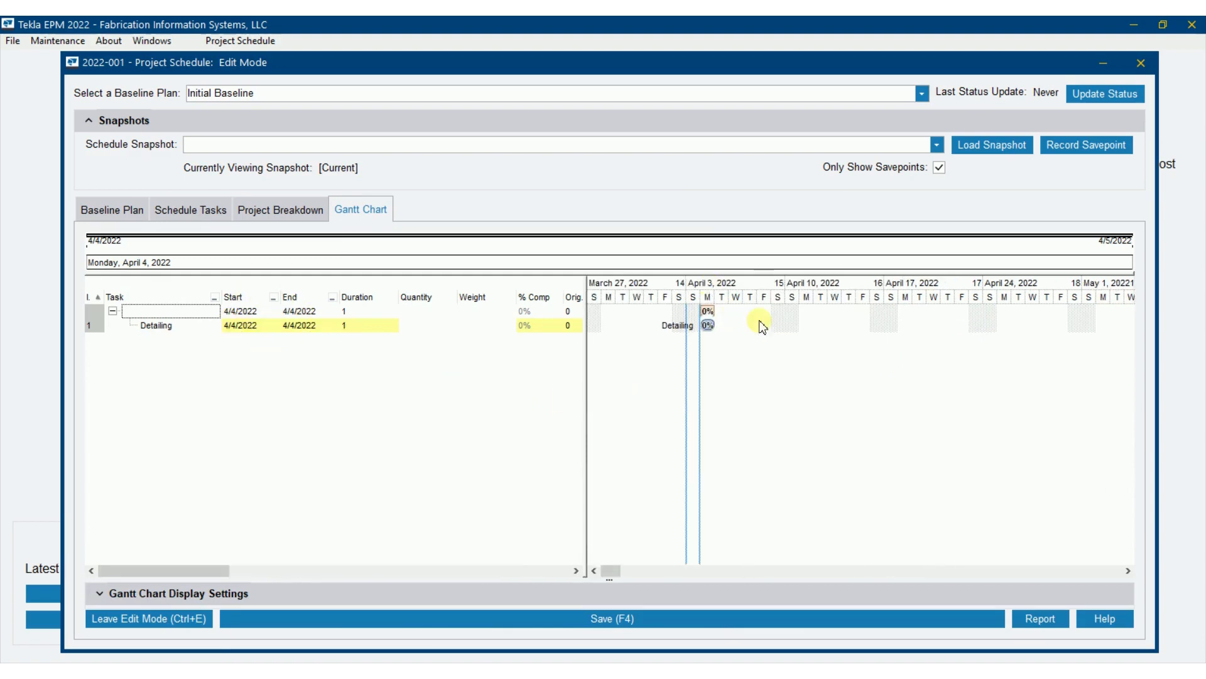
click(191, 209)
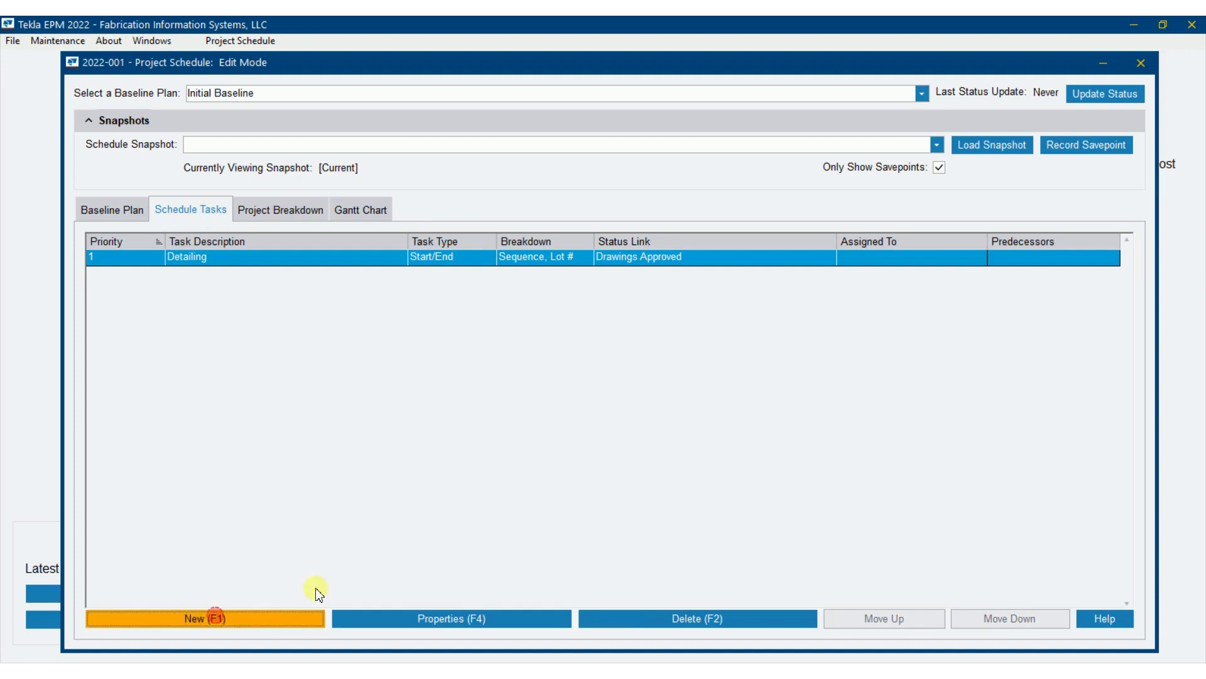
Start a new task named Fabrication broken down by Sequence and Lot #
click(210, 617)
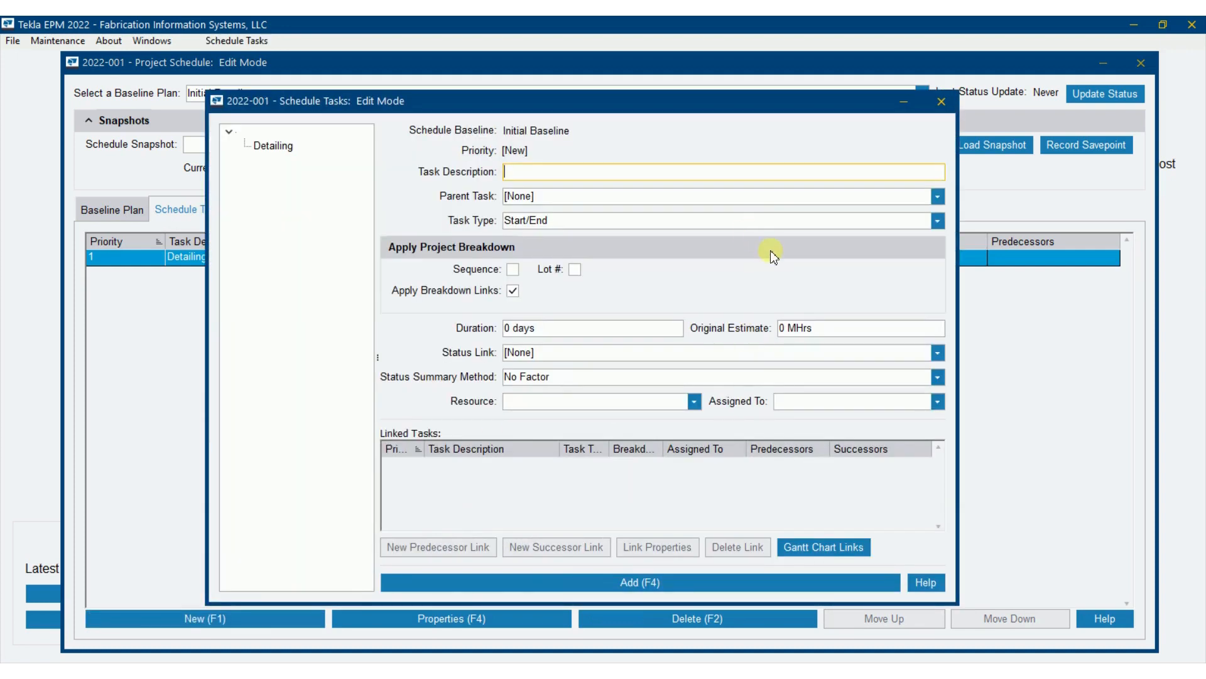
text(Fabrication)
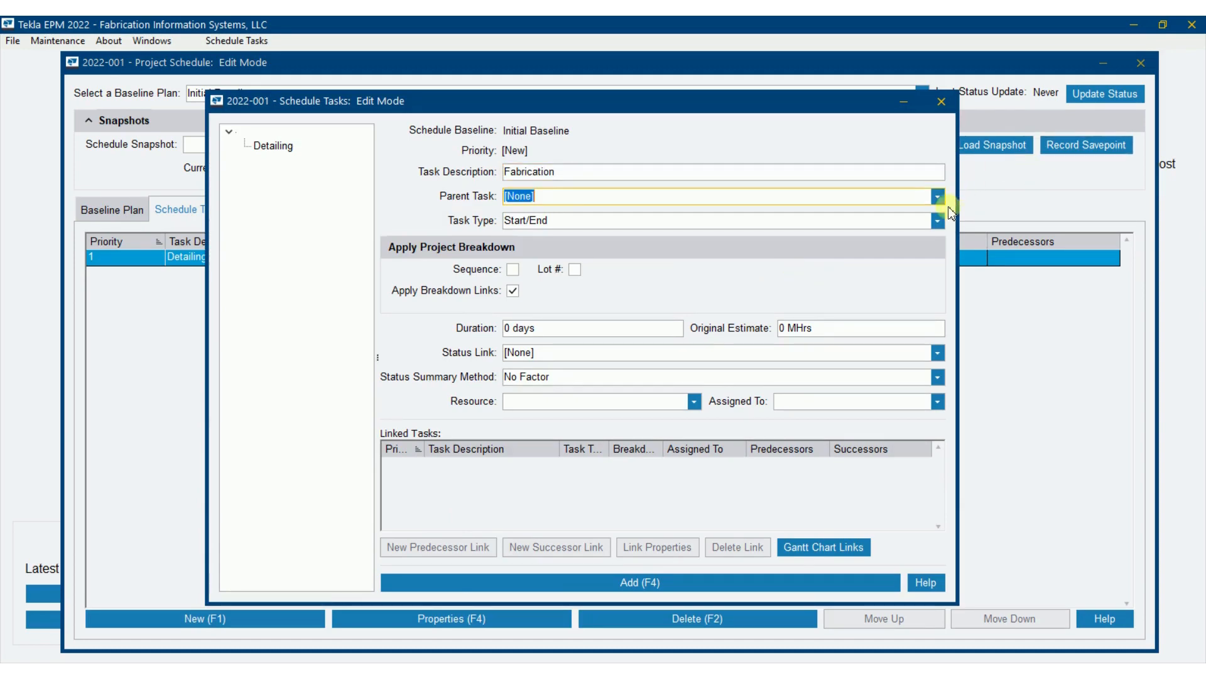
mouse_move(180, 274)
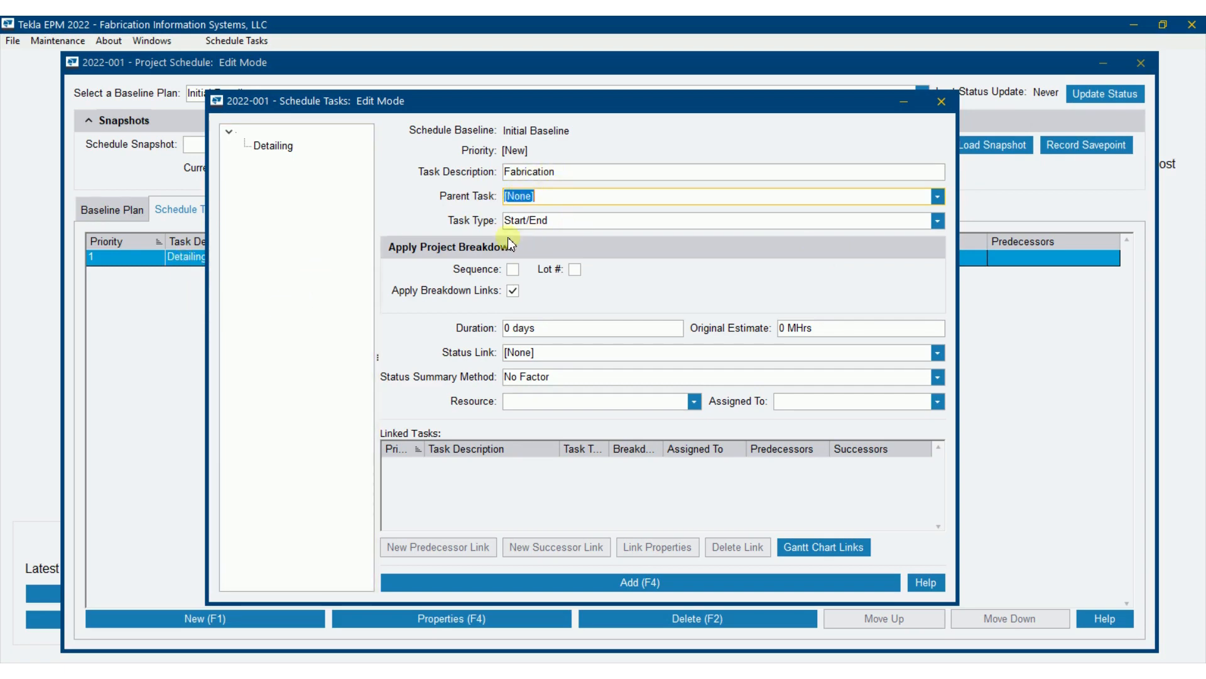
click(573, 269)
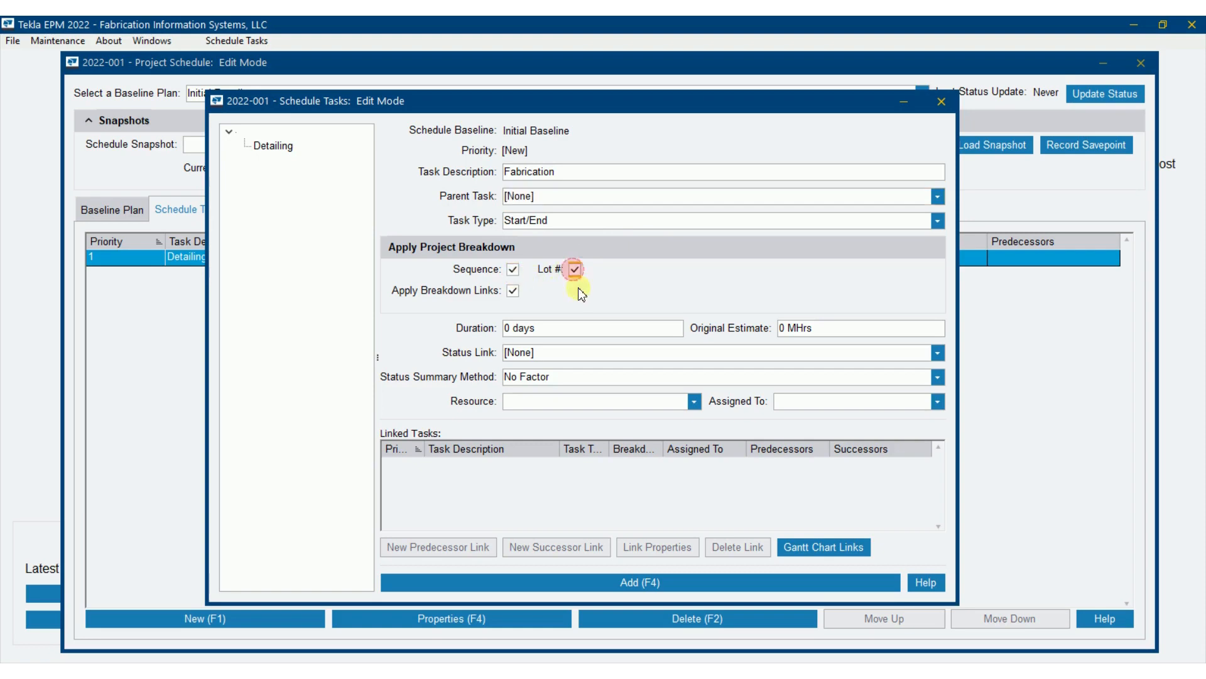
click(937, 353)
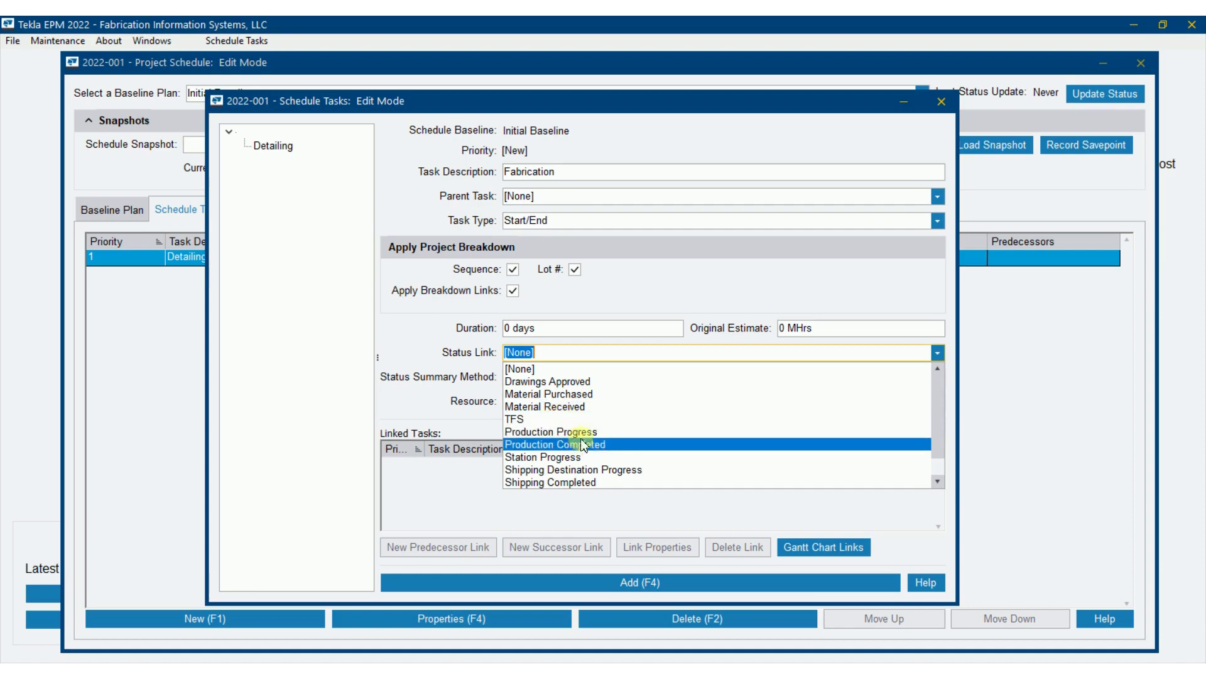
mouse_move(580, 439)
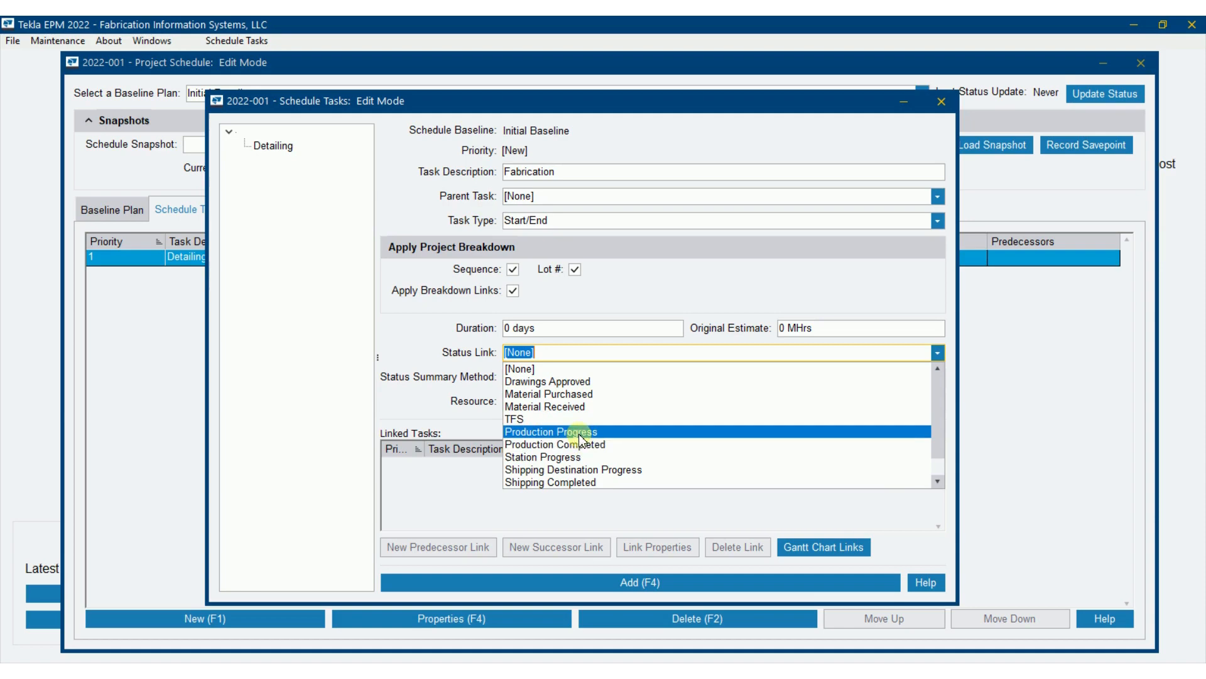
mouse_move(583, 459)
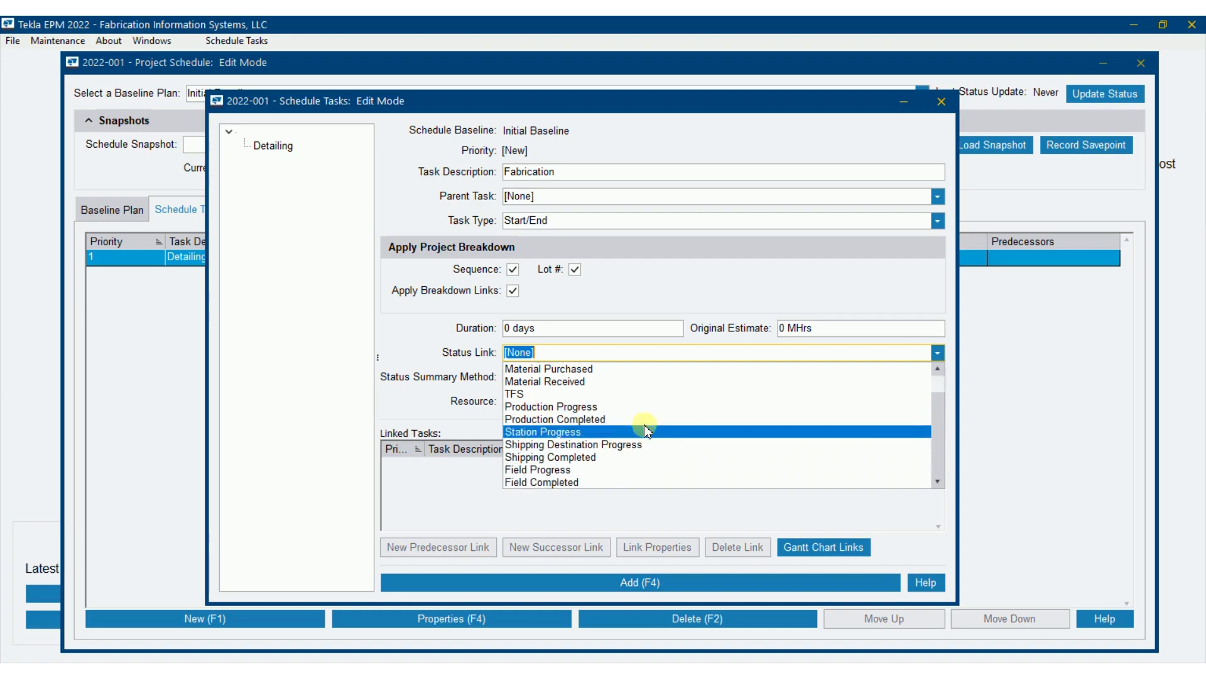
mouse_move(621, 445)
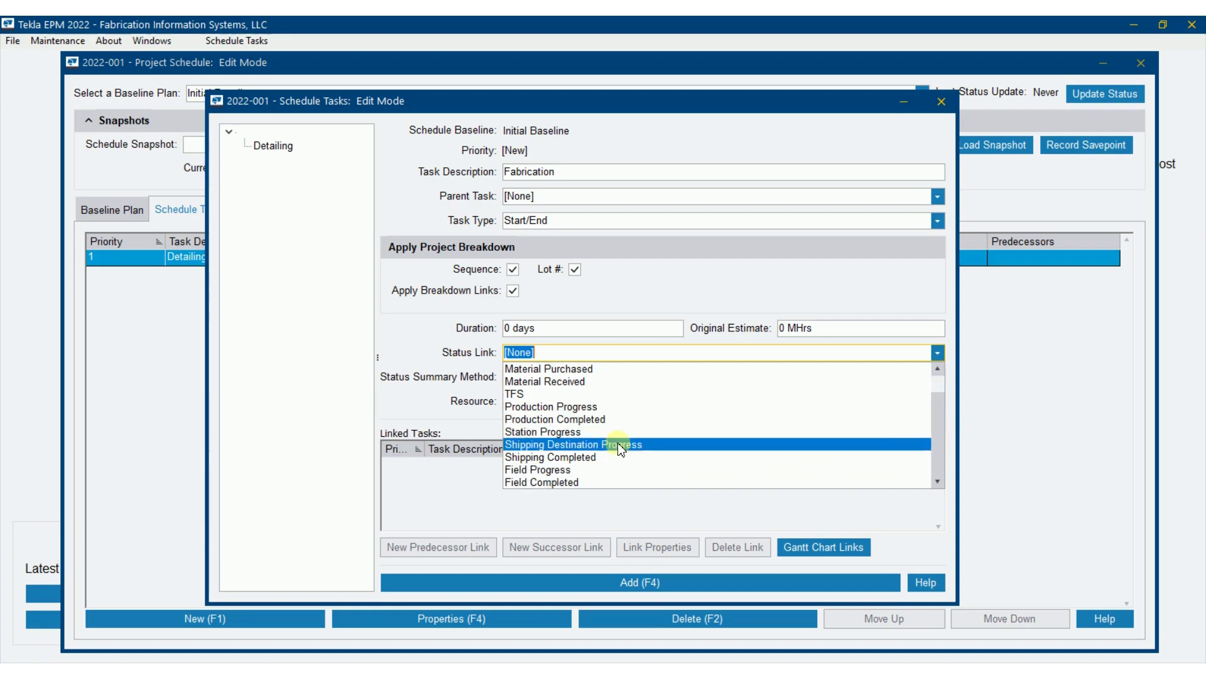
mouse_move(590, 465)
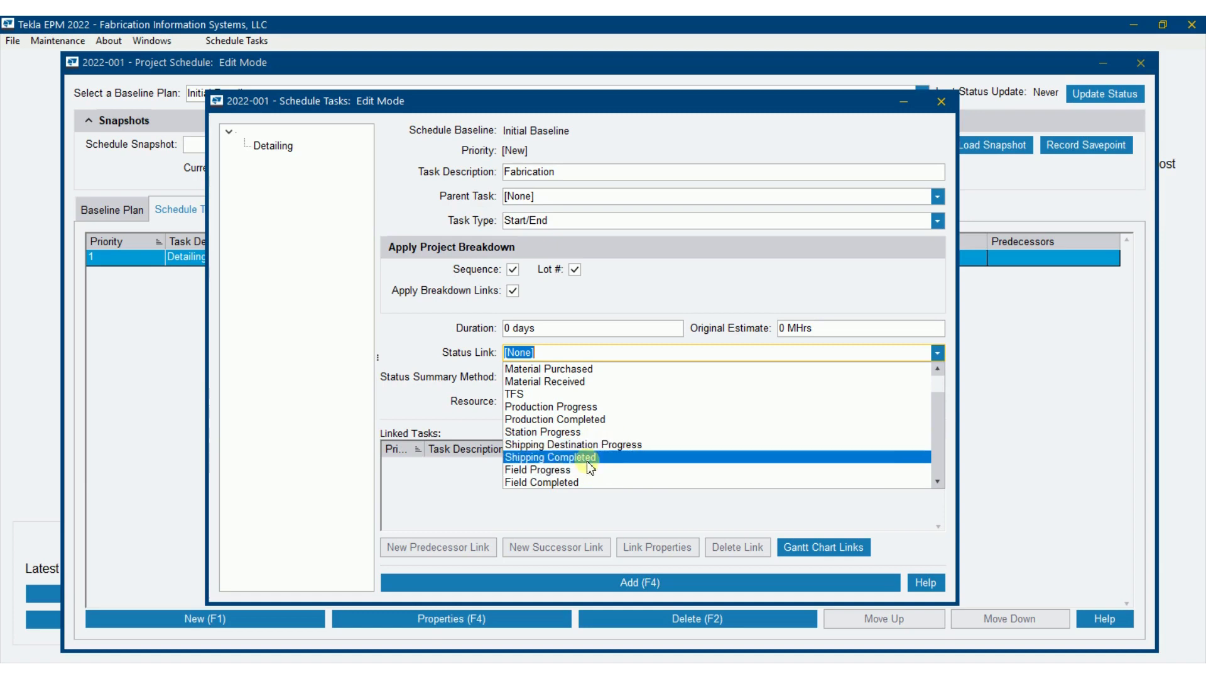
mouse_move(626, 412)
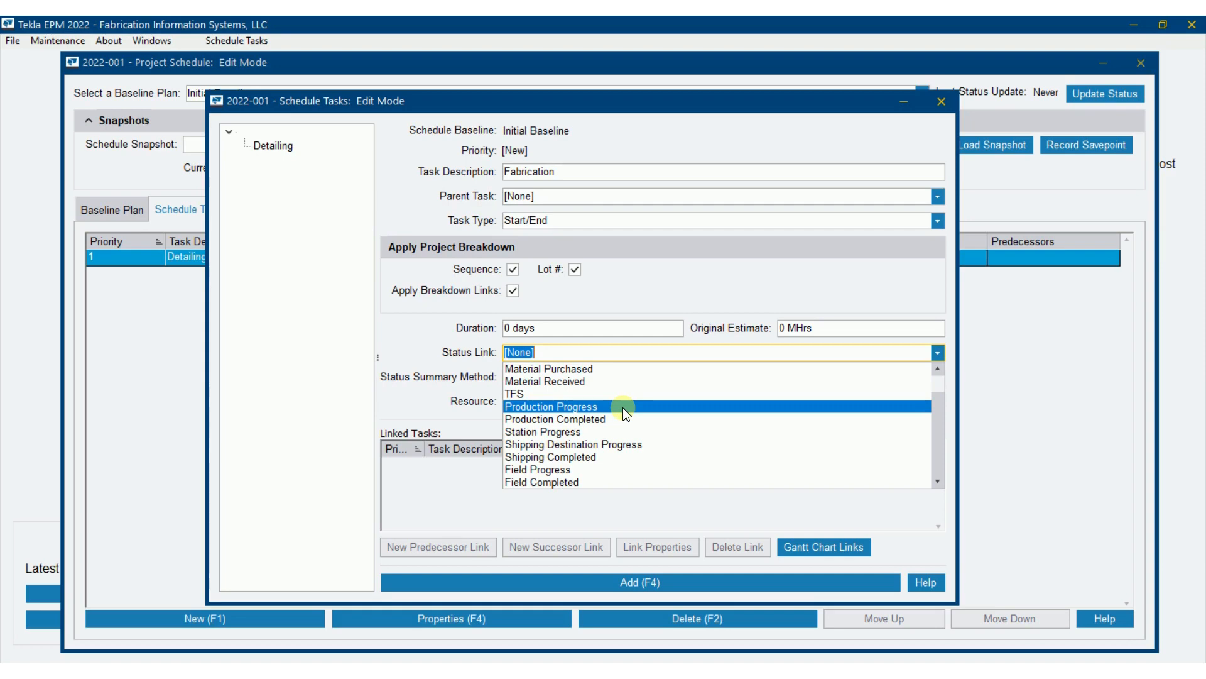
mouse_move(619, 419)
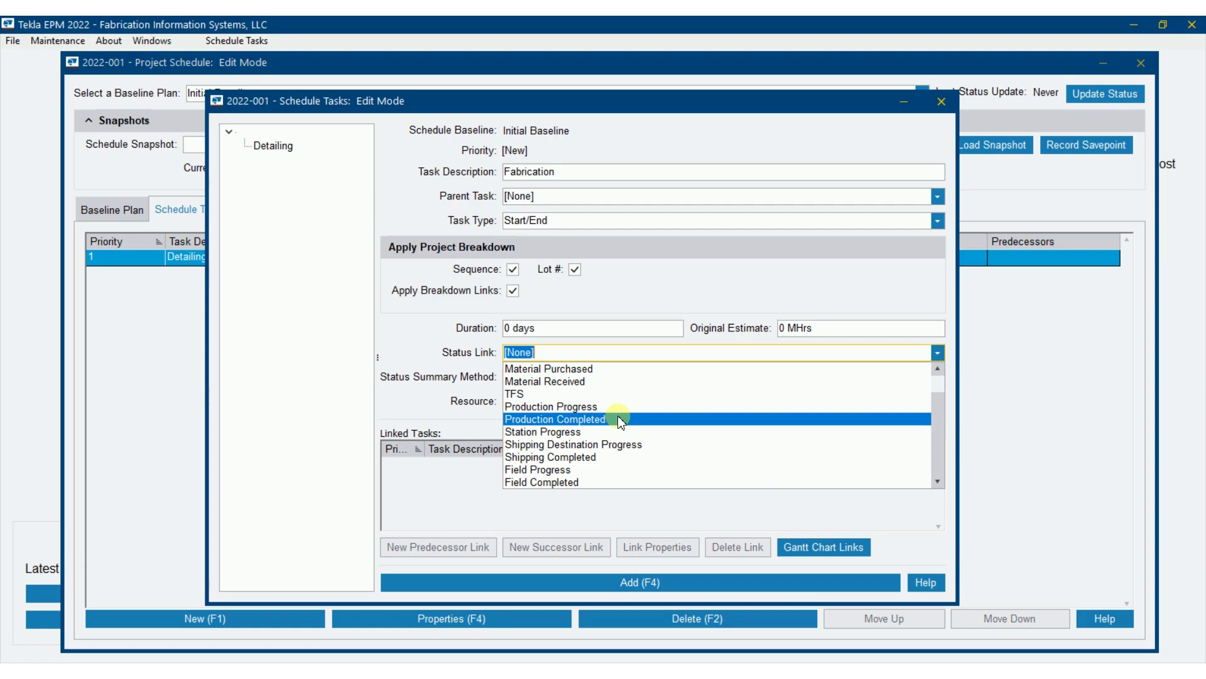
Set Status Link Production Progress, summary By Weight, resource Fabrication, and add it as task 2
click(551, 407)
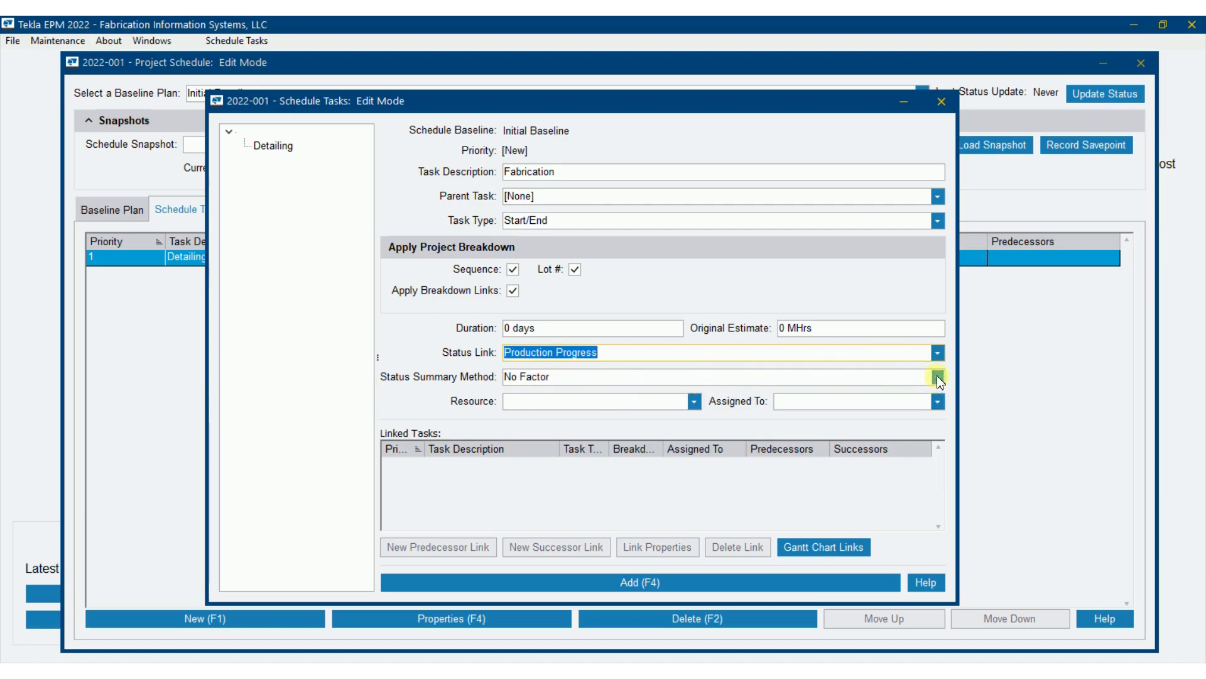
click(936, 377)
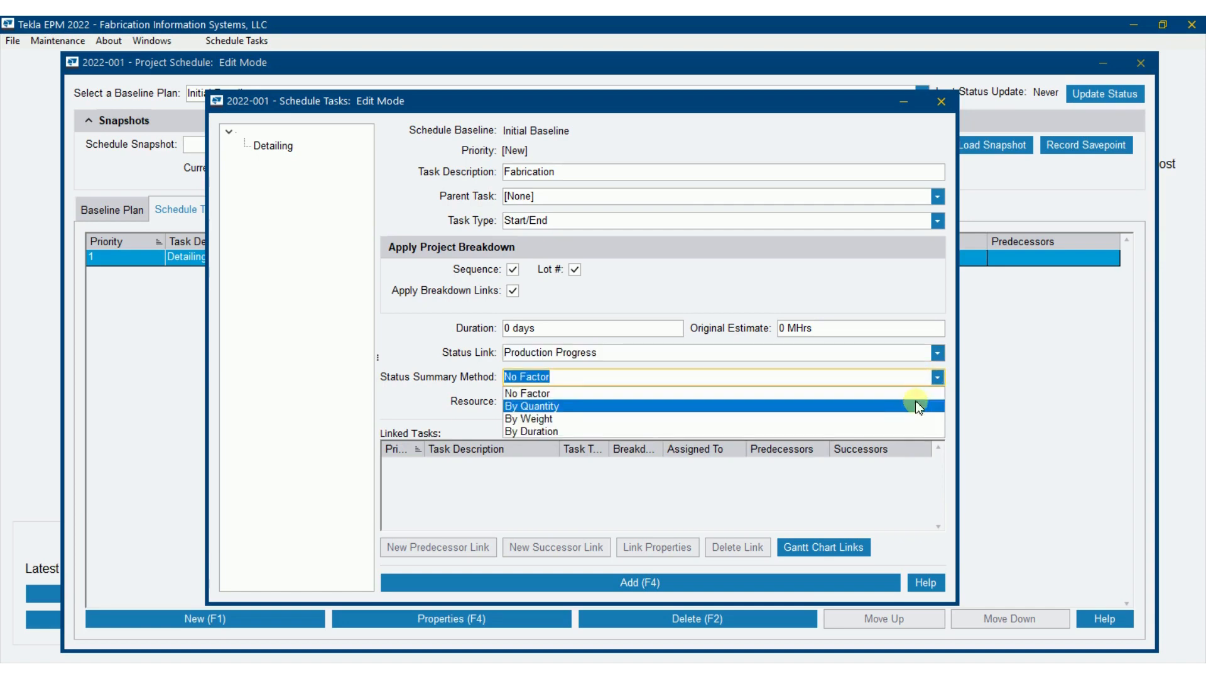
click(528, 419)
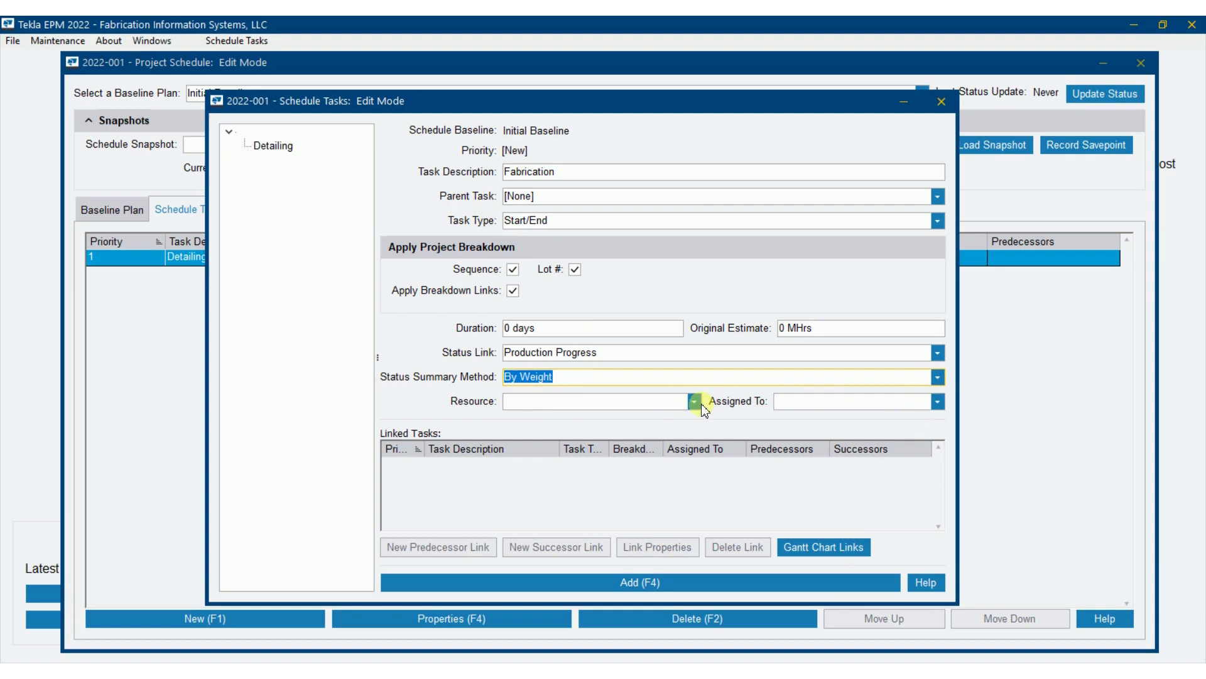
mouse_move(604, 352)
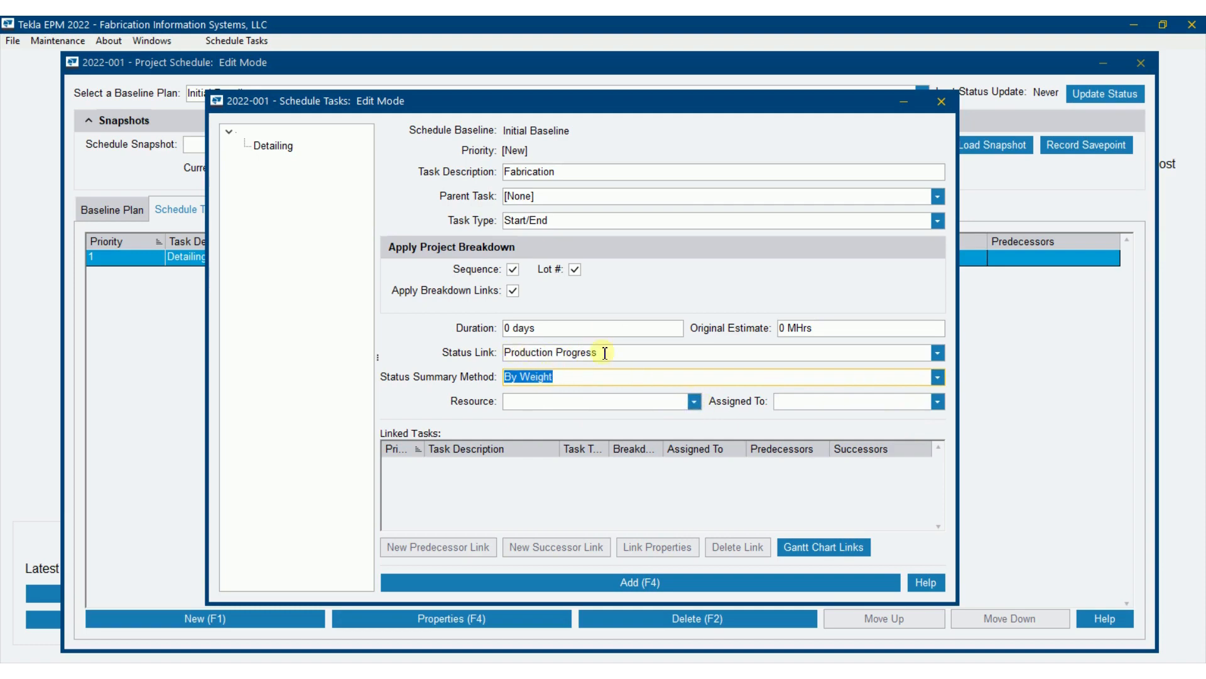
mouse_move(553, 349)
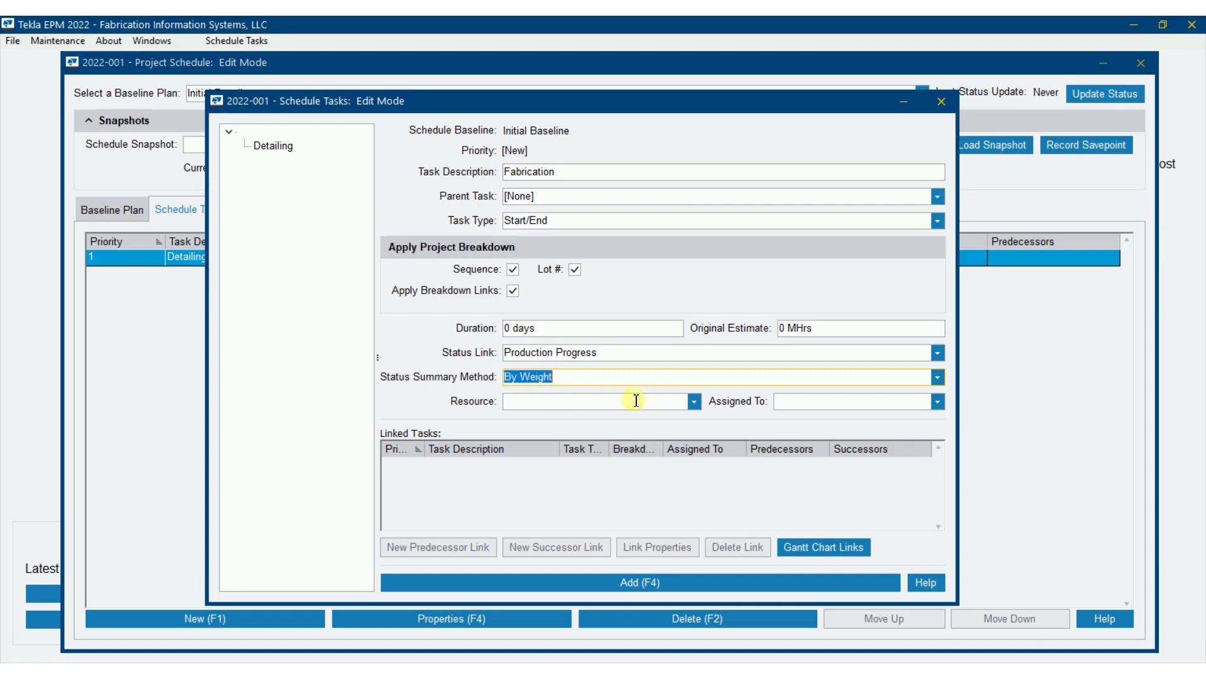
click(693, 401)
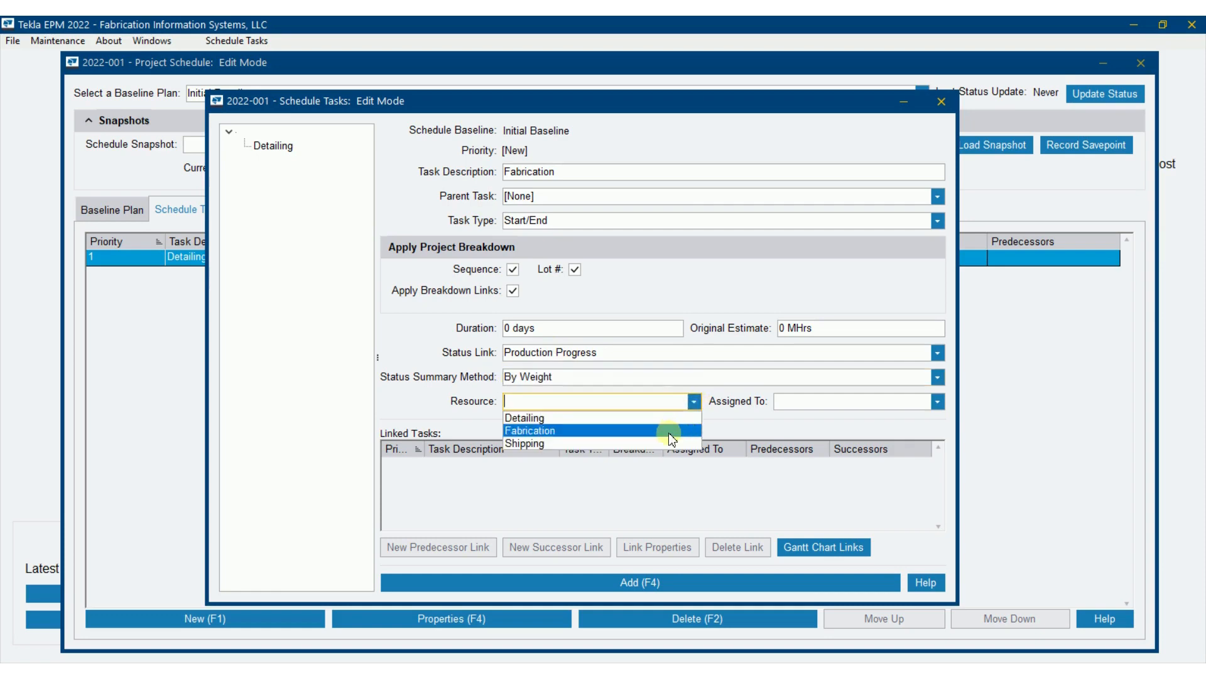
click(529, 430)
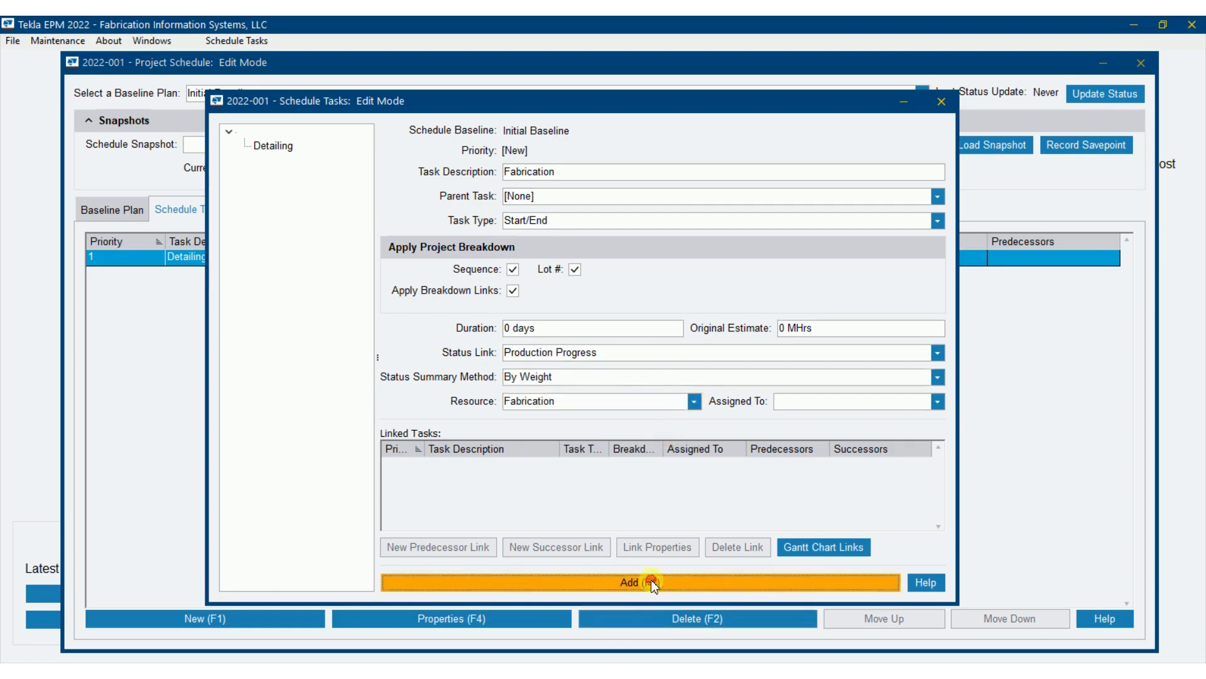
click(642, 582)
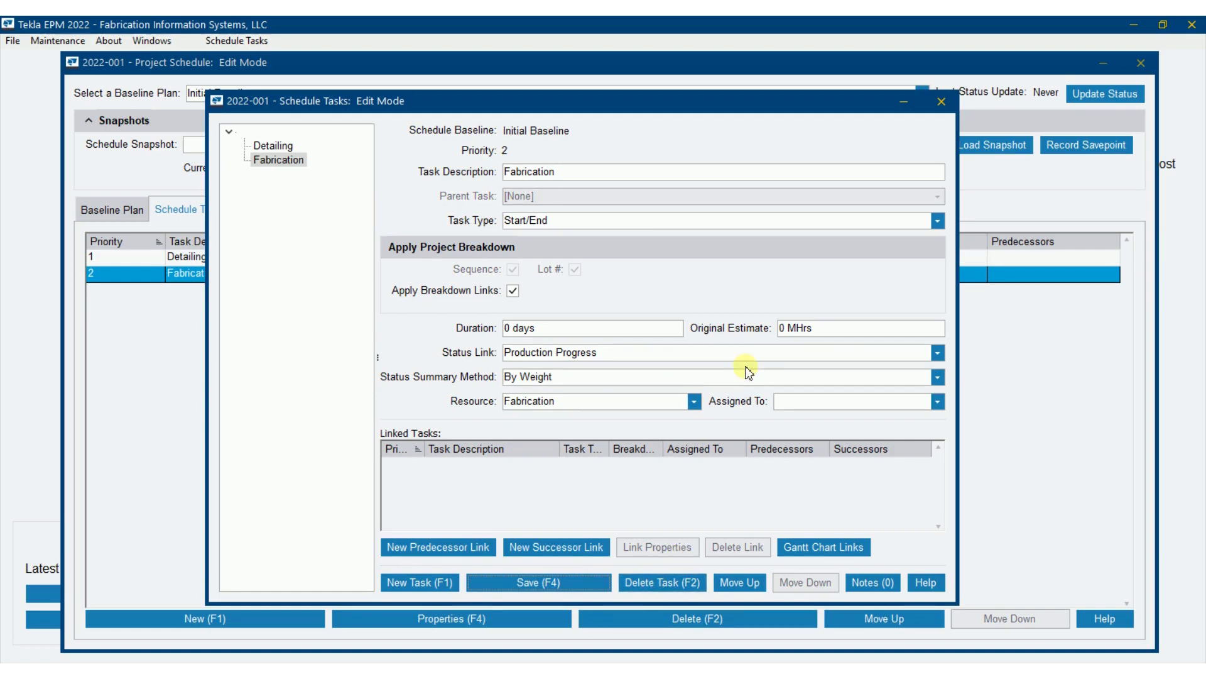
click(279, 160)
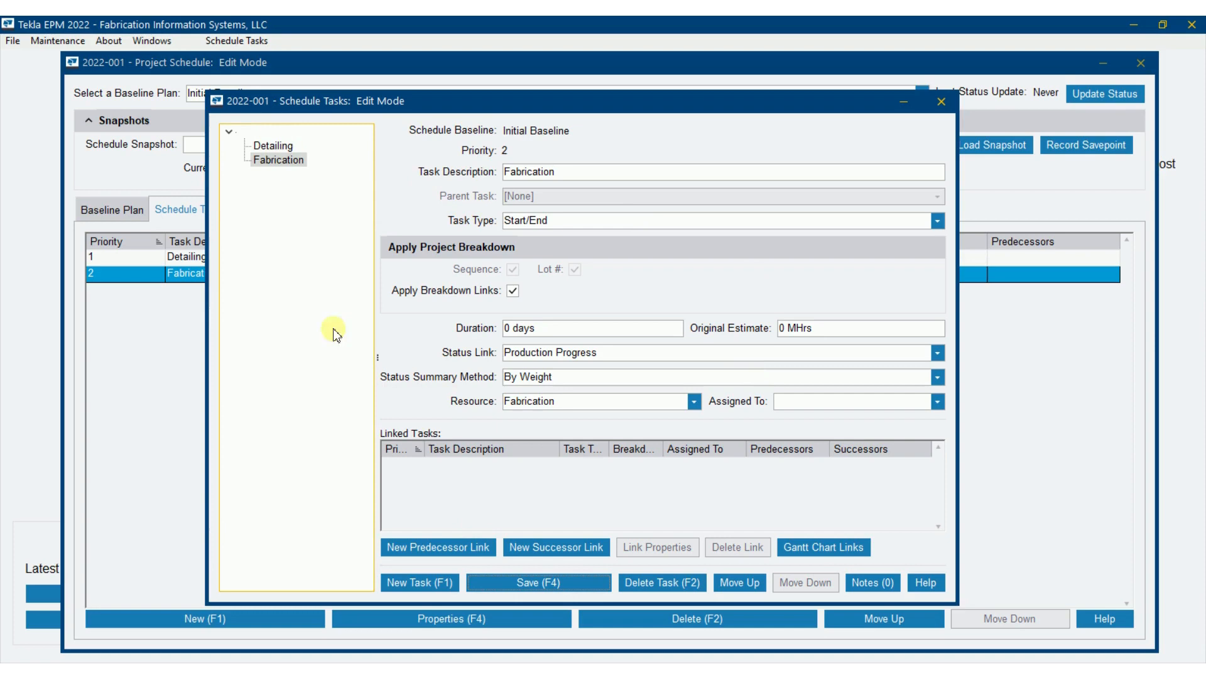
mouse_move(546, 427)
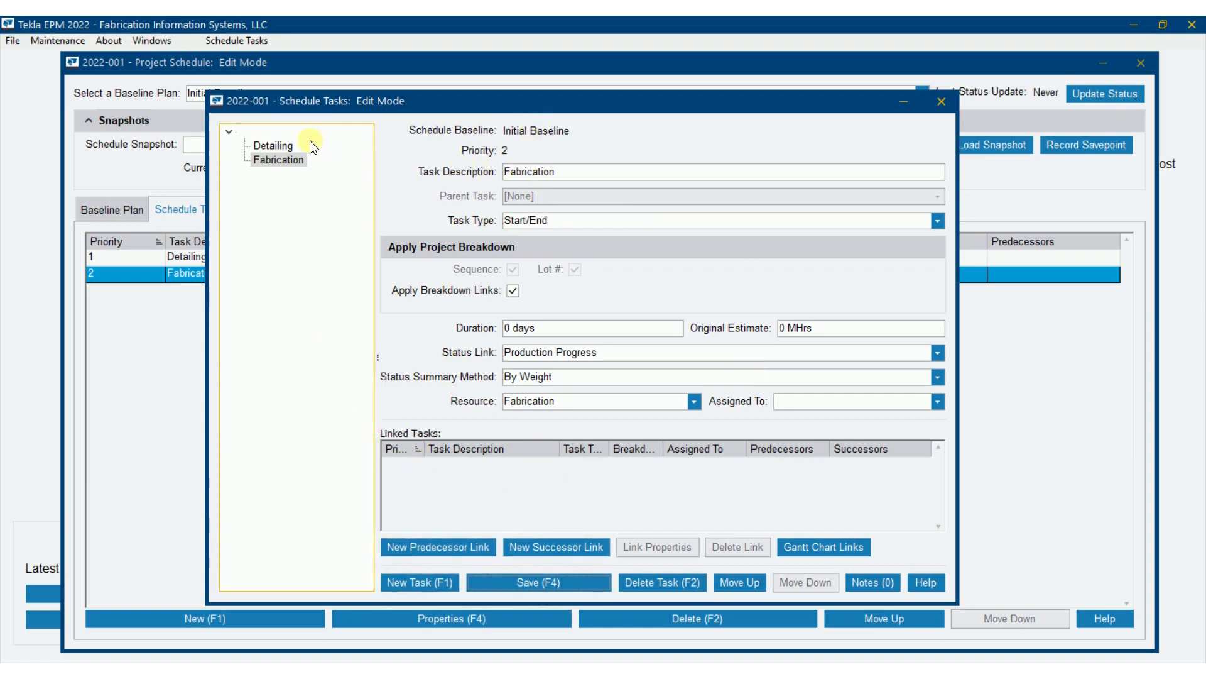
Add Detailing as Fabrication's finish-to-start predecessor with a 0-day interval
click(271, 146)
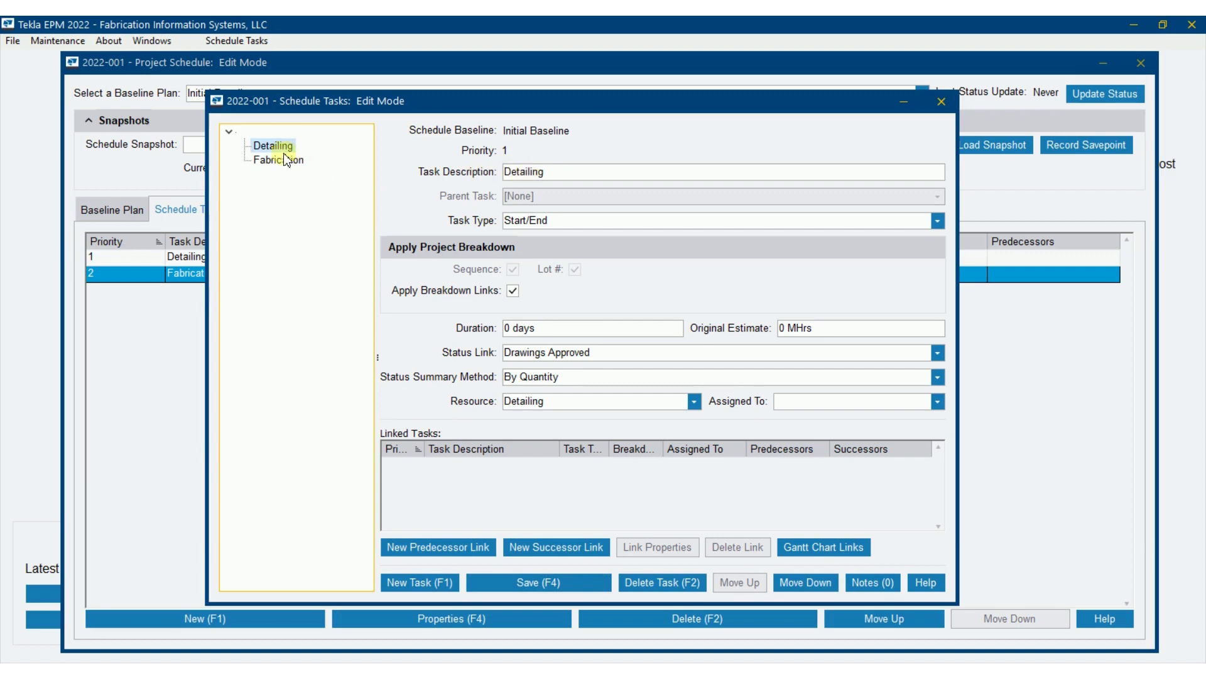
click(279, 147)
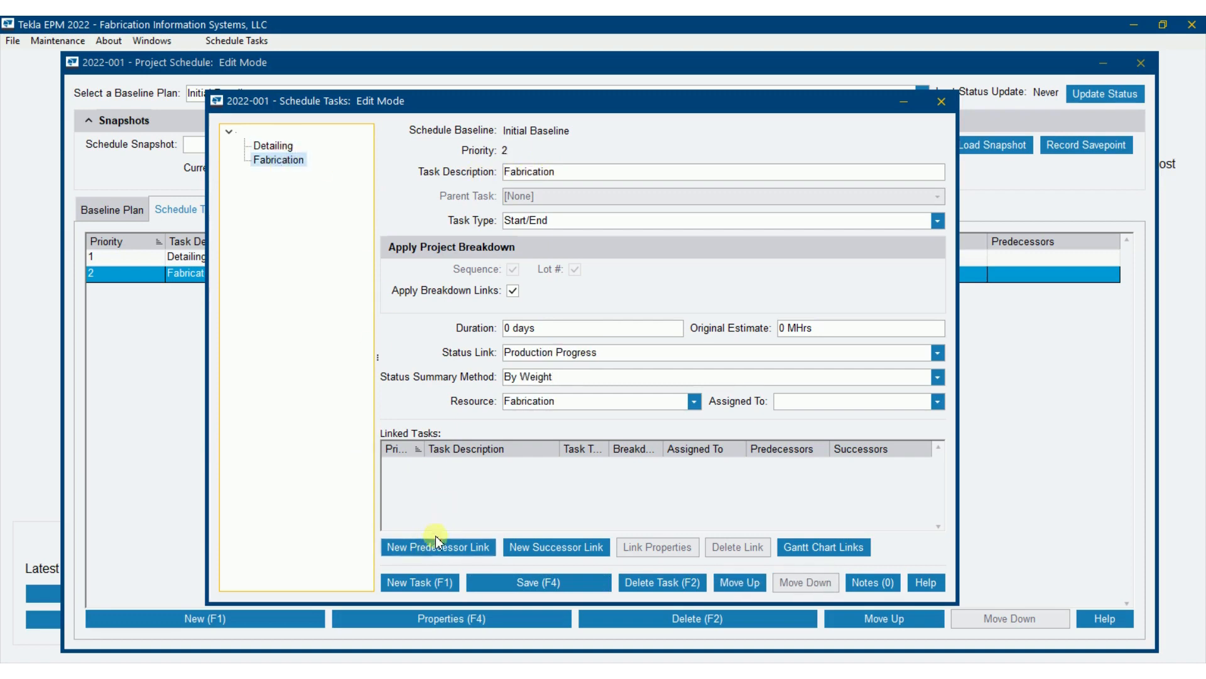
click(438, 546)
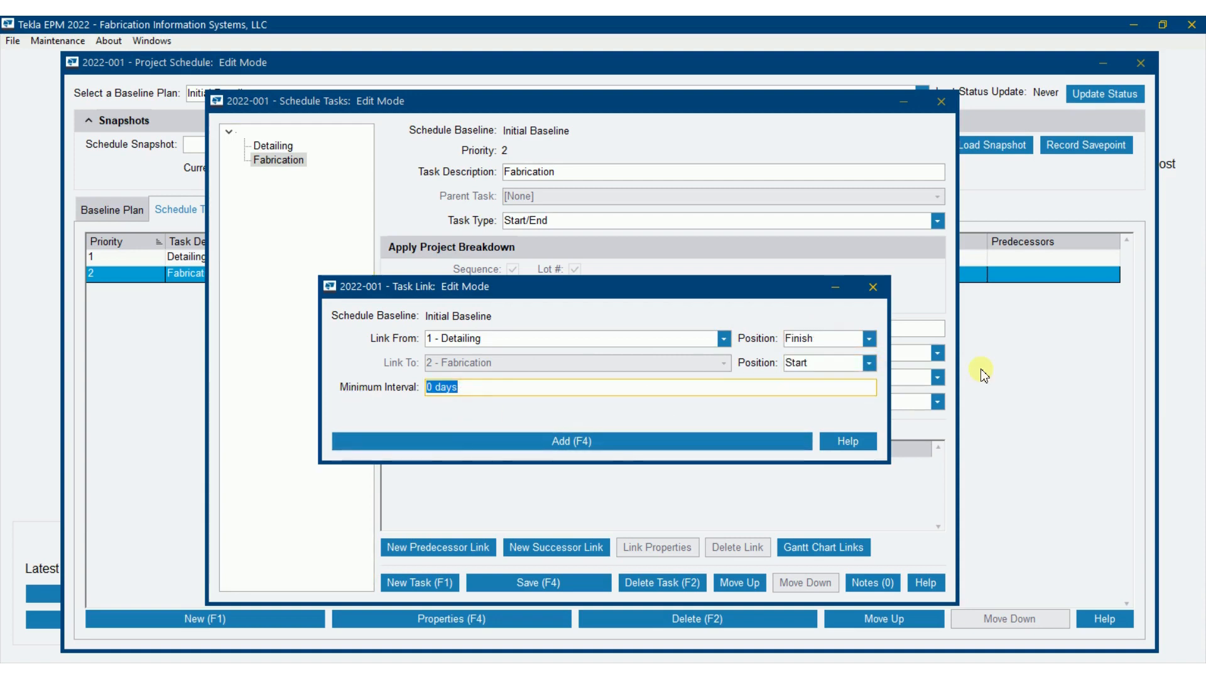
text(-5)
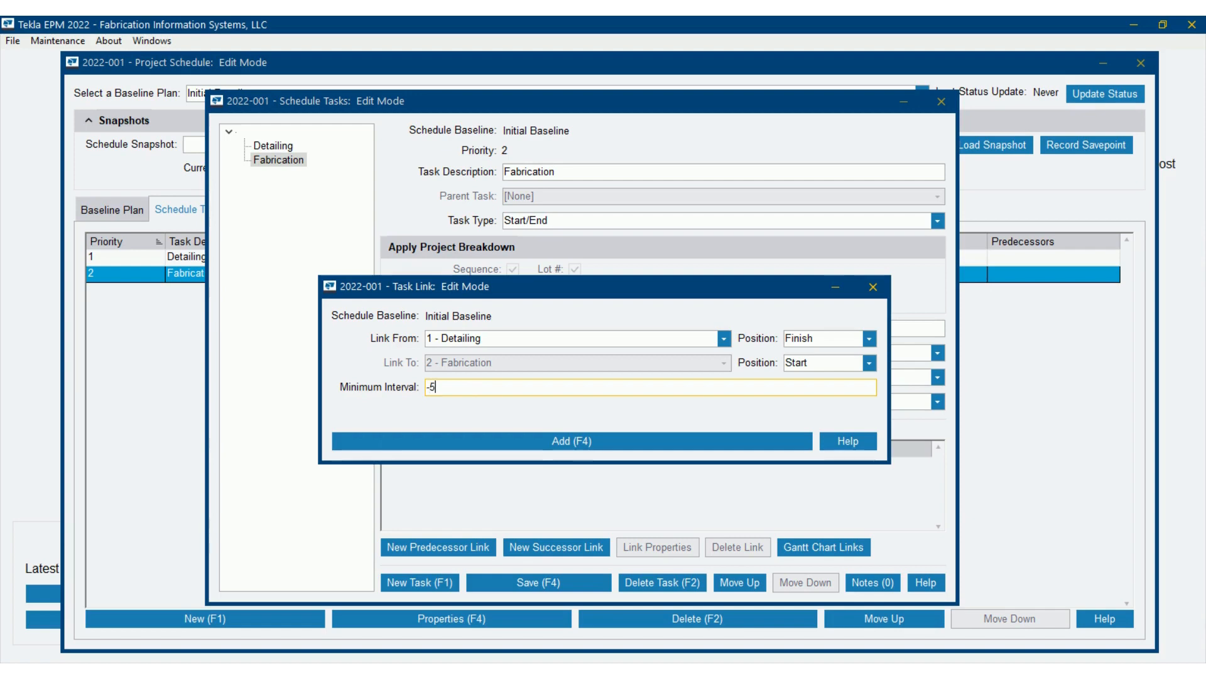
text(days)
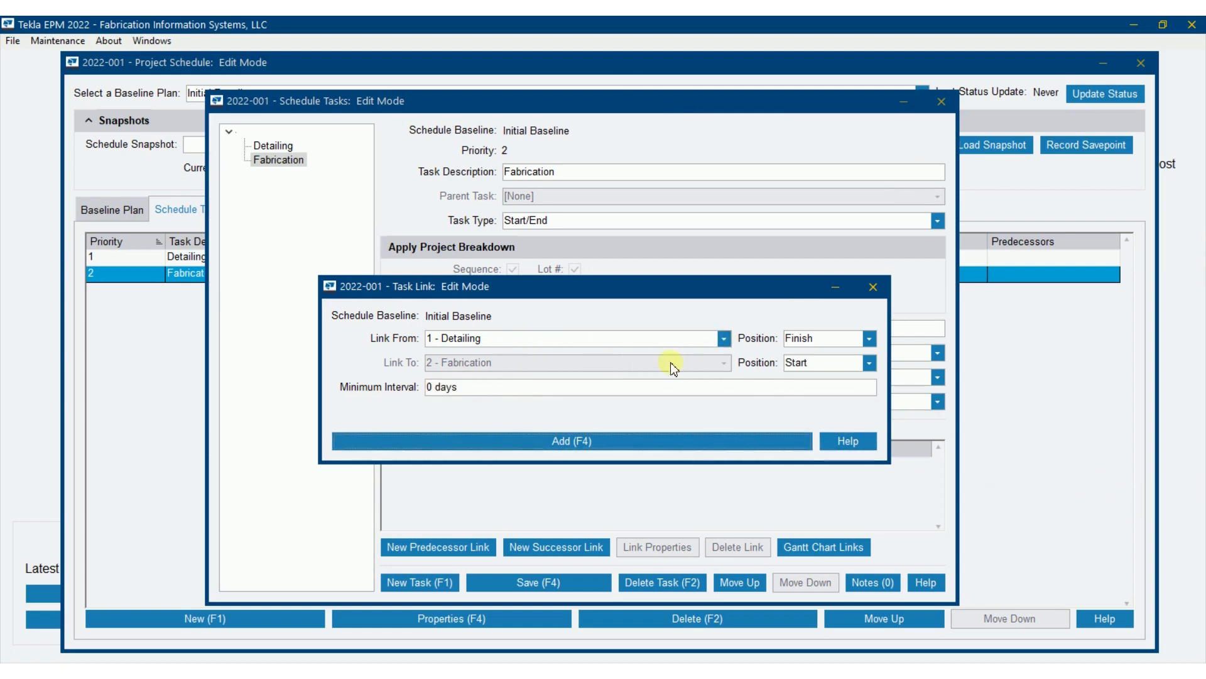
click(573, 441)
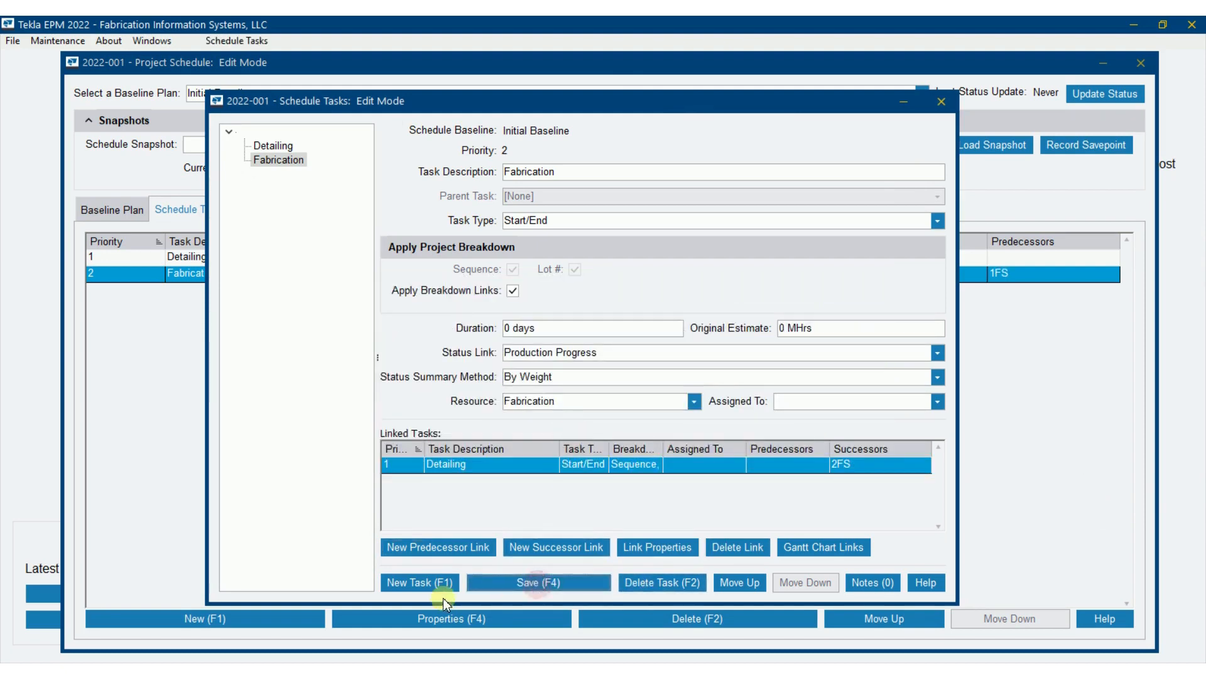
Start a new Shipping task with no parent and Status Link Shipping Completed
click(420, 583)
text(Shipping)
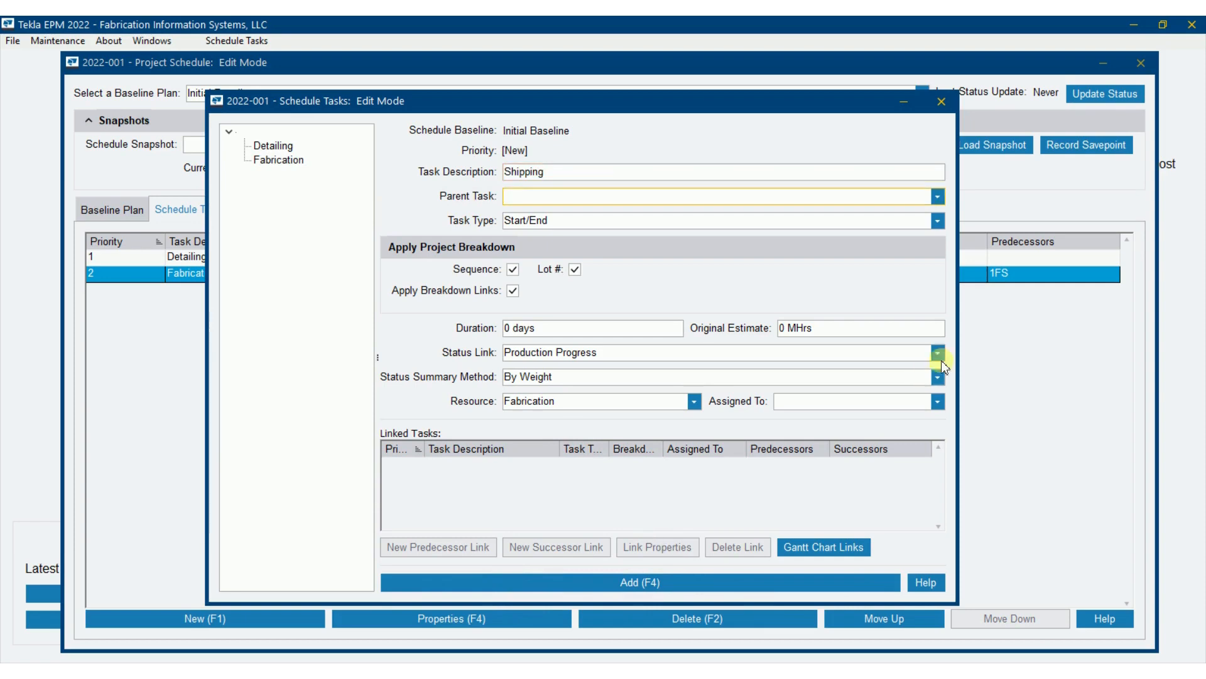
click(935, 213)
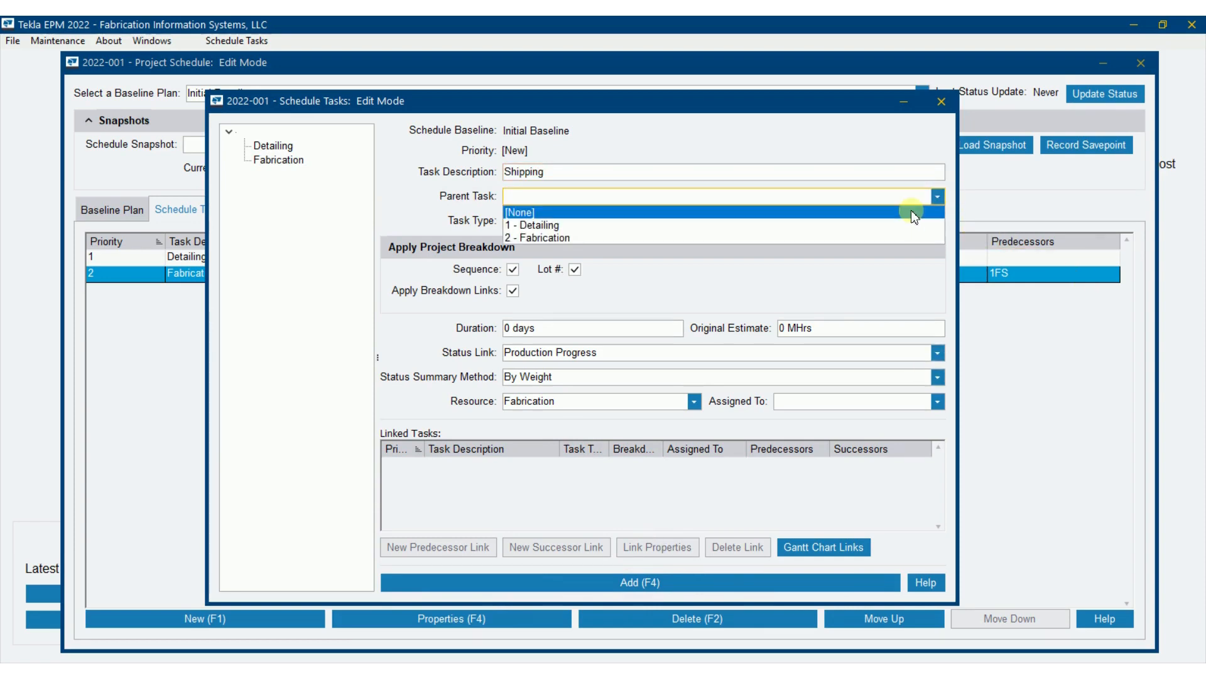
click(519, 207)
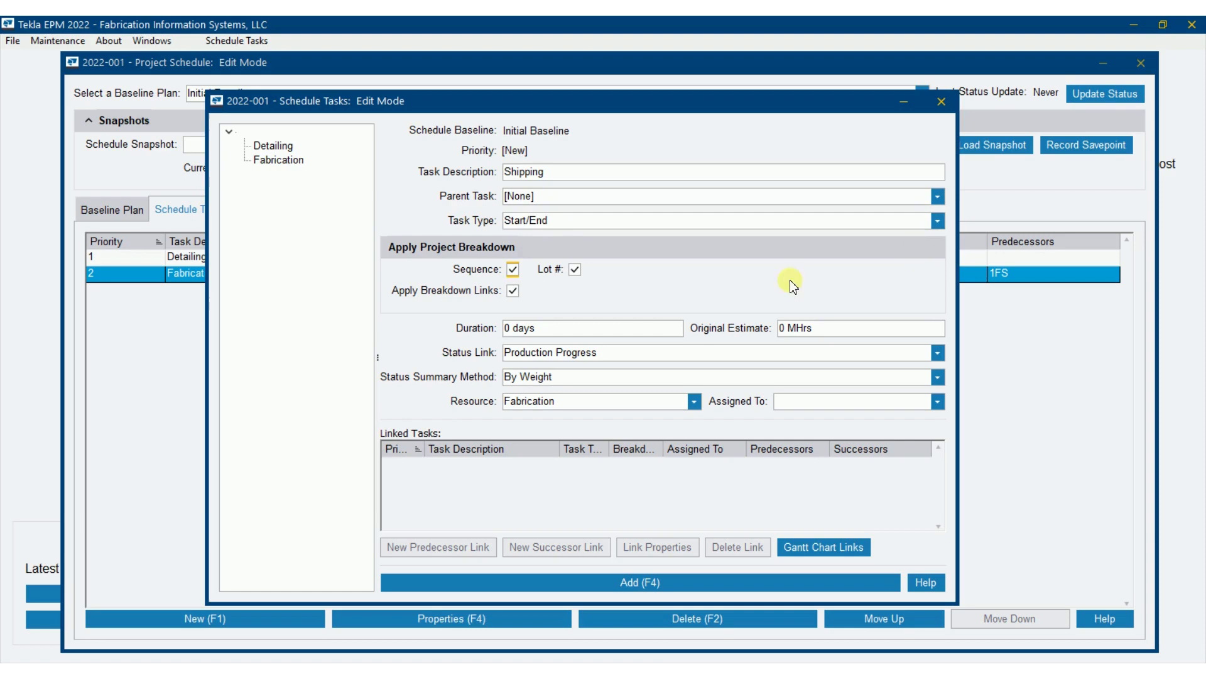
mouse_move(475, 328)
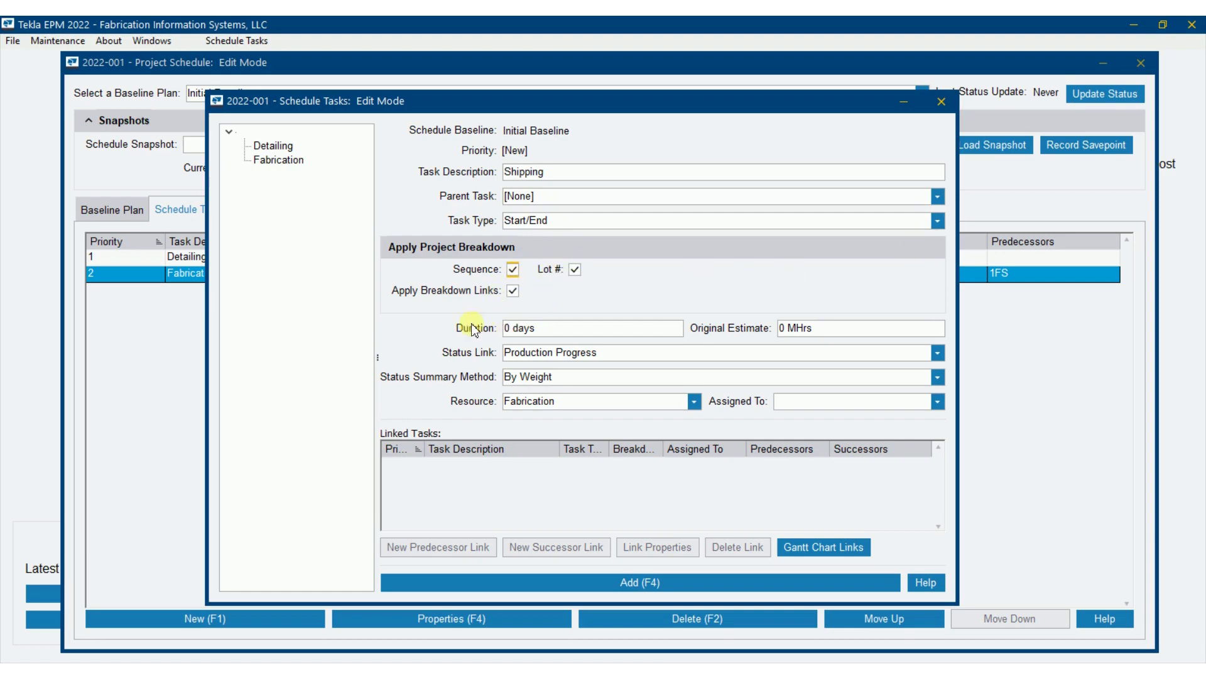
click(938, 351)
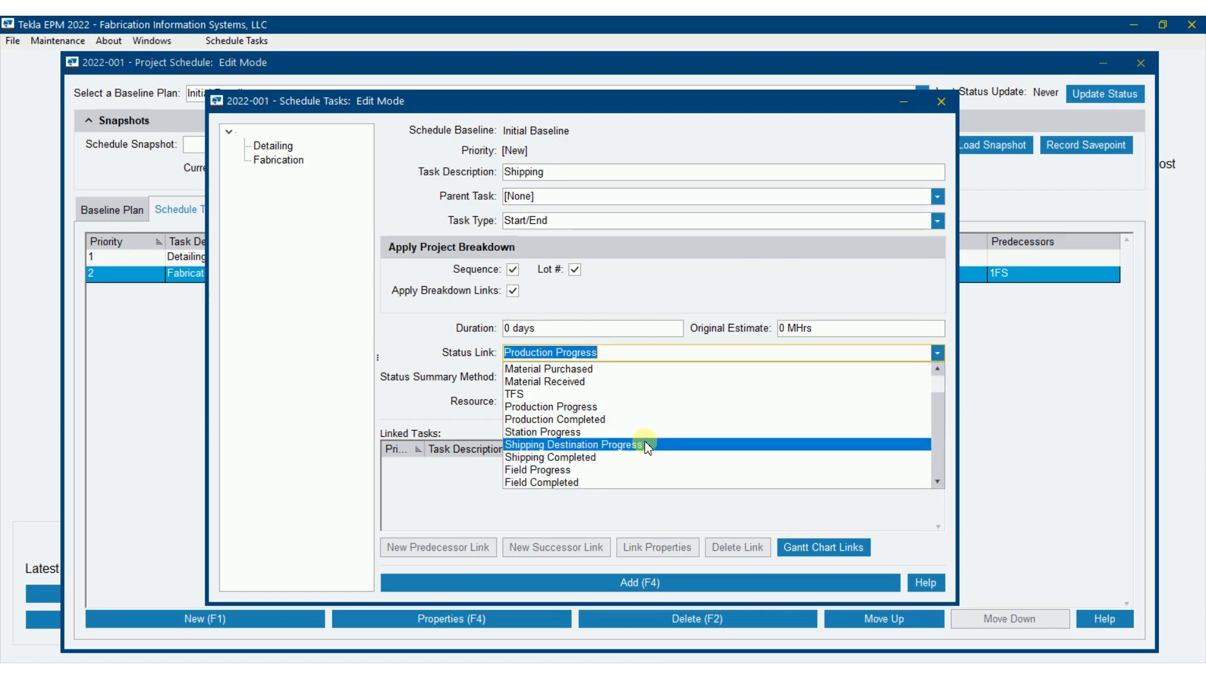
mouse_move(572, 451)
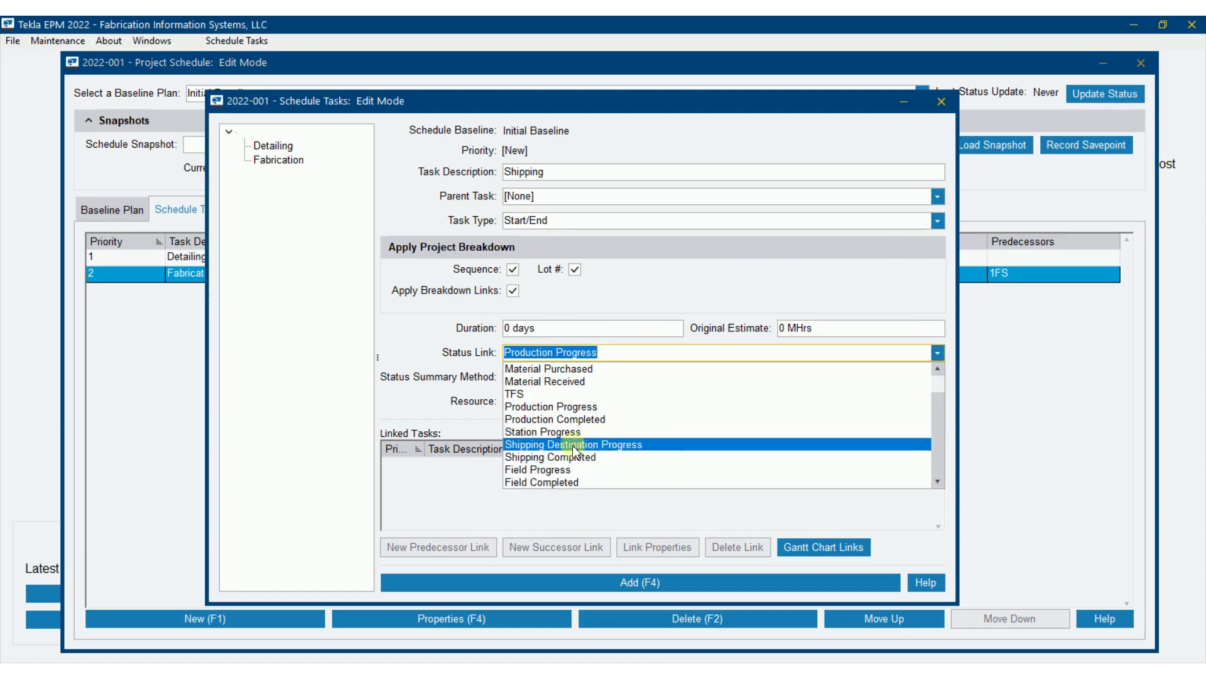
mouse_move(591, 445)
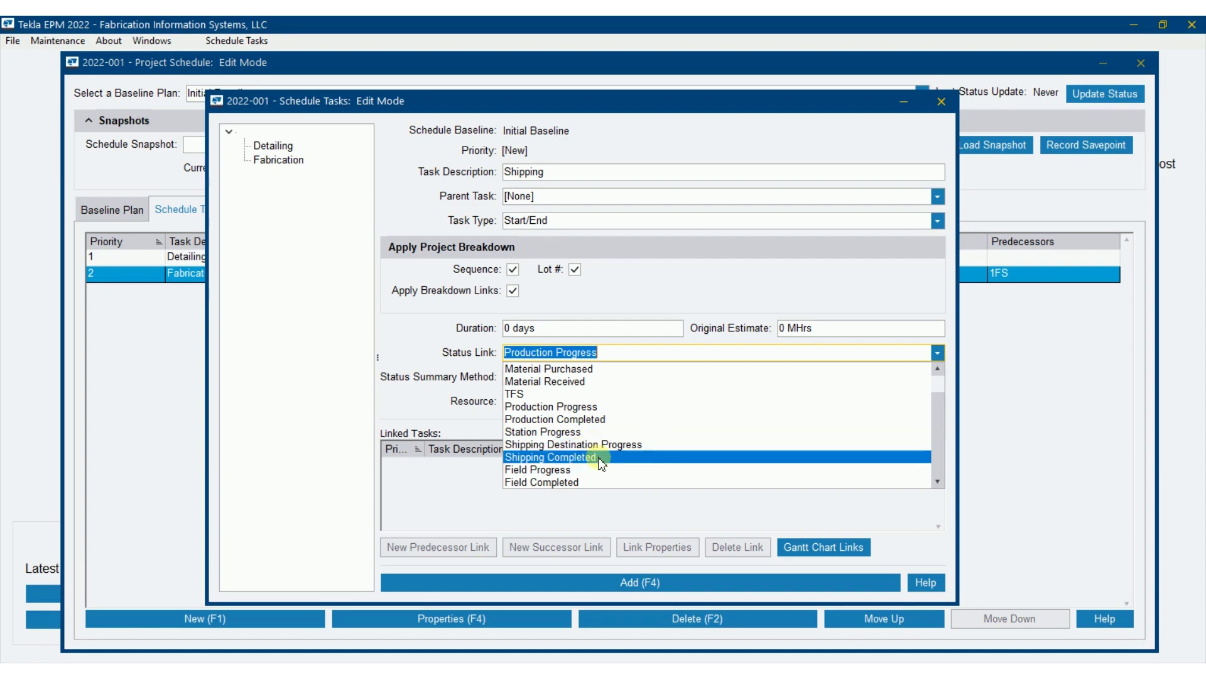
click(551, 457)
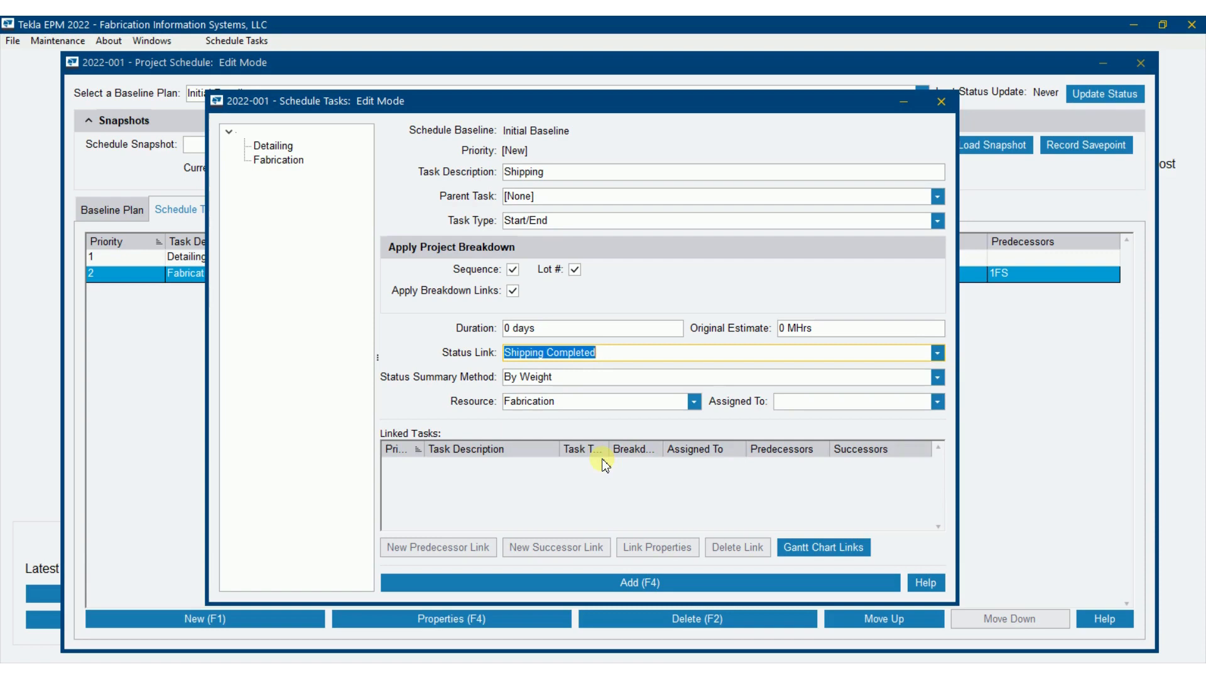
Assign the Shipping resource and add Shipping as task 3
click(937, 352)
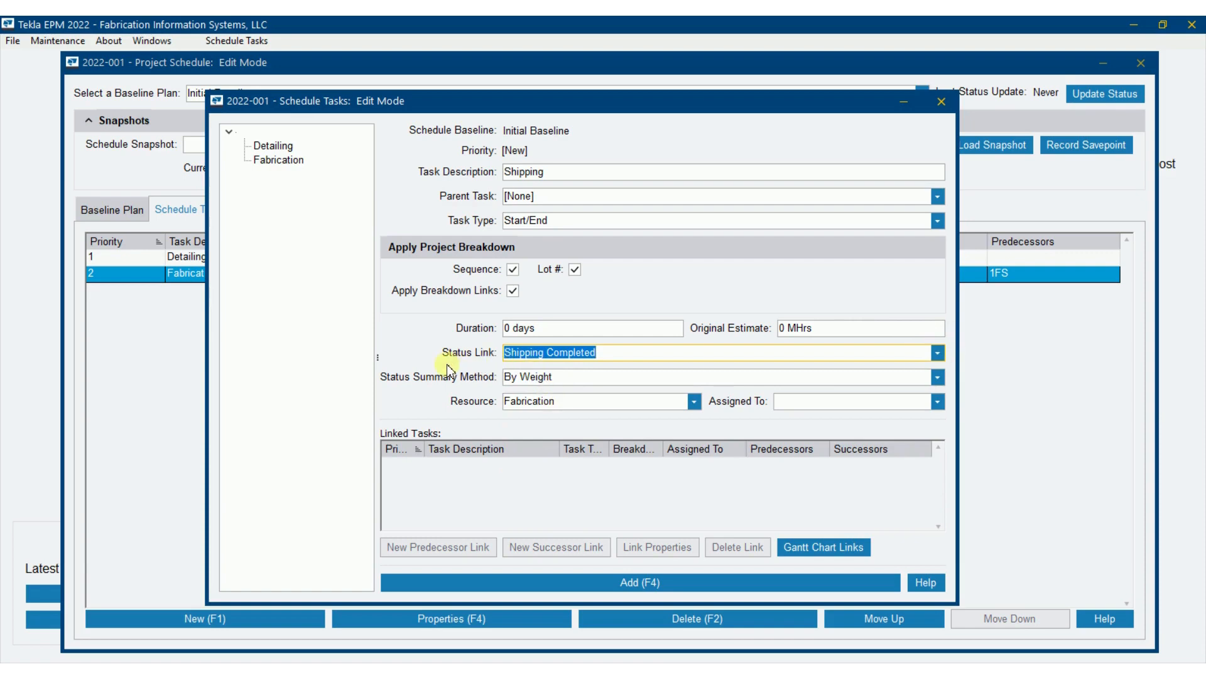
mouse_move(681, 418)
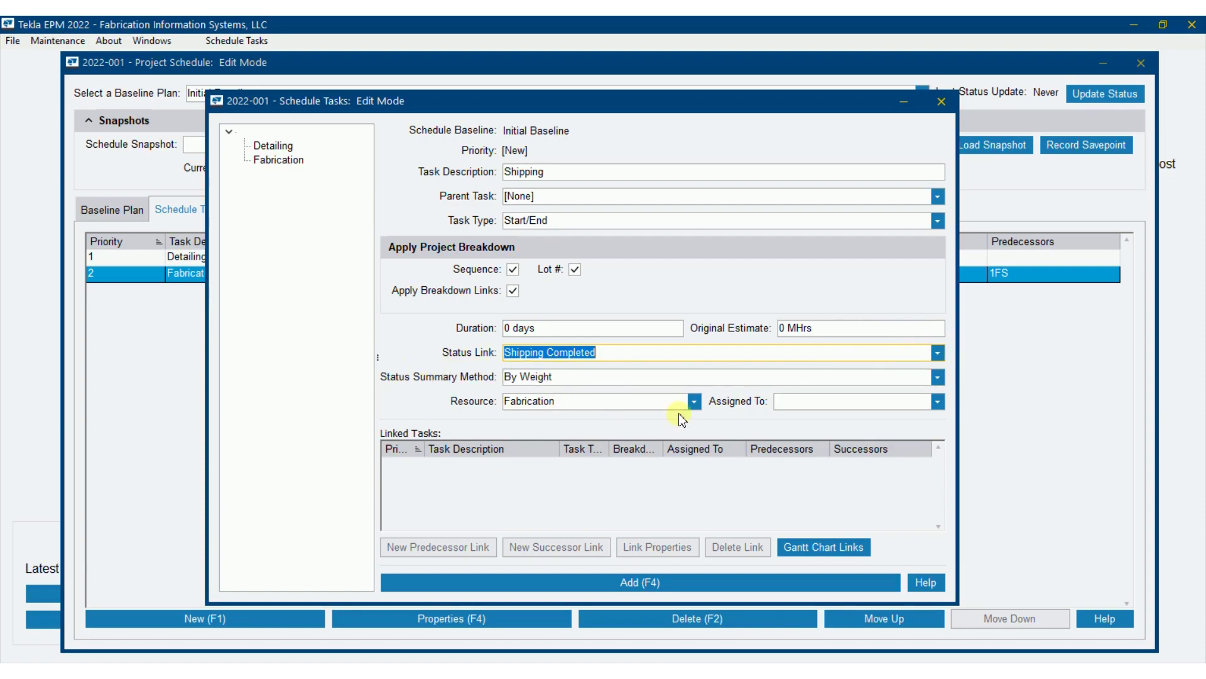
click(694, 401)
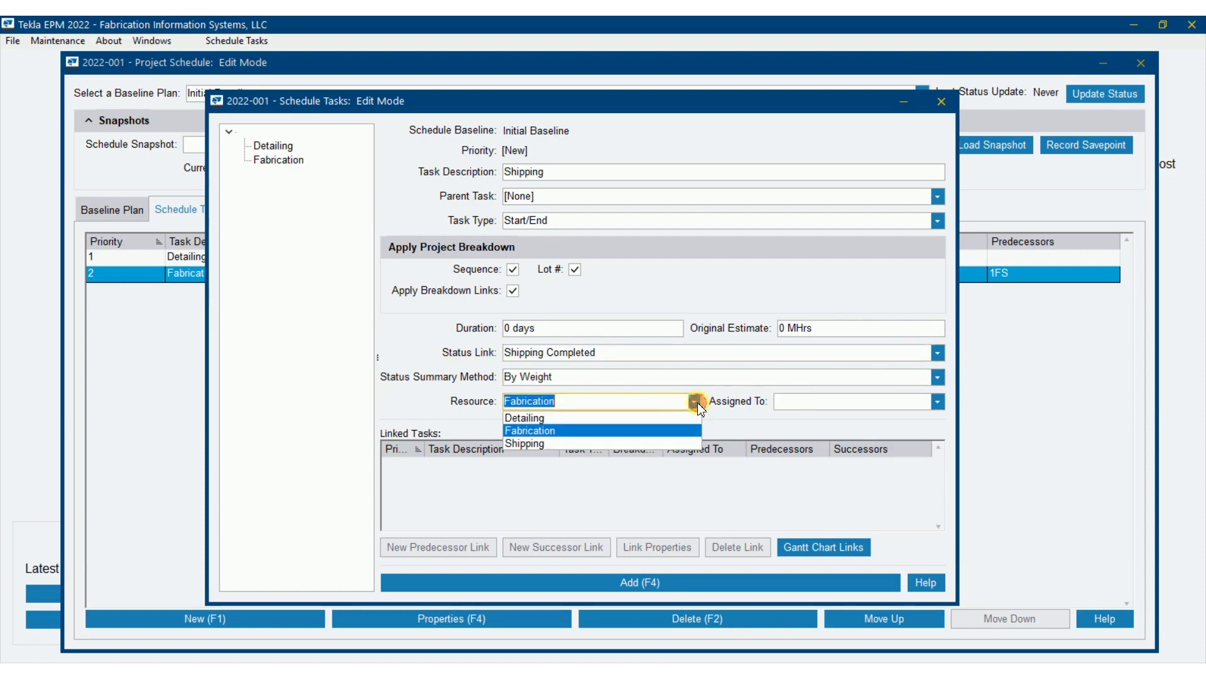
click(526, 444)
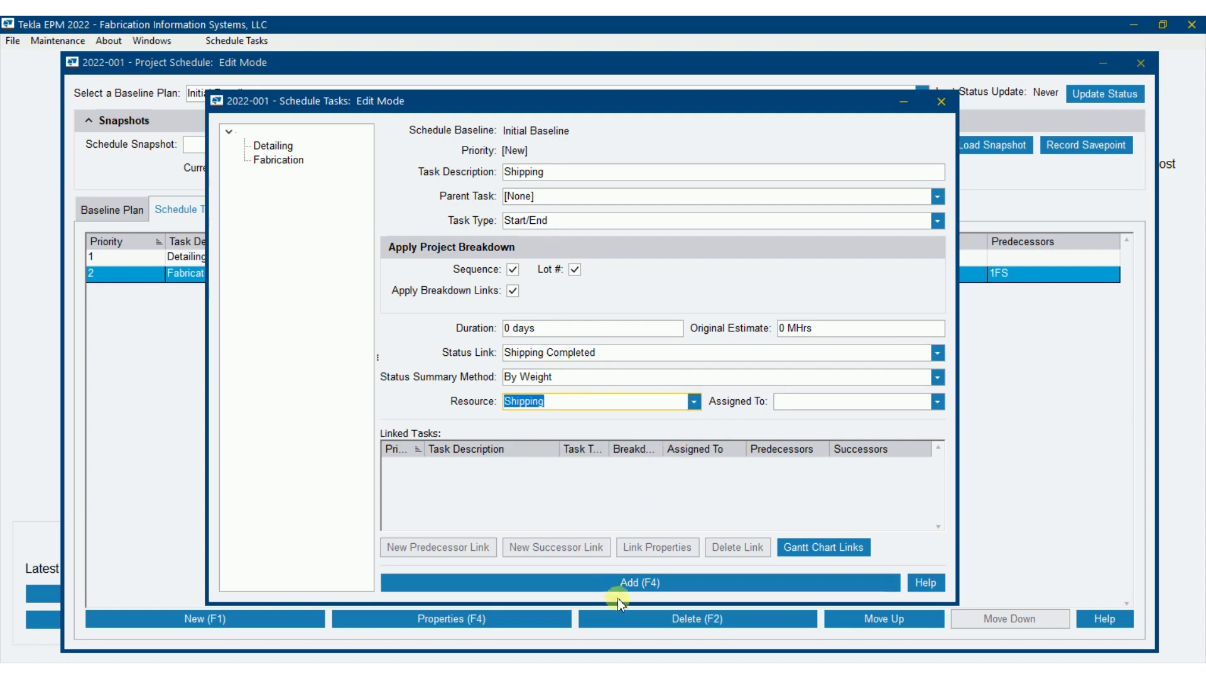
click(638, 583)
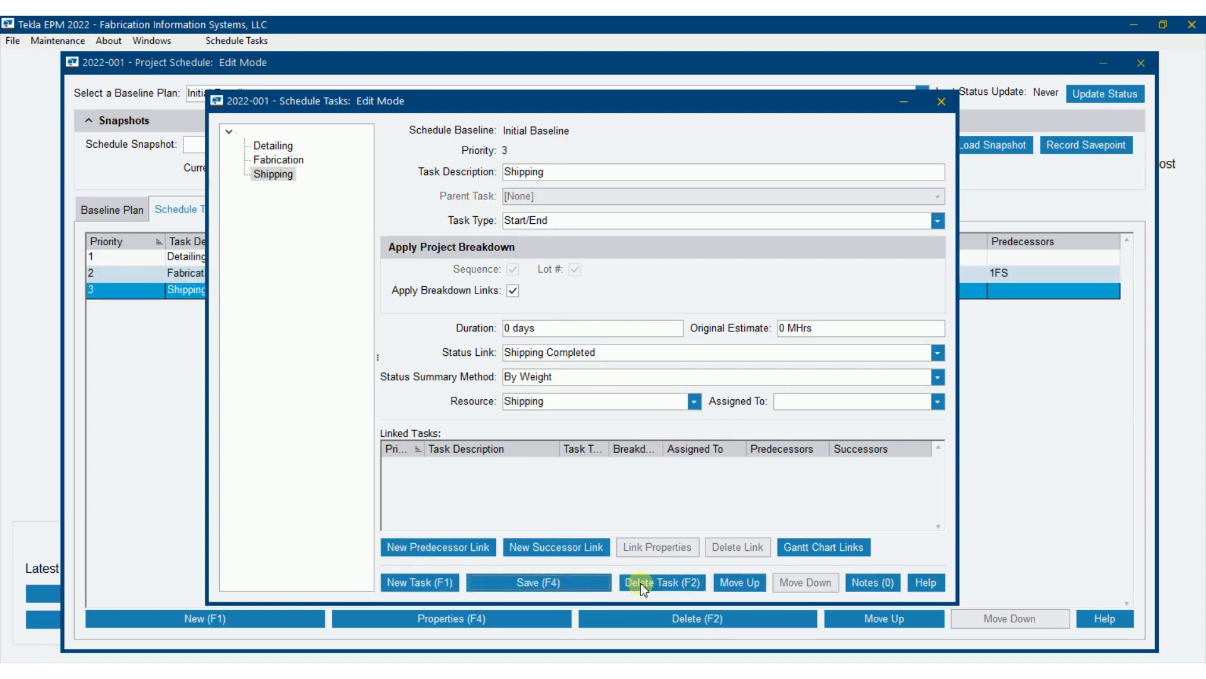
Add Fabrication as Shipping's finish-to-start predecessor (2FS)
click(437, 547)
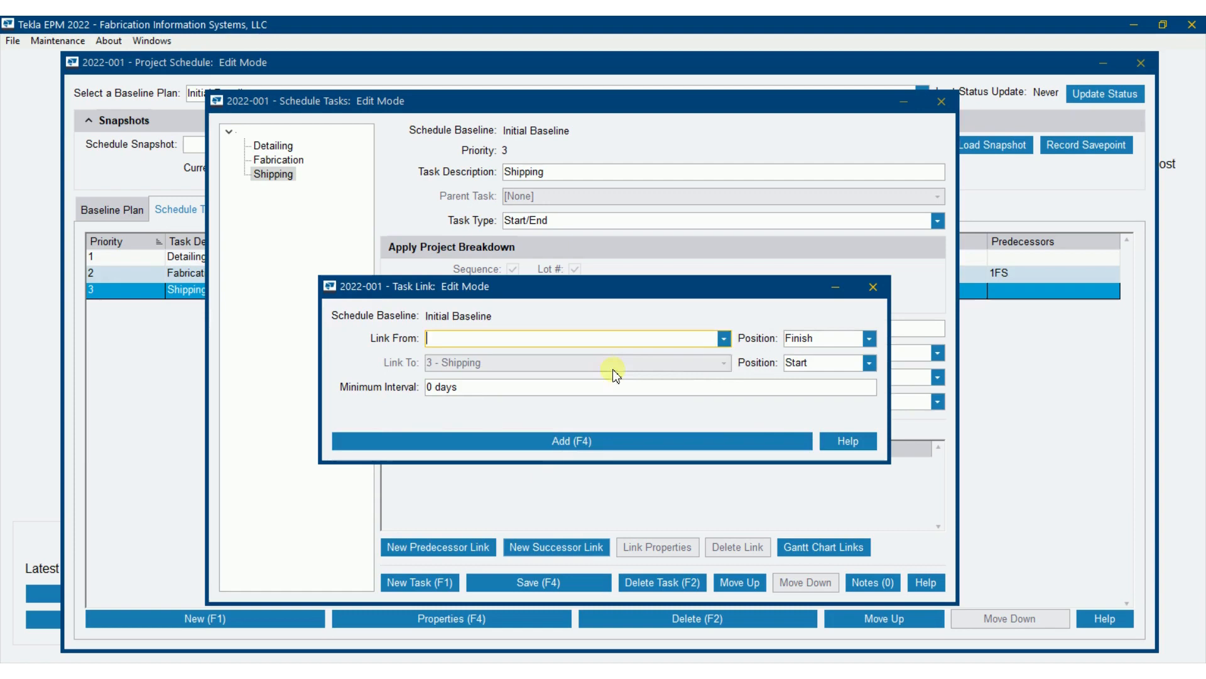
click(724, 339)
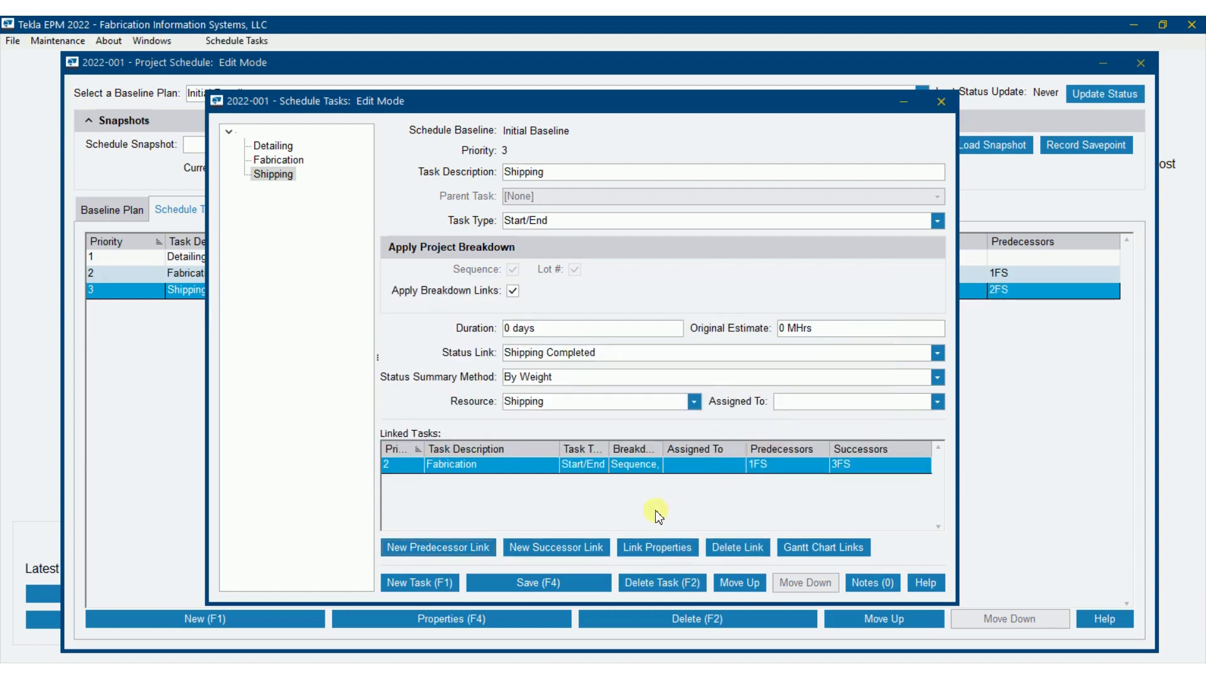
mouse_move(445, 567)
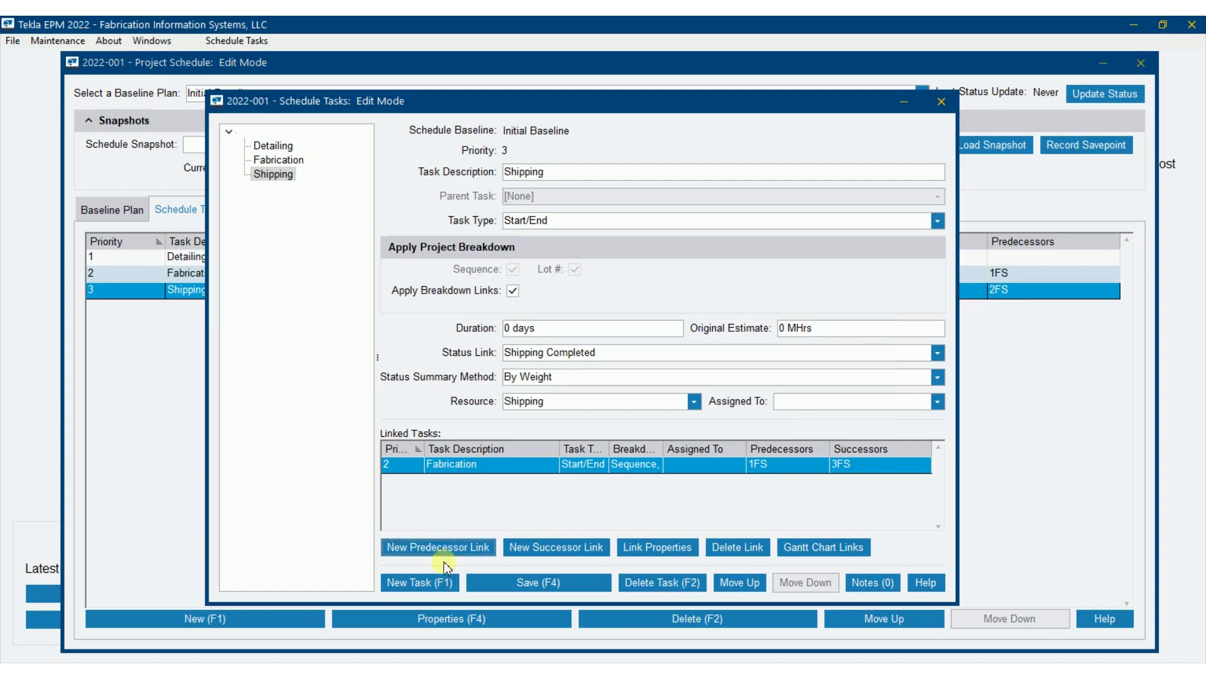
drag(457, 101, 689, 64)
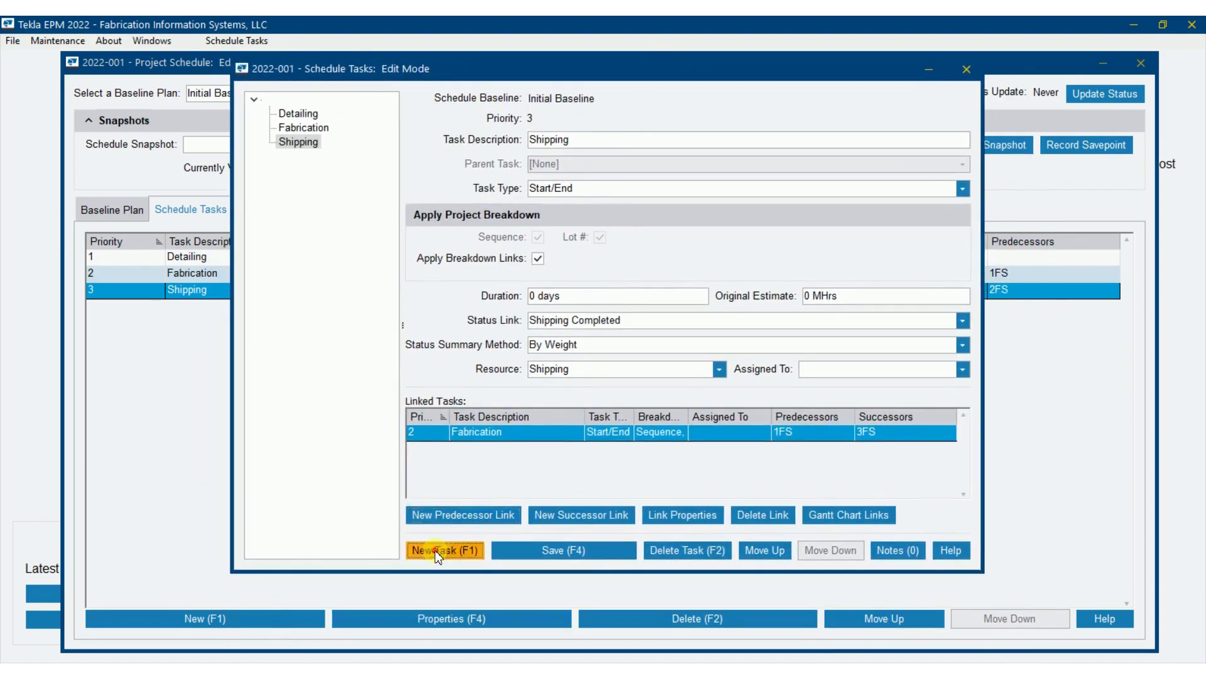
Add an Erection task with Status Link [None] as task 4, answering No to the delete prompt
click(445, 551)
text(Erection)
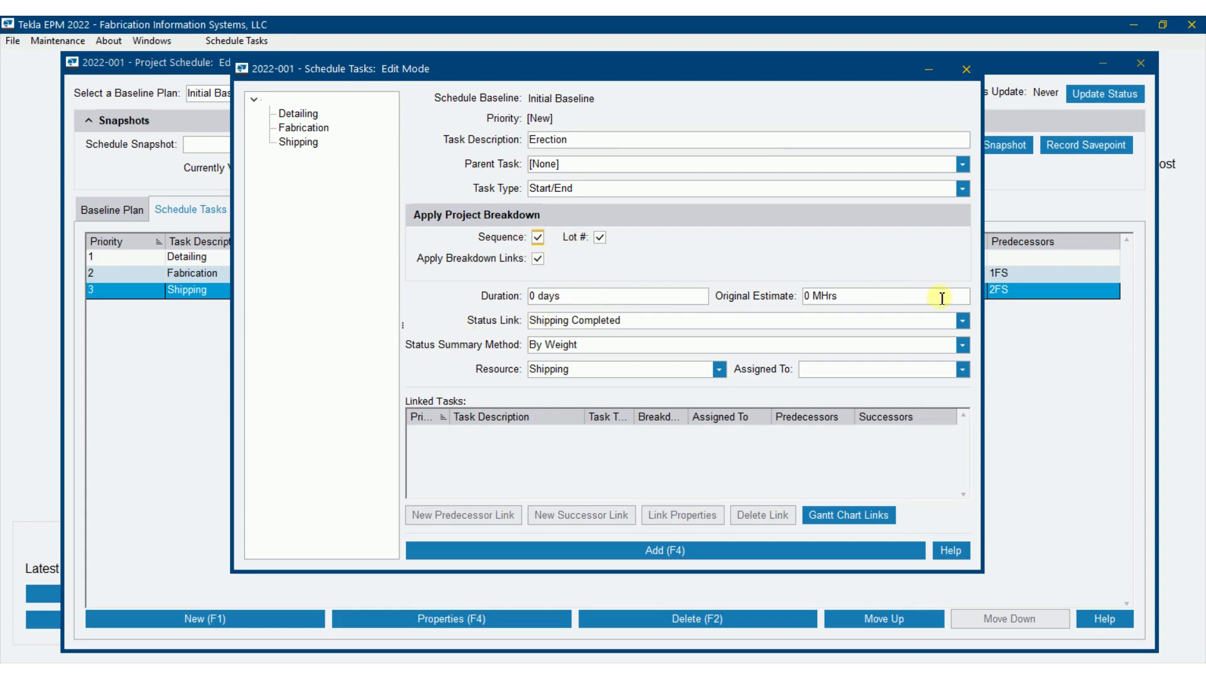
click(963, 320)
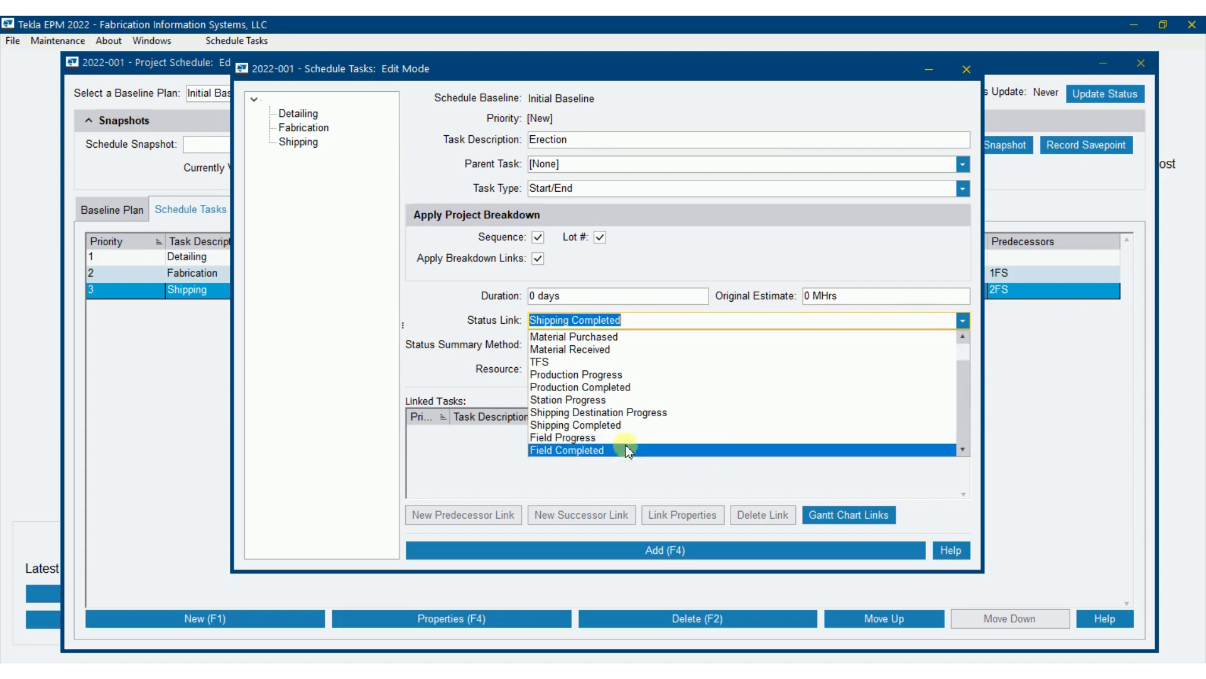
mouse_move(582, 451)
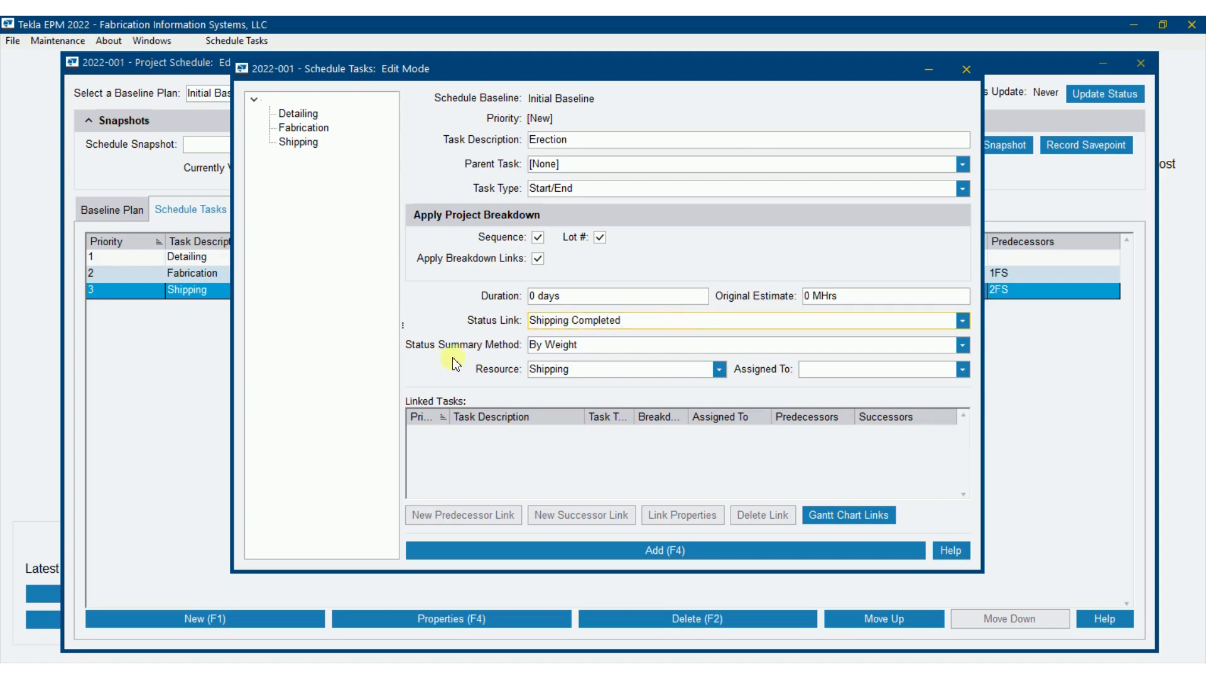
click(575, 321)
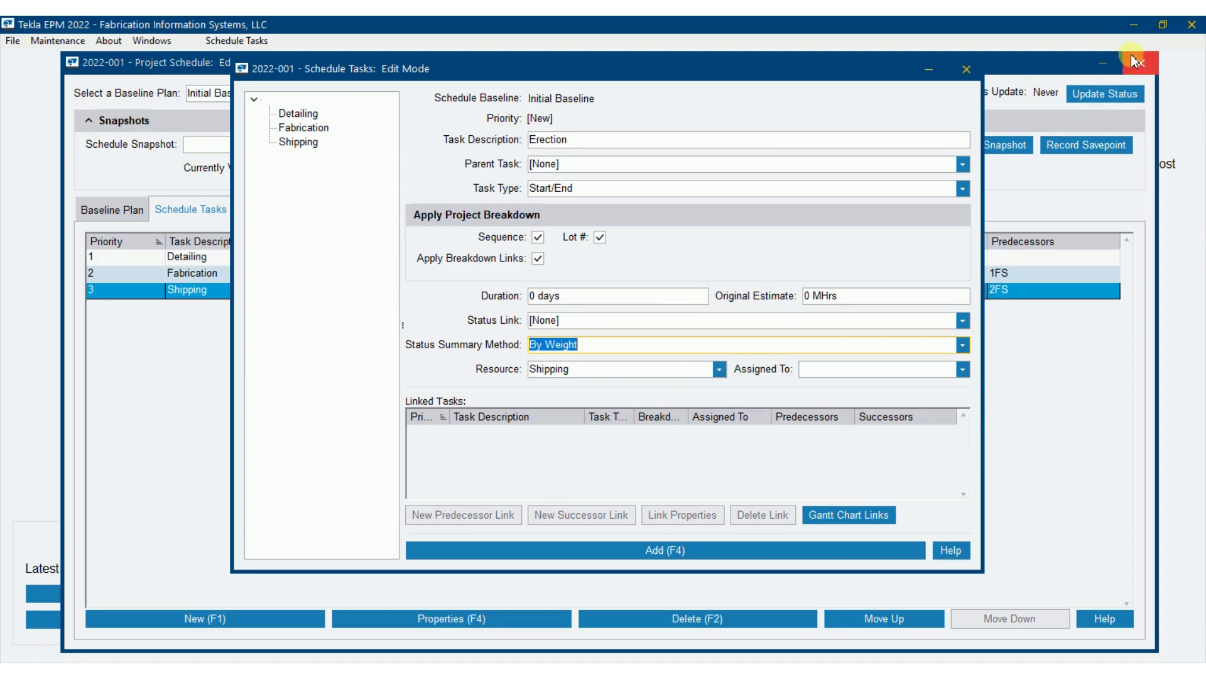
click(717, 370)
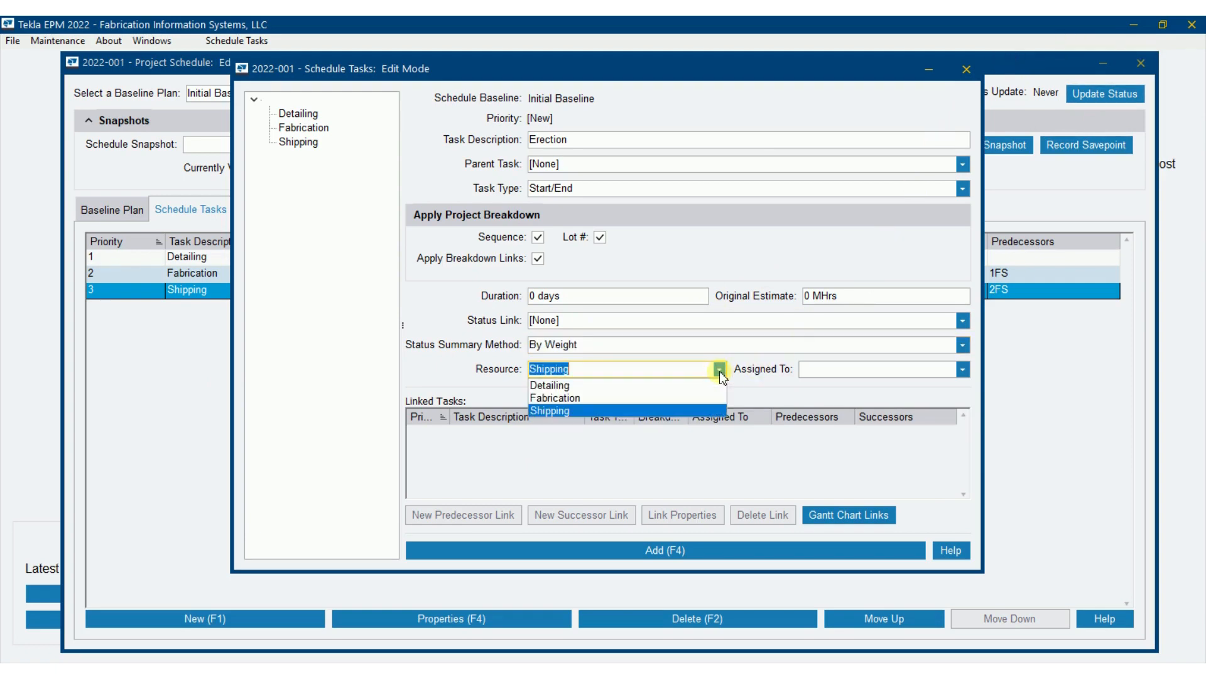
click(718, 369)
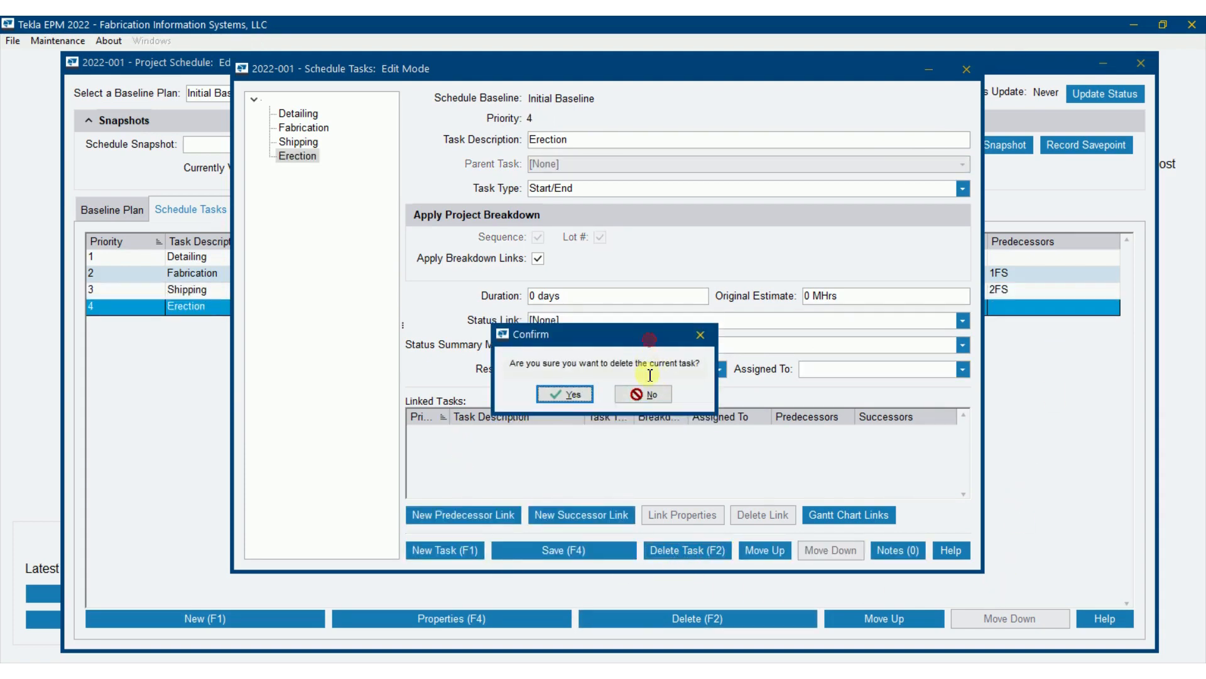
click(643, 393)
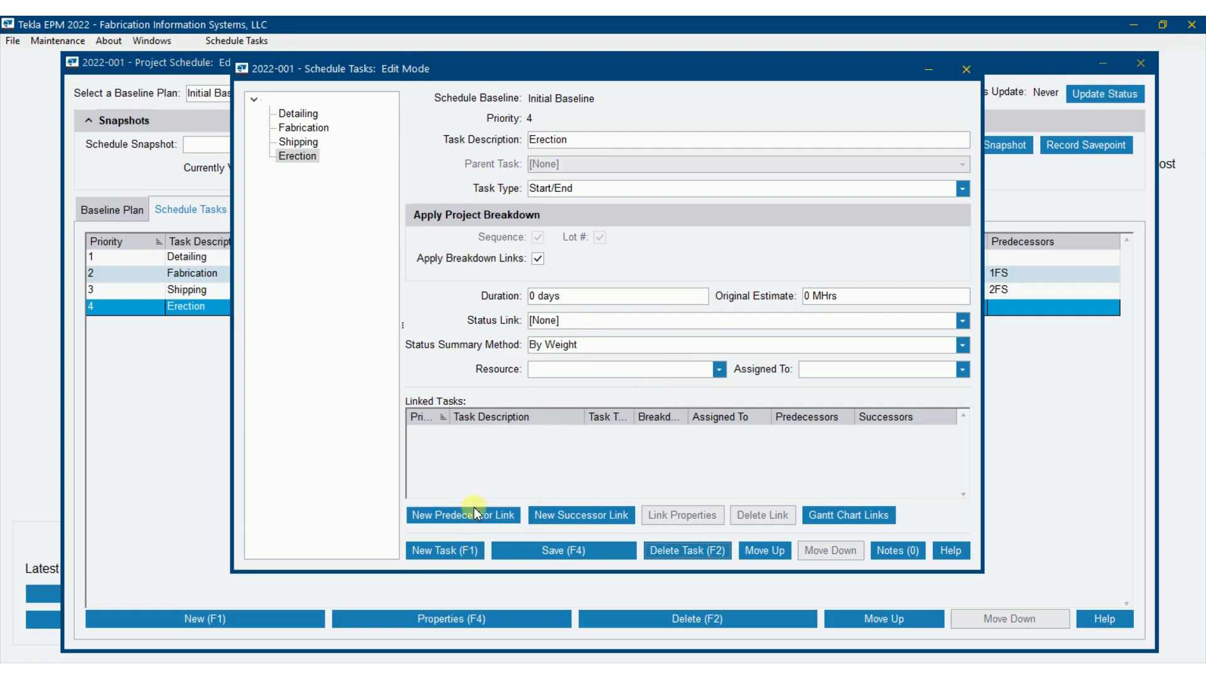
Add Shipping as Erection's finish-to-start predecessor (3FS)
click(463, 515)
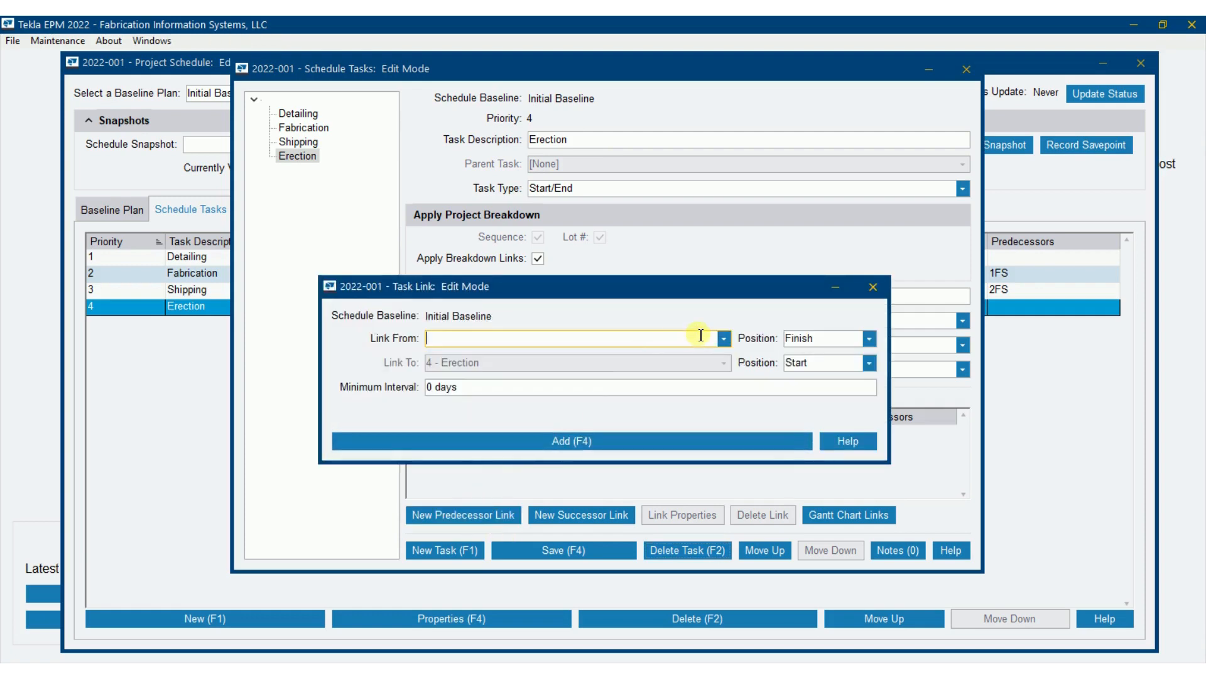
click(723, 338)
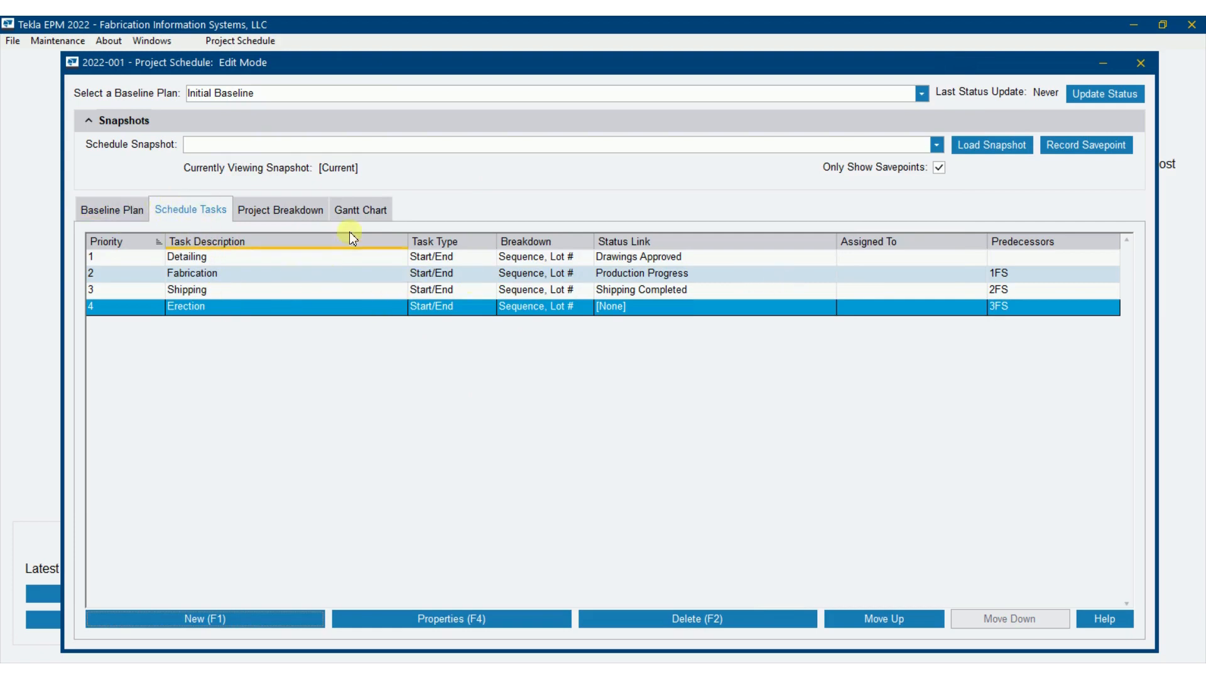
Show the Gantt chart of the four linked tasks
click(360, 209)
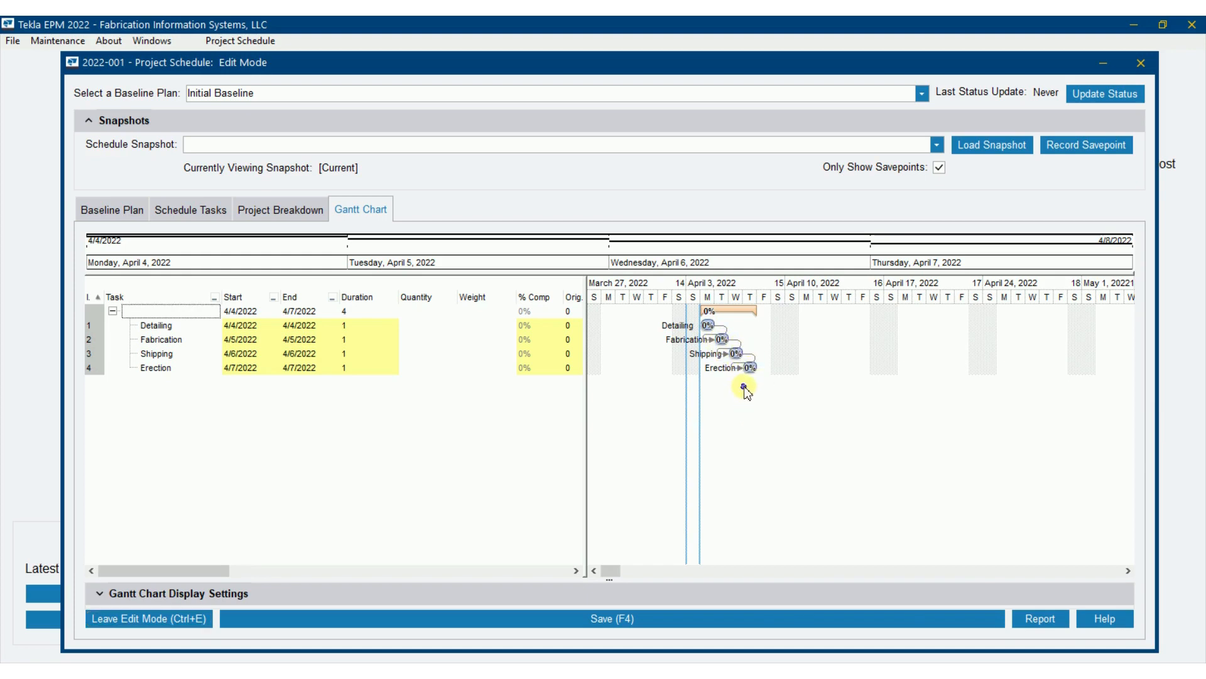
Try week and month scales, then set the Gantt chart timeline to Day scale
right_click(744, 387)
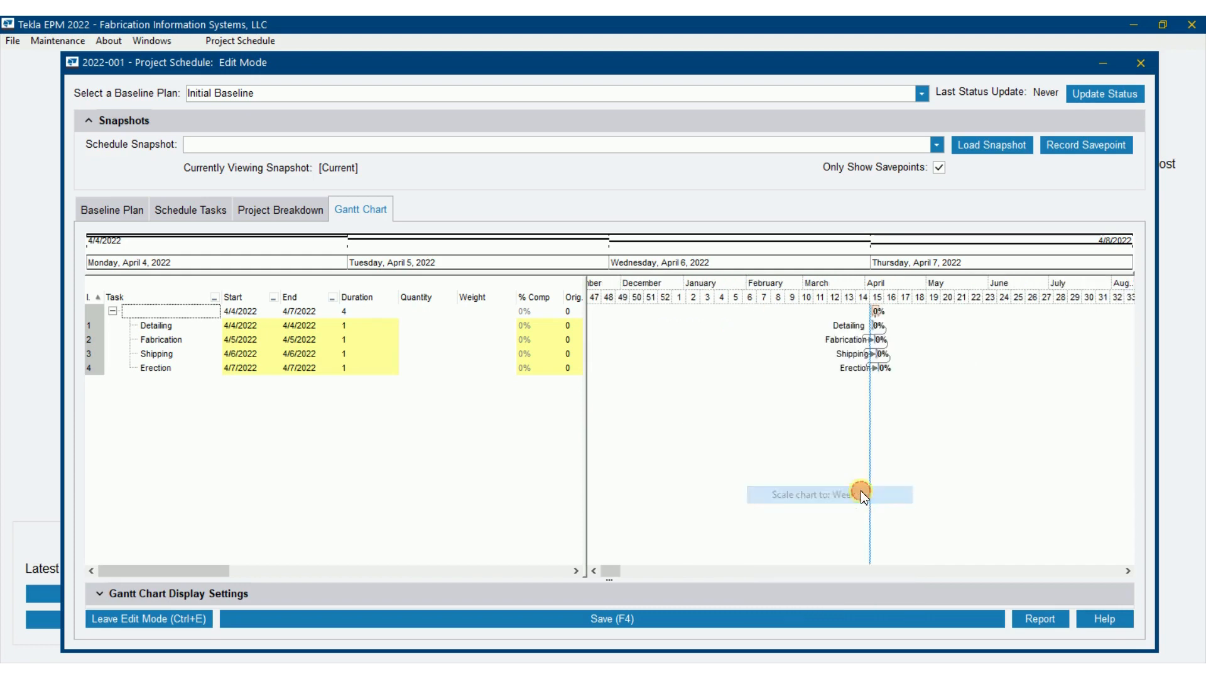
right_click(861, 496)
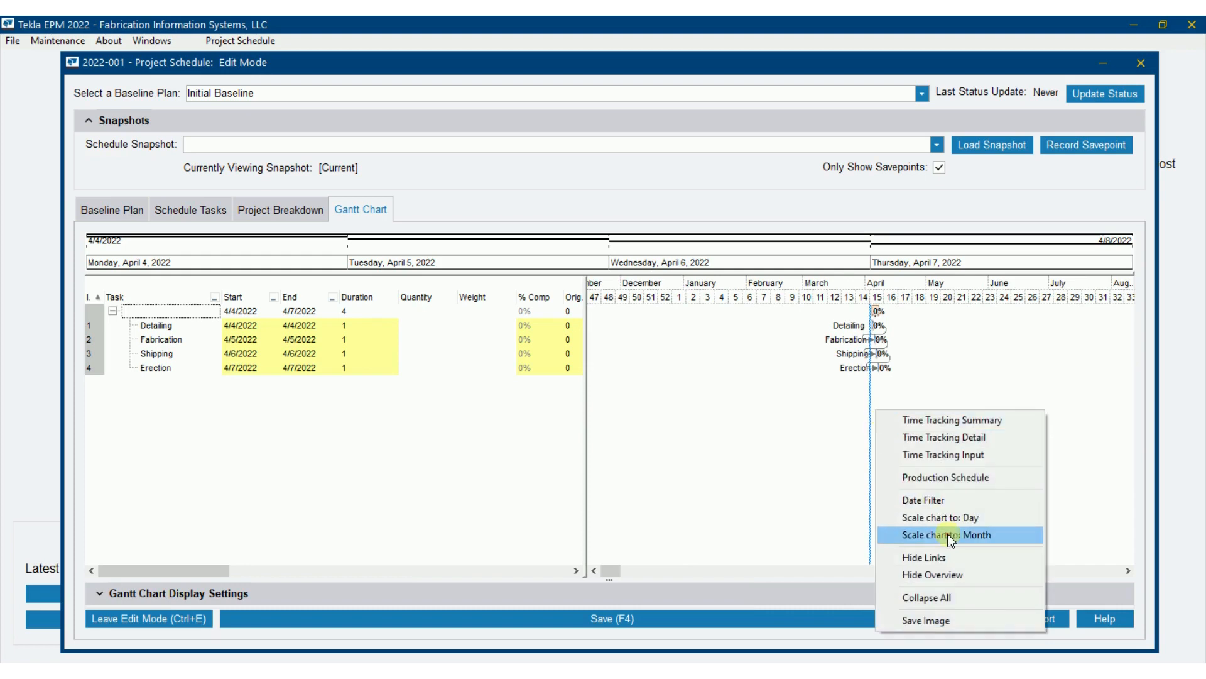
click(950, 535)
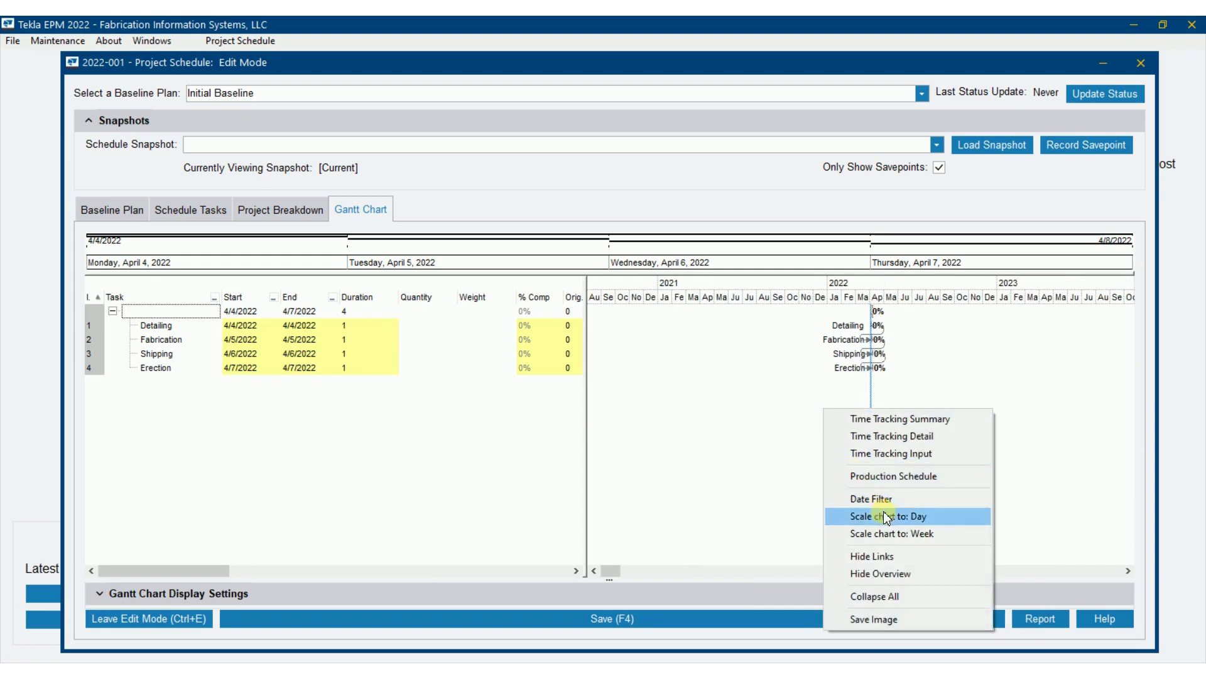
click(892, 515)
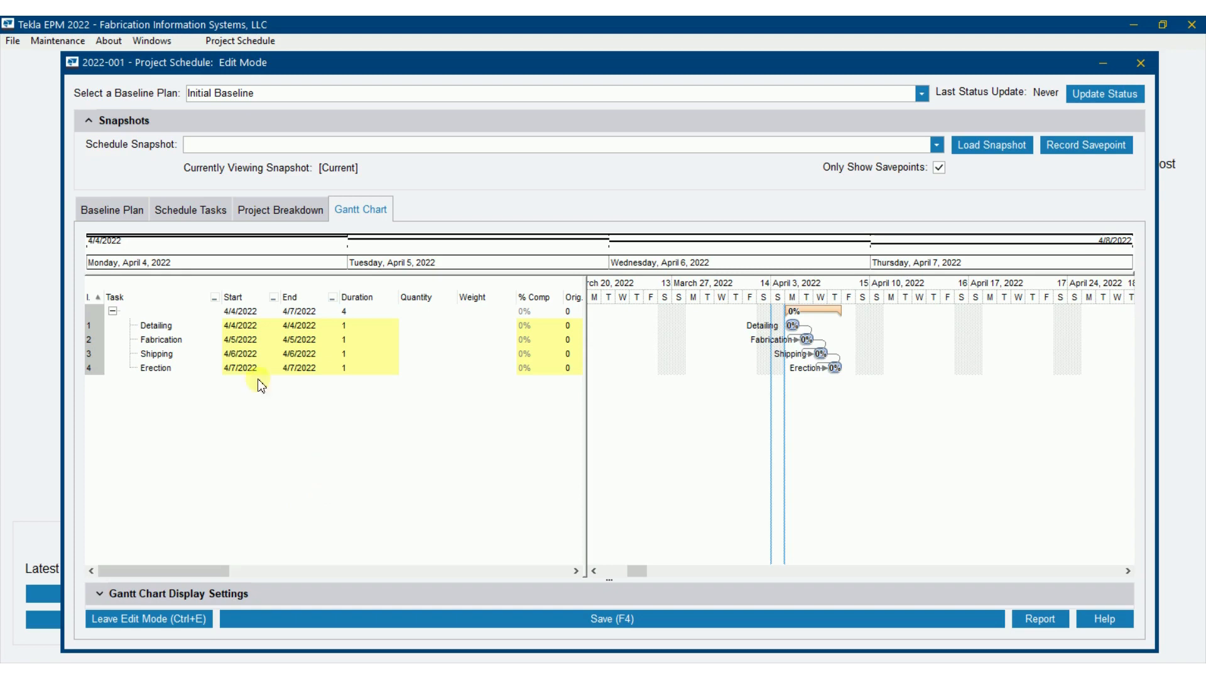
mouse_move(585, 409)
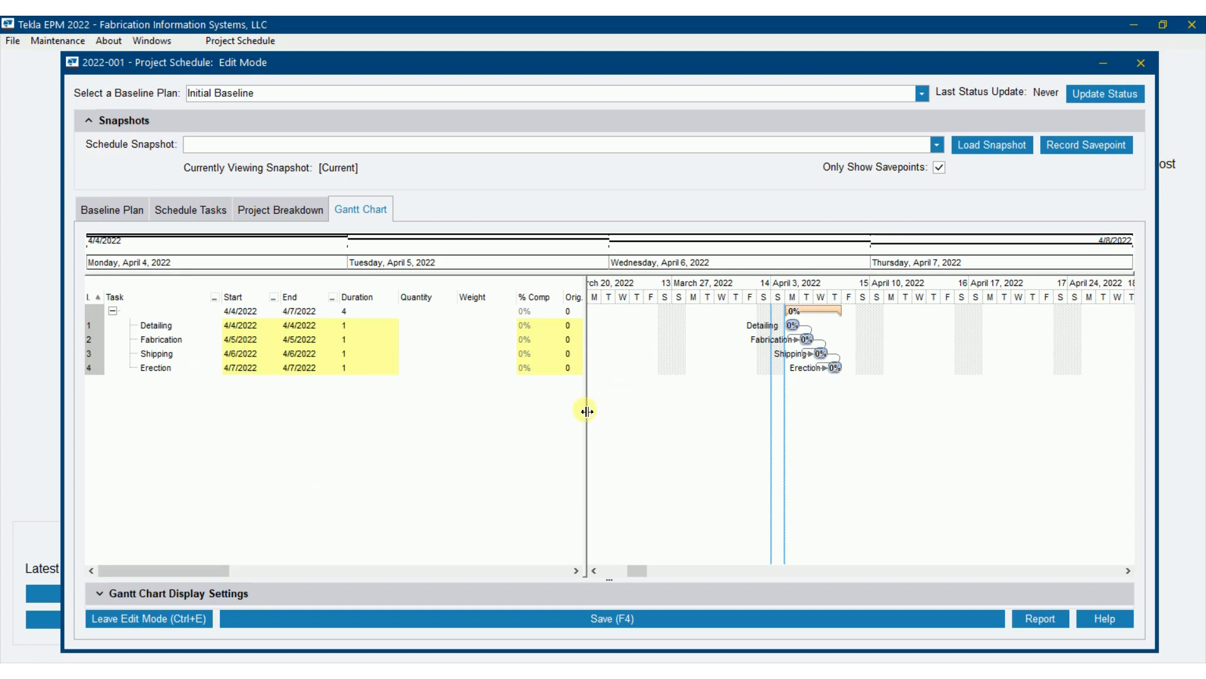